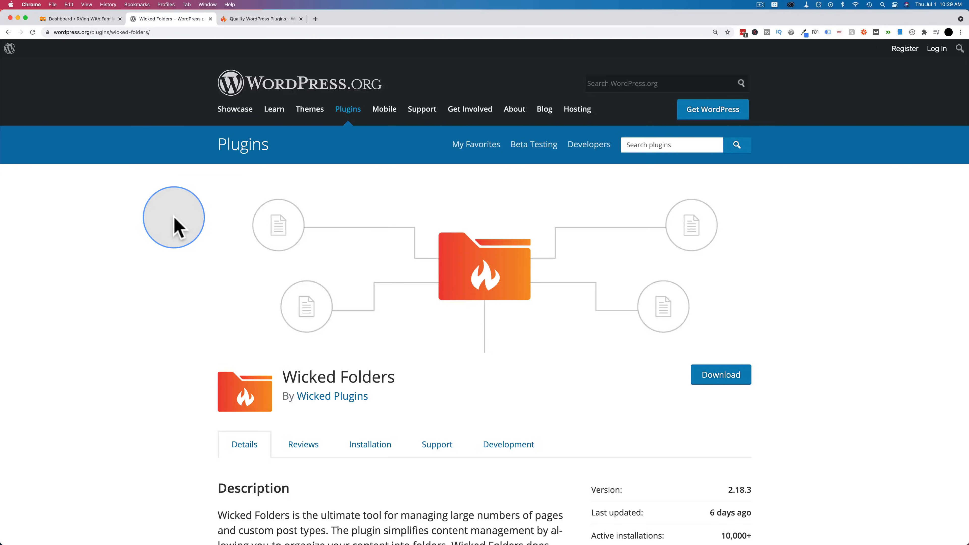
Scroll down the Wicked Folders plugin page to review its details
scroll(down, 3)
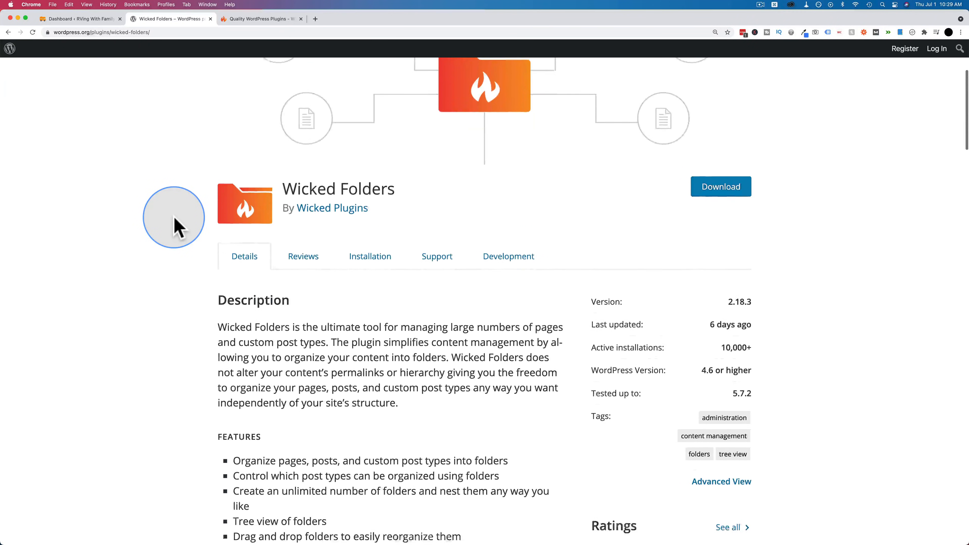
scroll(down, 3)
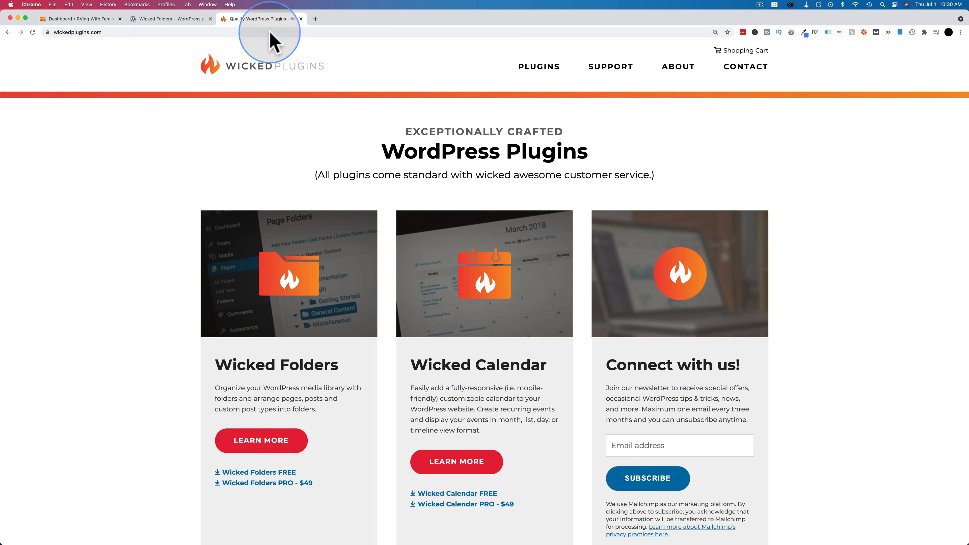
mouse_move(188, 409)
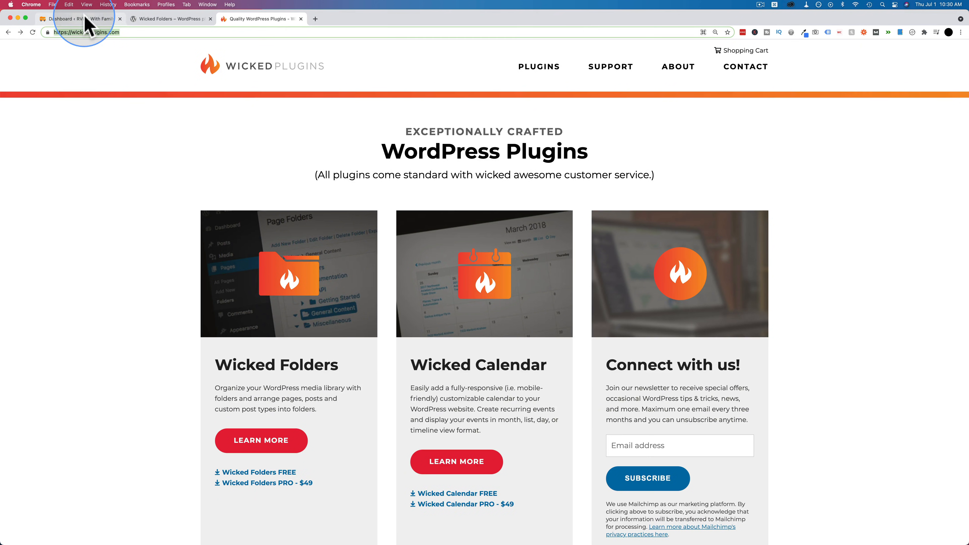
Return to the dashboard and search Add Plugins for 'wicked folders'
click(77, 18)
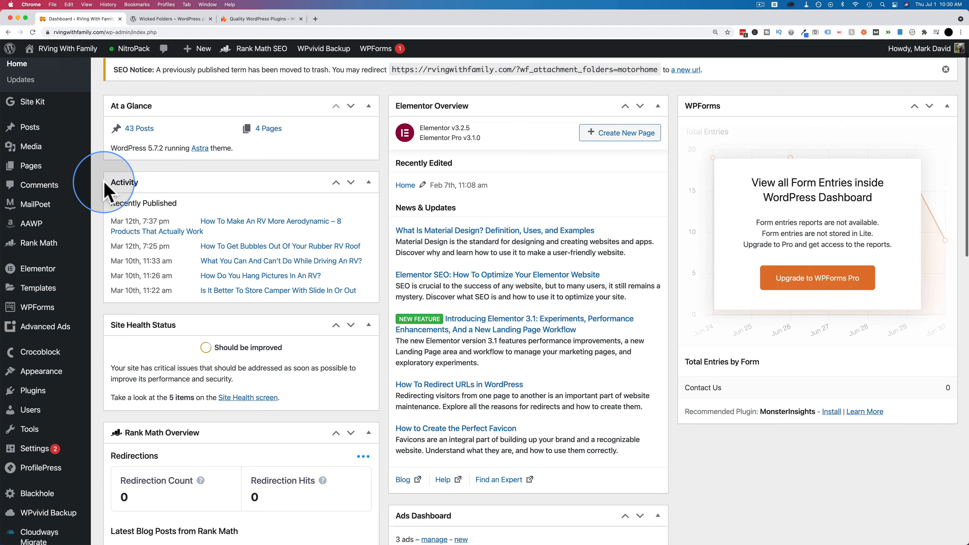
scroll(down, 3)
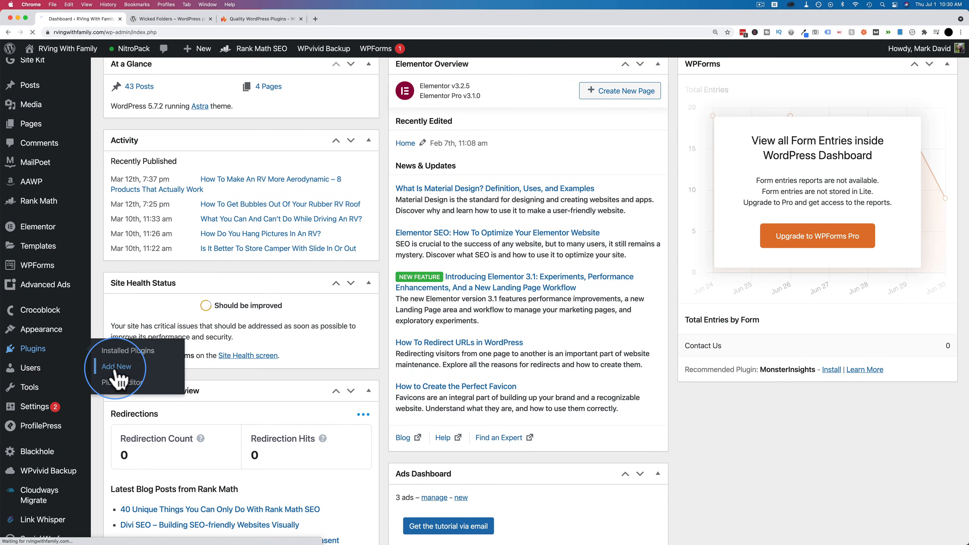
click(117, 366)
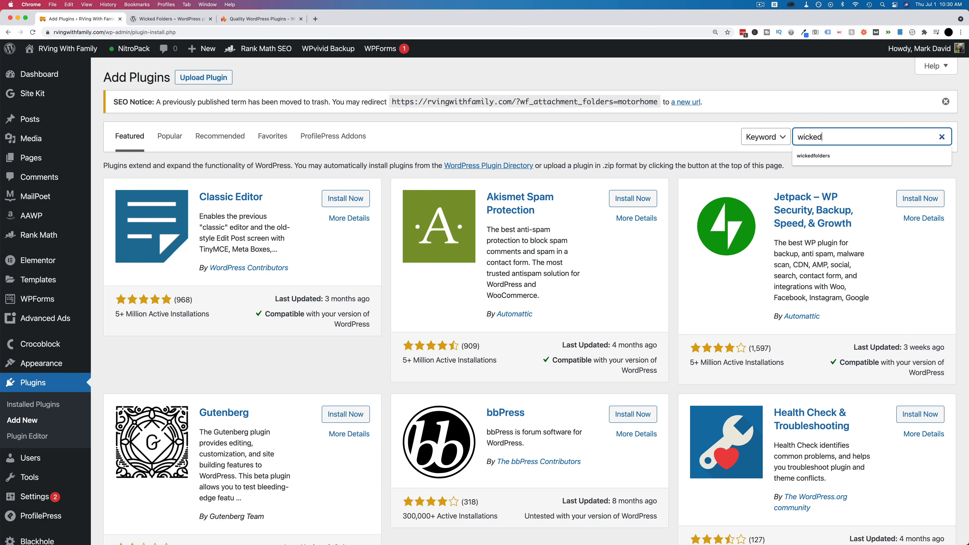
text(folders)
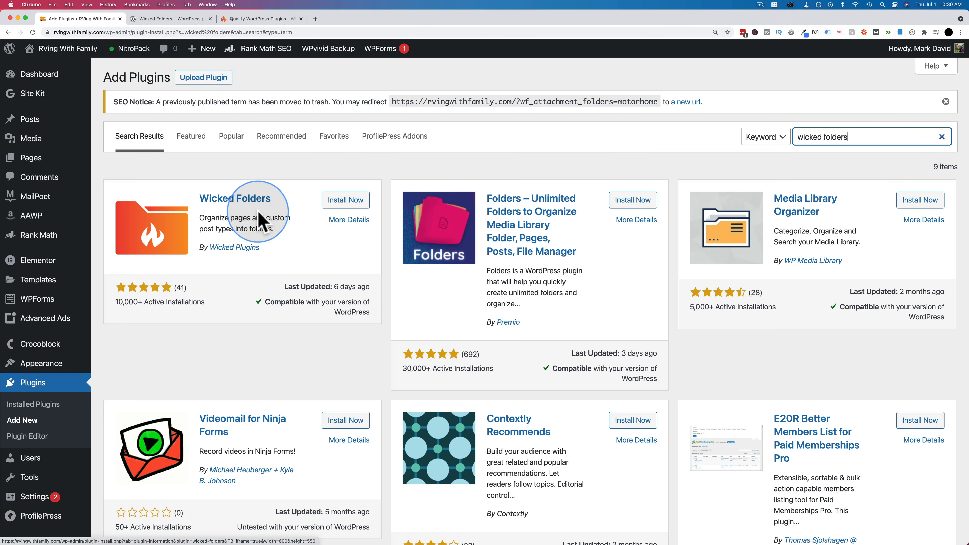
mouse_move(344, 200)
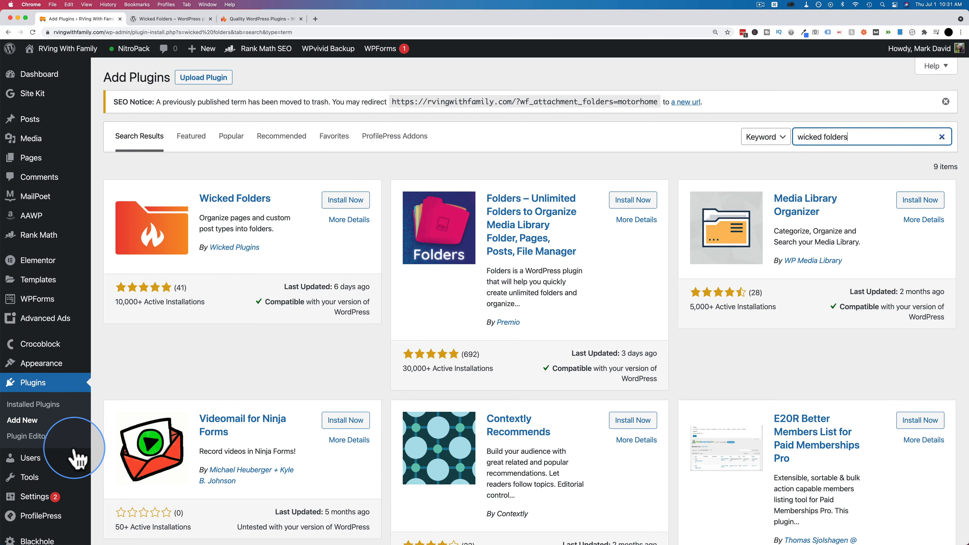
Go to Settings > Wicked Folders and review the enabled folder types
scroll(down, 3)
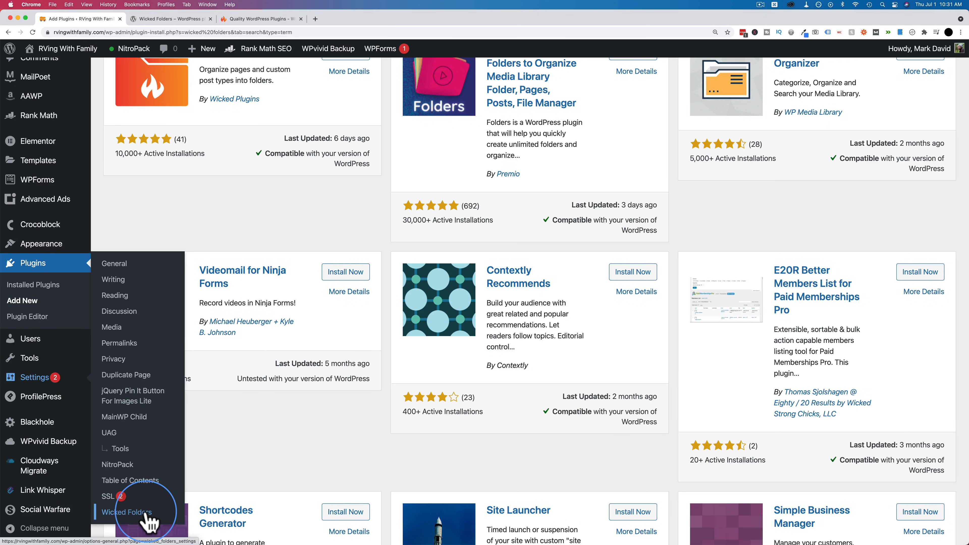
click(127, 512)
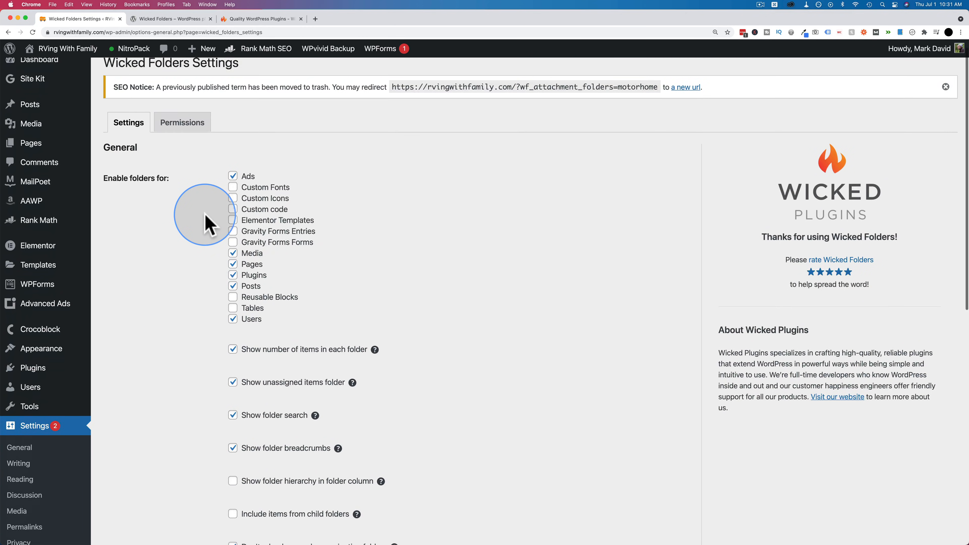
scroll(down, 3)
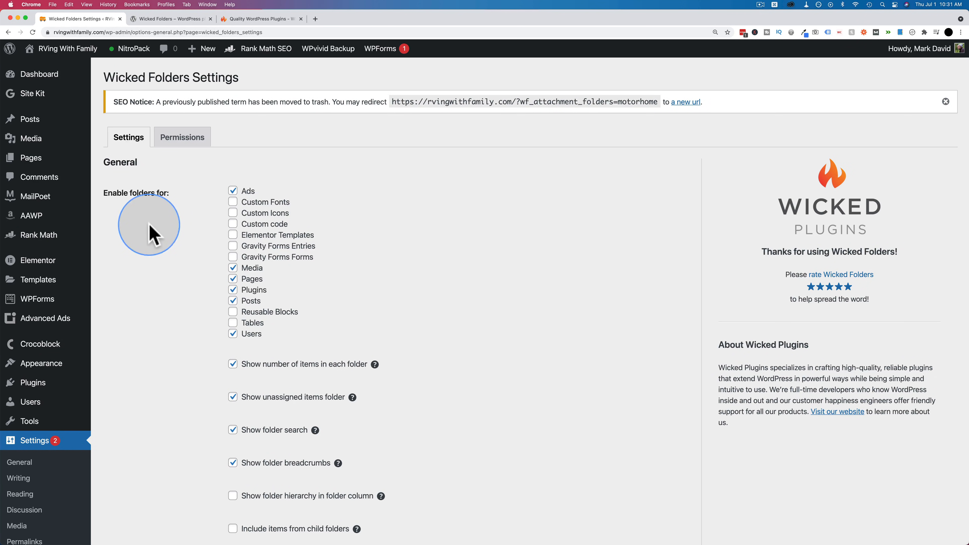
mouse_move(237, 276)
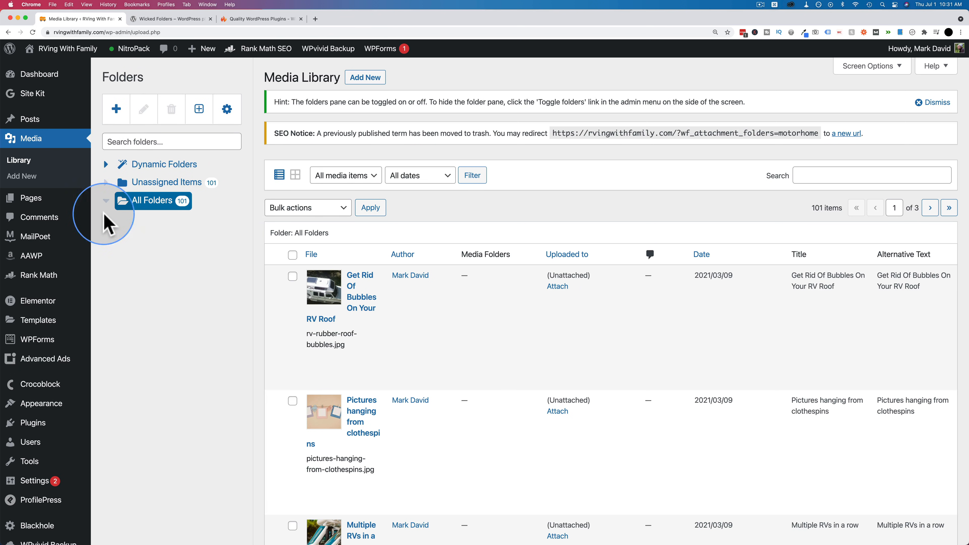
mouse_move(151, 171)
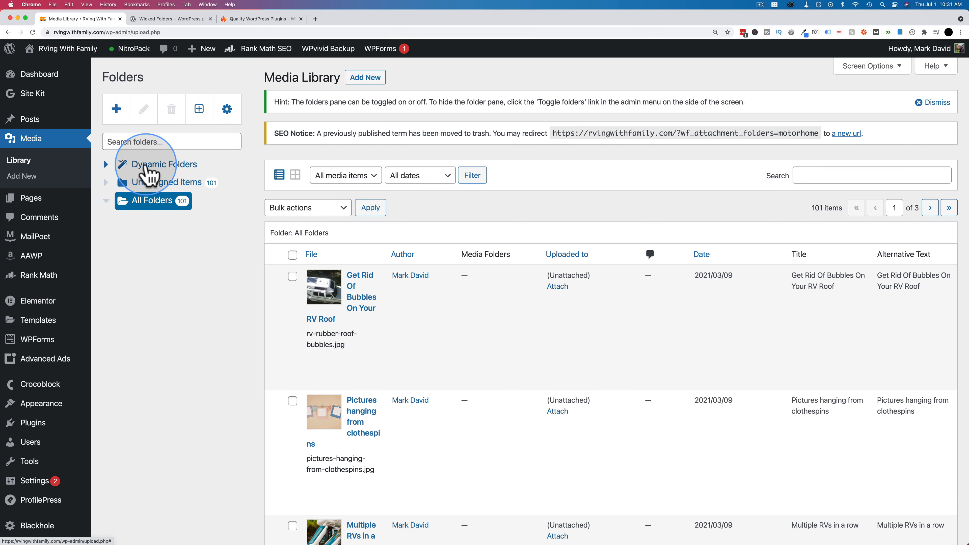
Expand Dynamic Folders and filter media to the .png extension folder
click(106, 165)
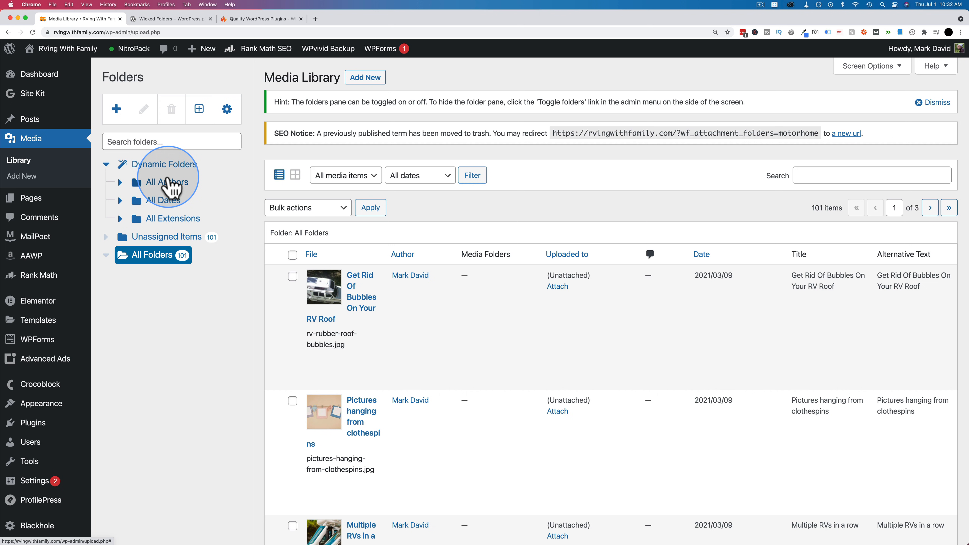
mouse_move(127, 208)
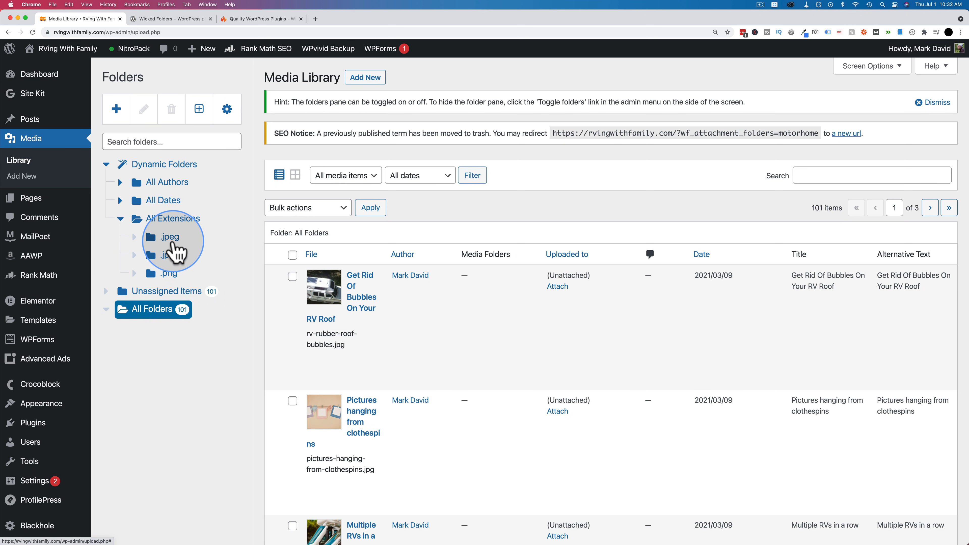
mouse_move(176, 259)
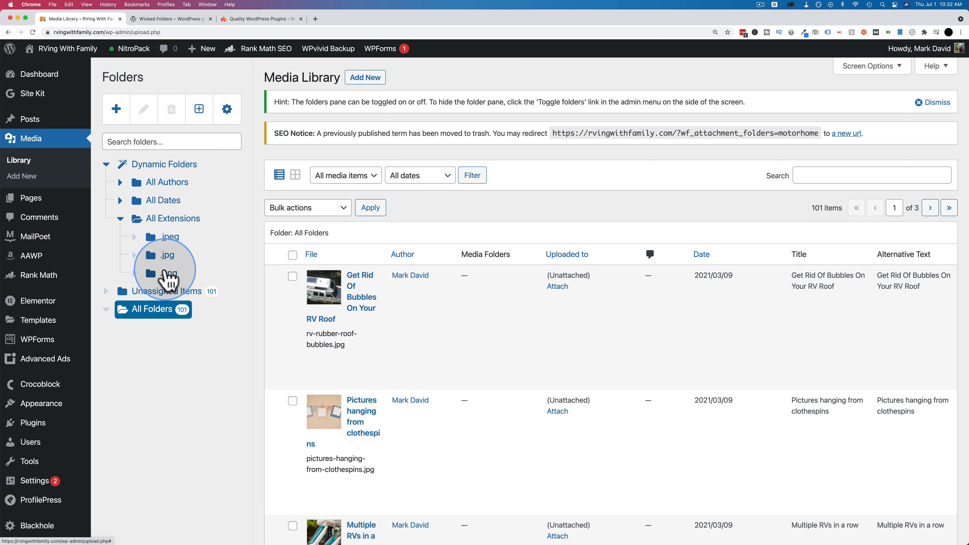
click(168, 273)
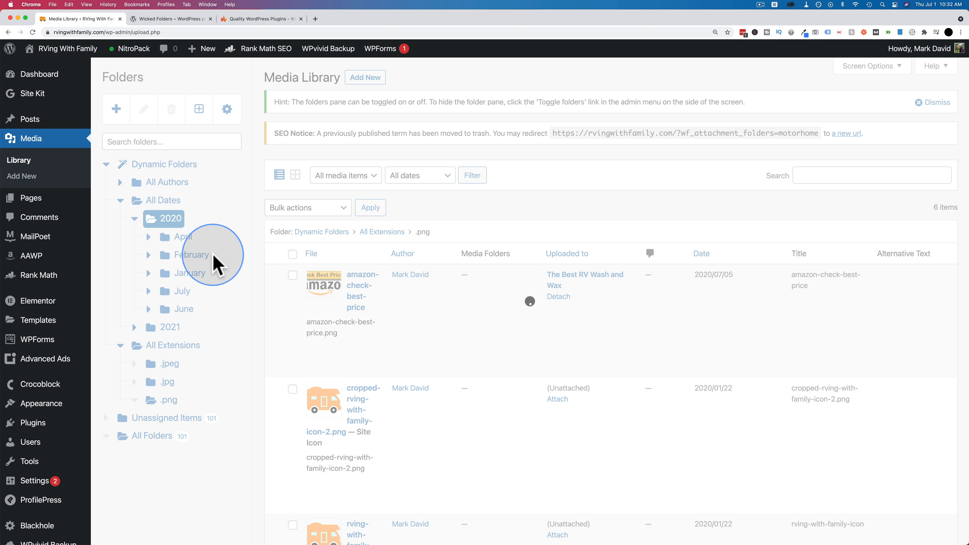
Browse All Dates to 2020 › January › 14, then collapse All Dates
click(171, 219)
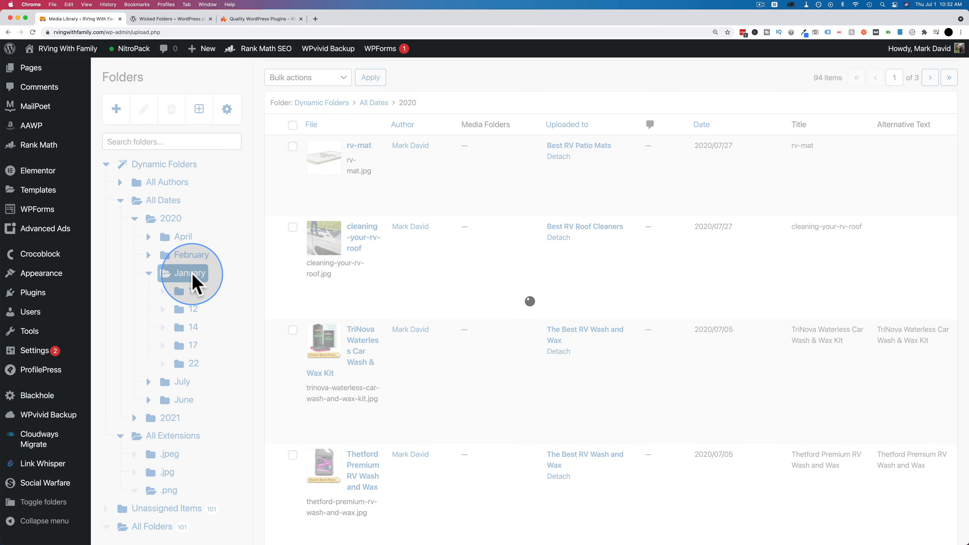
click(192, 273)
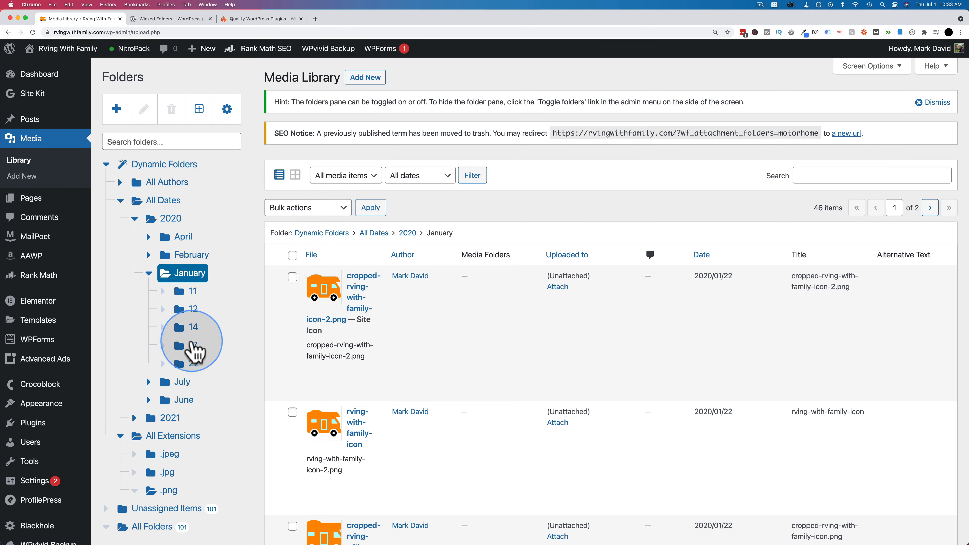
click(193, 326)
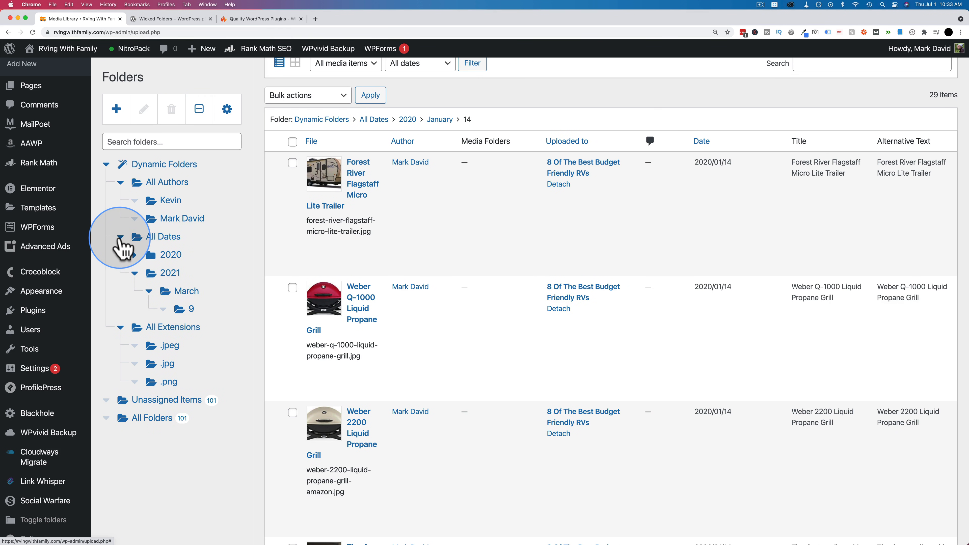
click(135, 237)
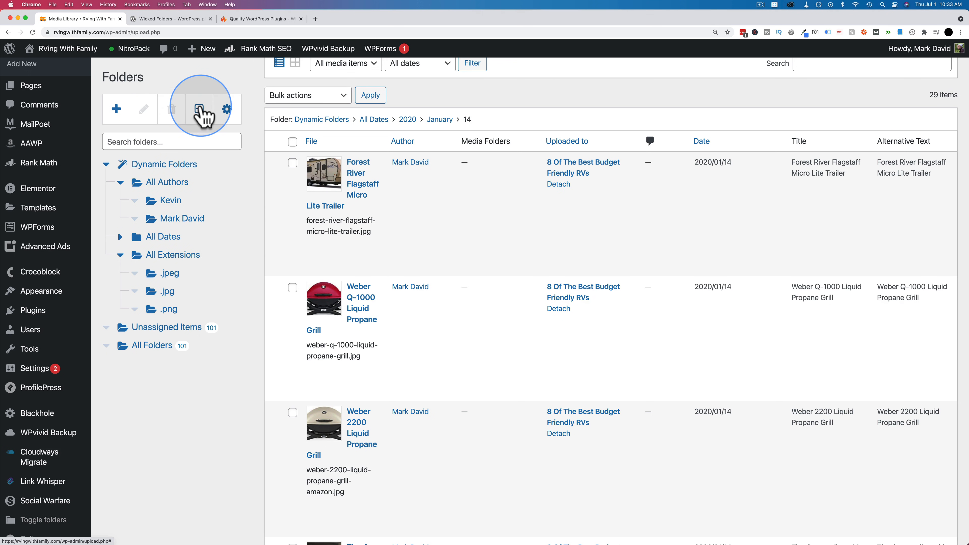
Create a new media folder named Motorhome under All Folders
click(151, 201)
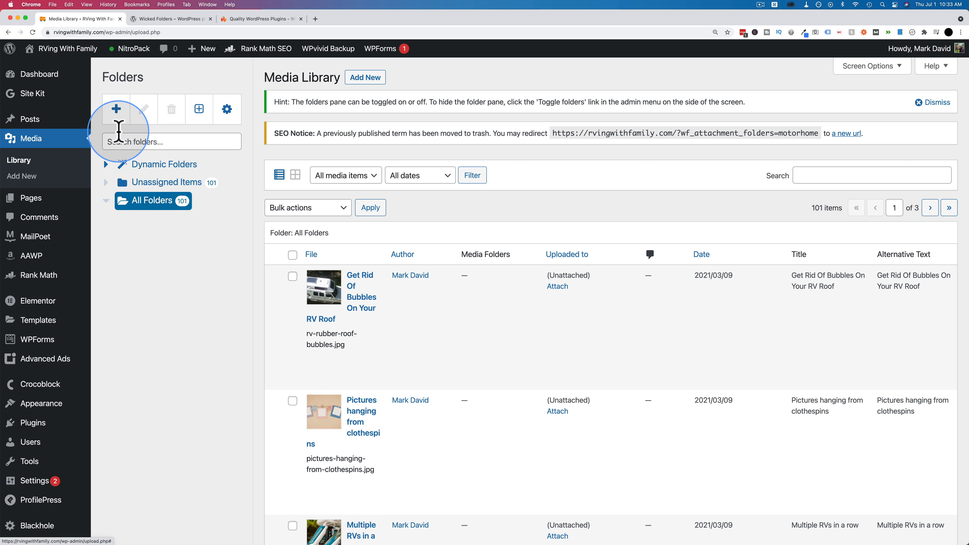
click(116, 109)
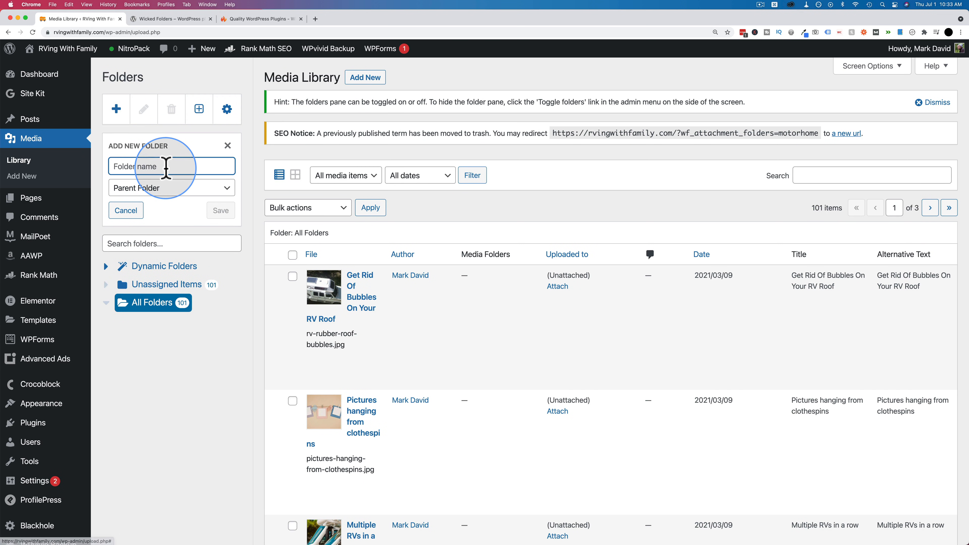
text(Motor)
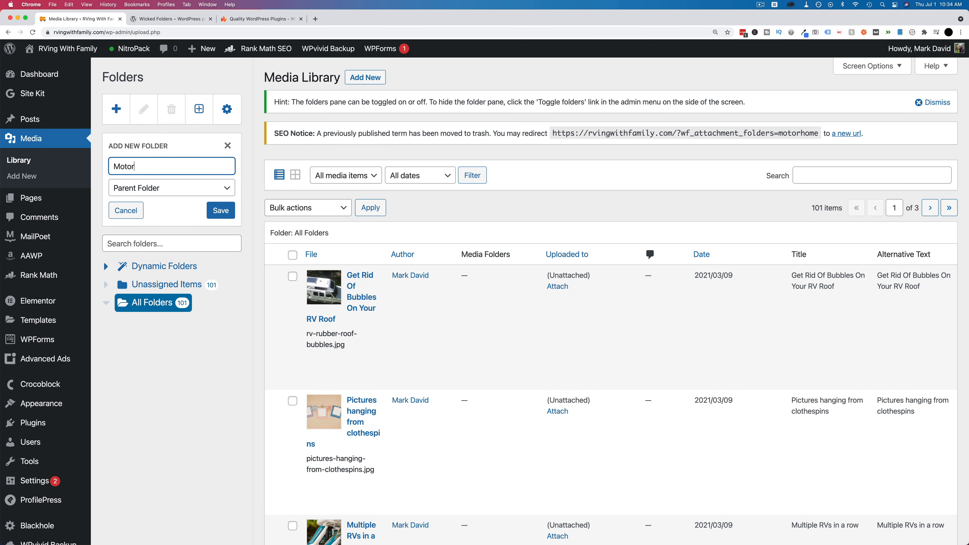
click(220, 210)
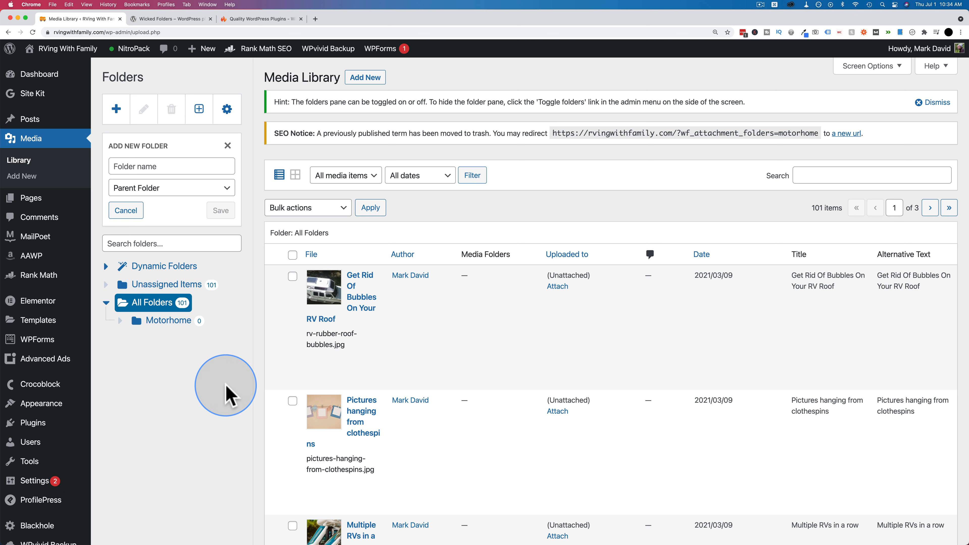
Add an RV Mats subfolder with Motorhome as parent, then close the form
click(171, 166)
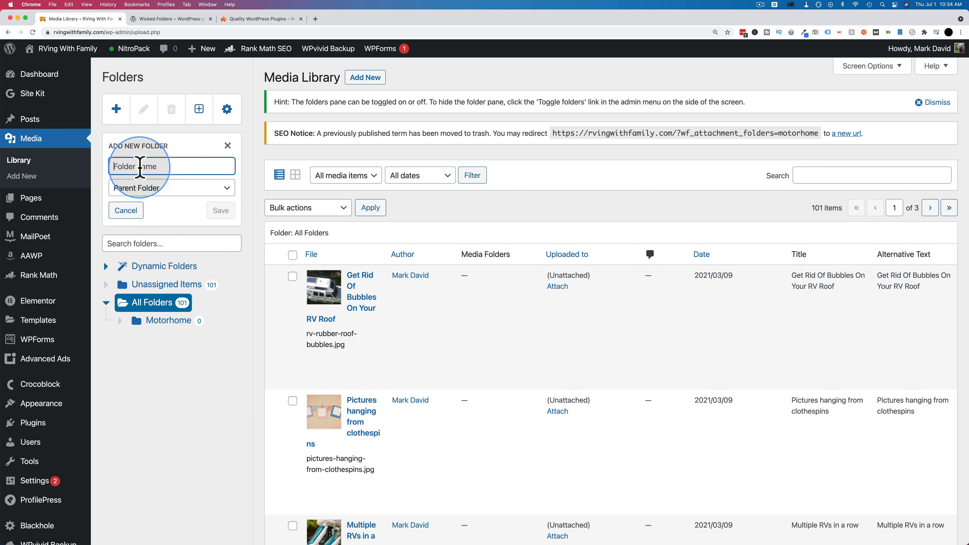
click(172, 188)
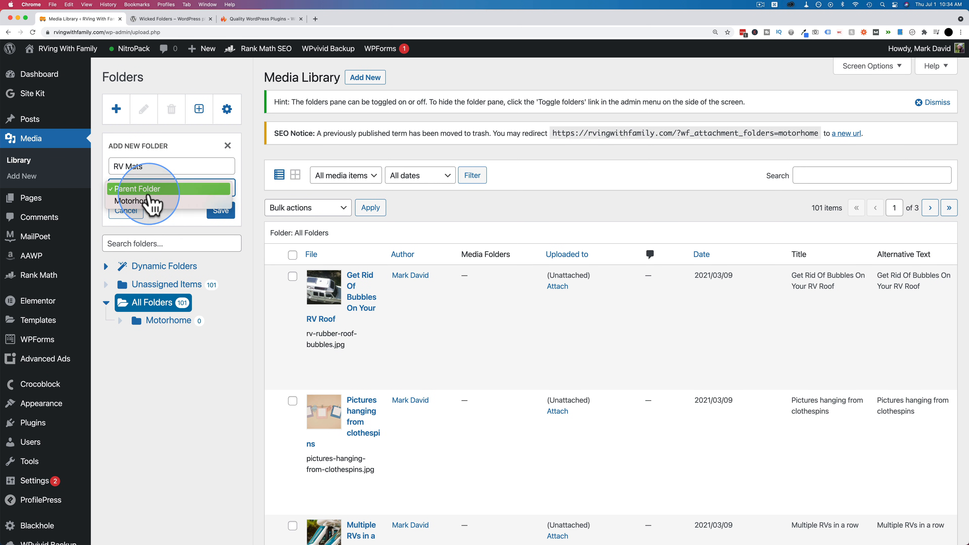
click(129, 201)
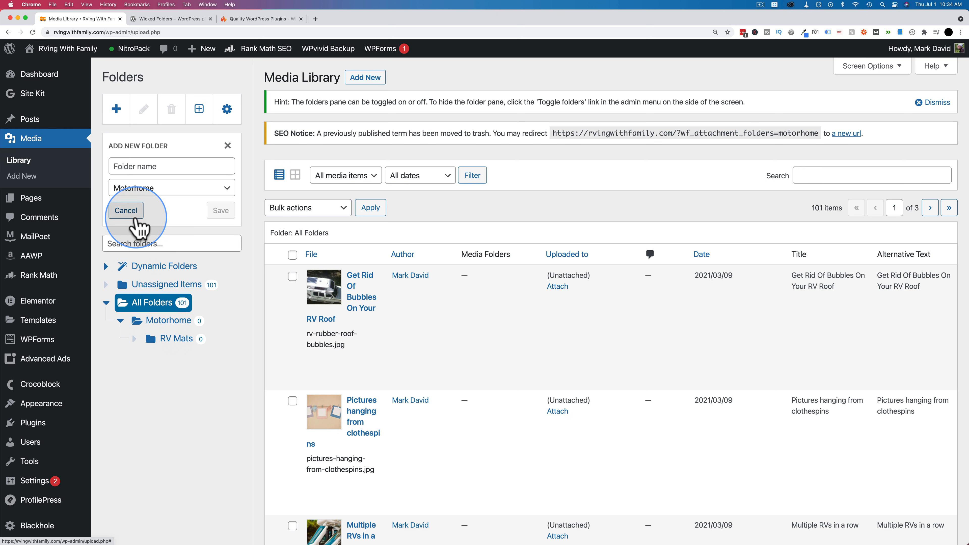
click(125, 209)
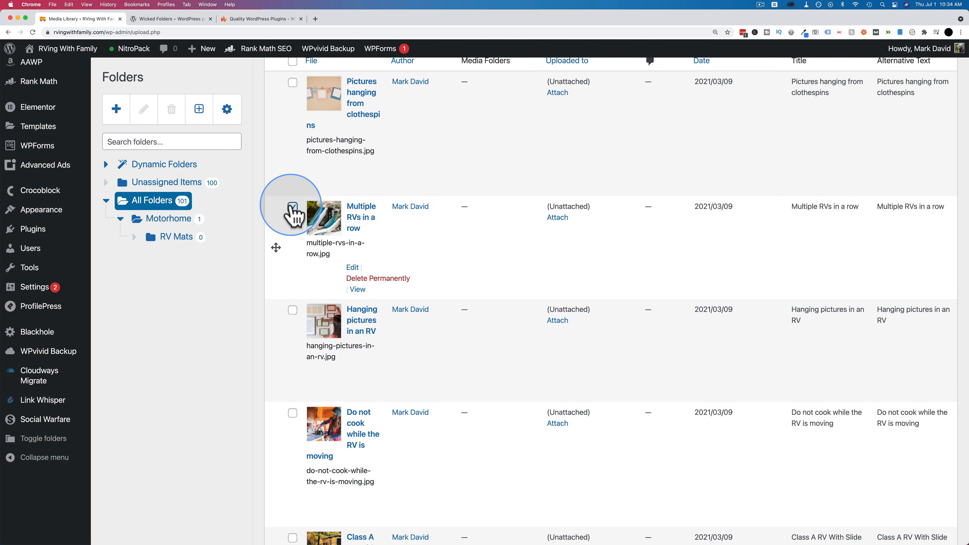
Drag four checked images into Motorhome and rv-mat into RV Mats, then view RV Mats
scroll(down, 3)
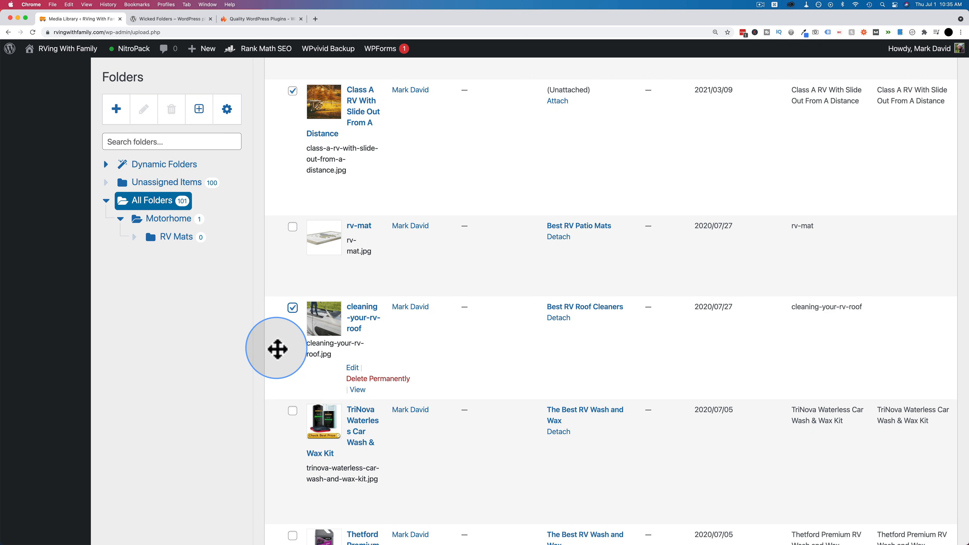
drag(276, 348, 176, 237)
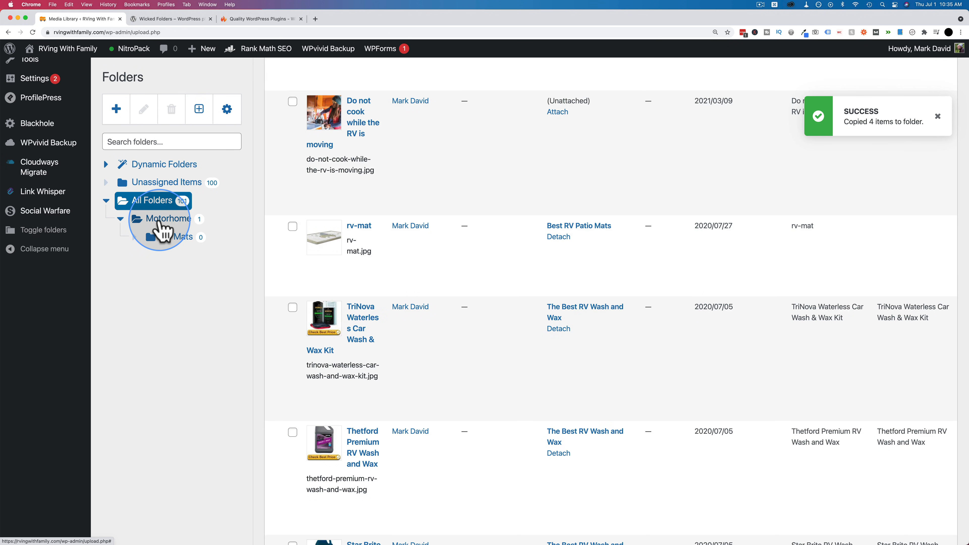
click(120, 218)
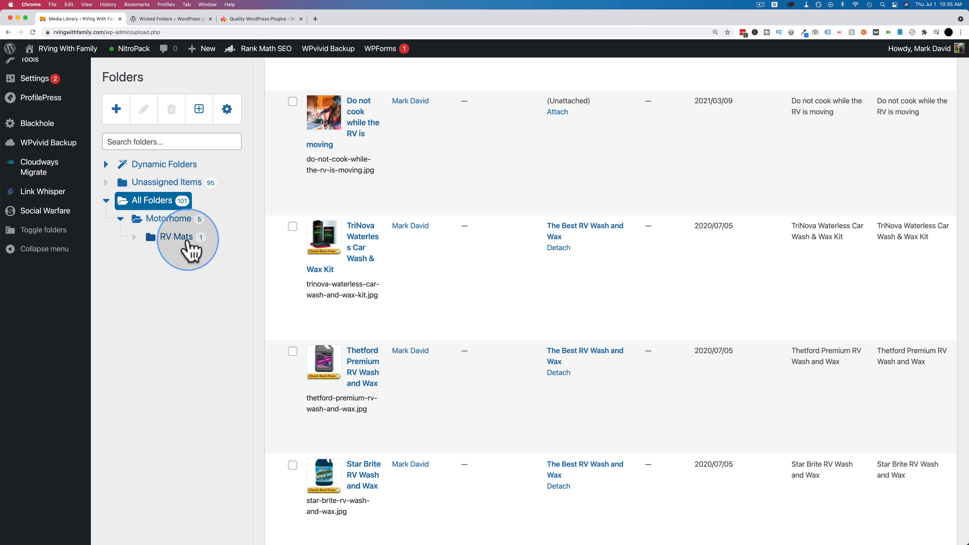
click(177, 236)
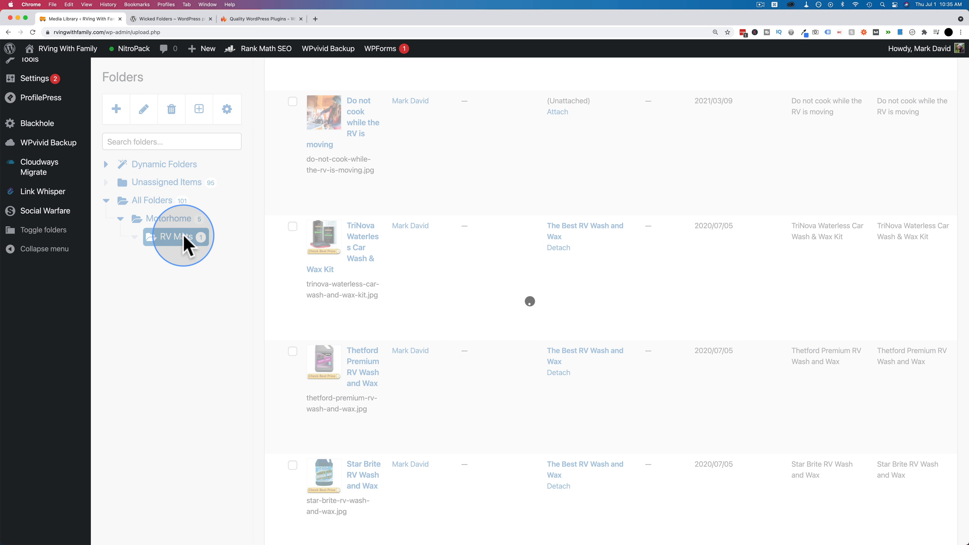
Edit RV Mats: rename it RVing Mats, keeping Motorhome as parent folder
click(176, 236)
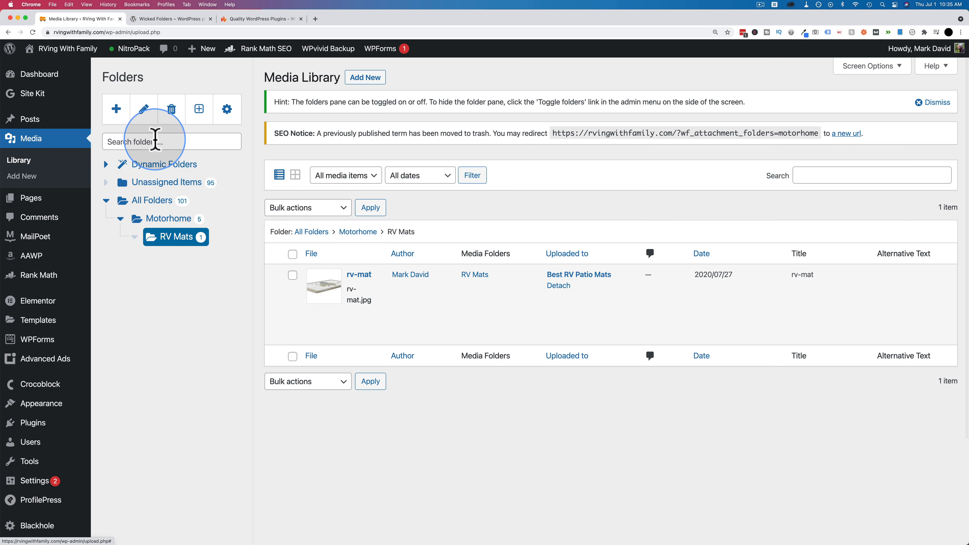
click(142, 109)
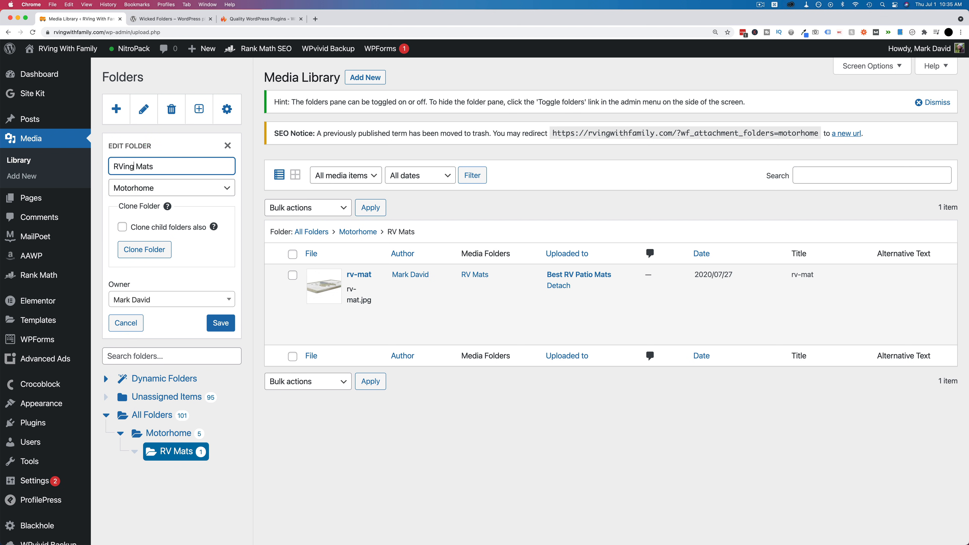
click(171, 188)
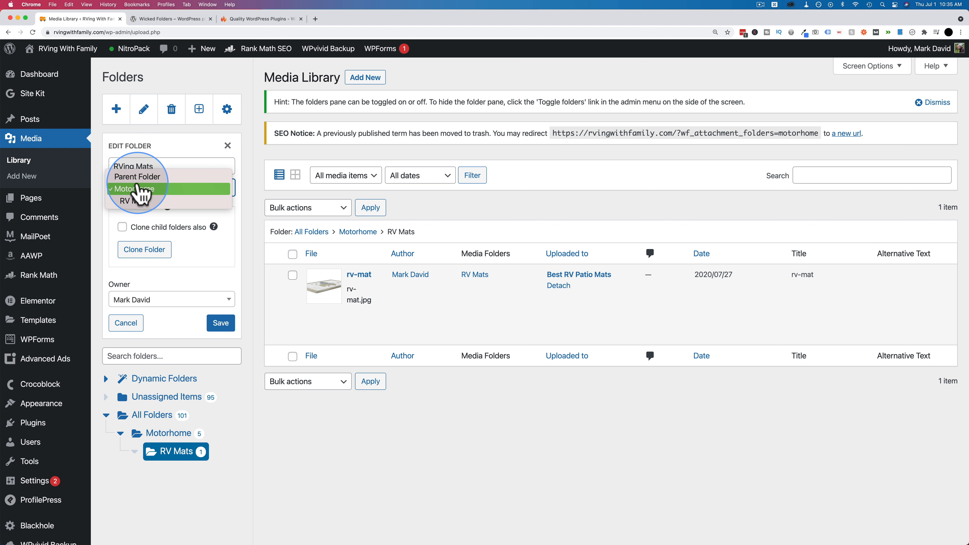
click(144, 189)
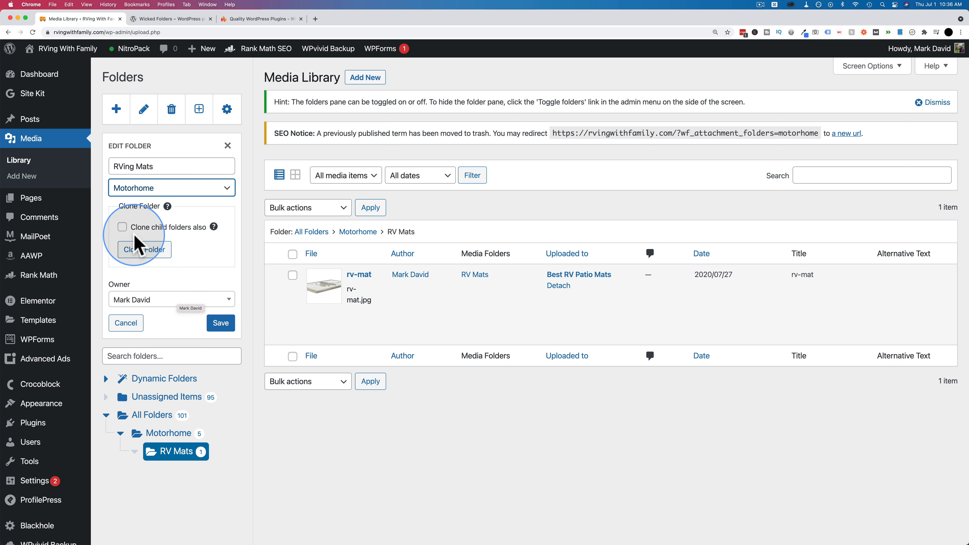
click(122, 226)
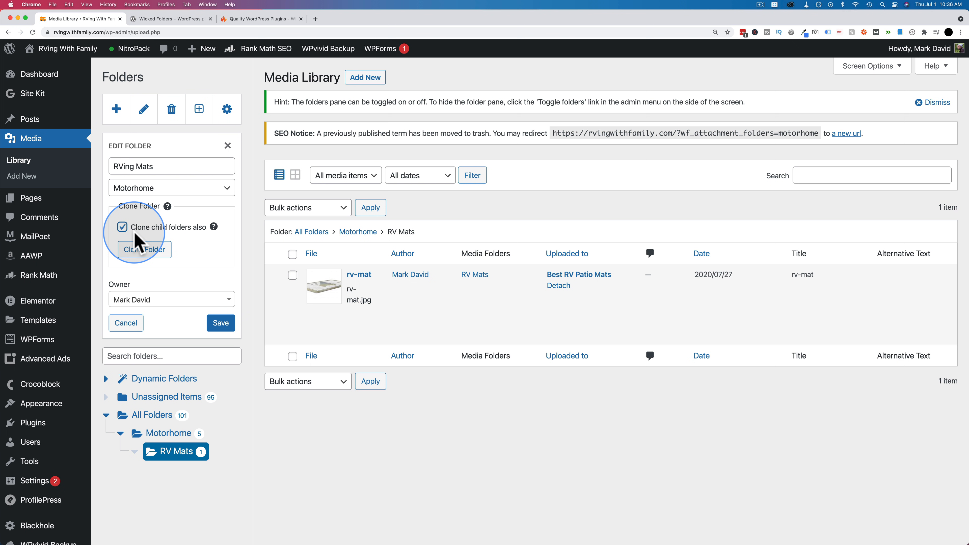
click(122, 227)
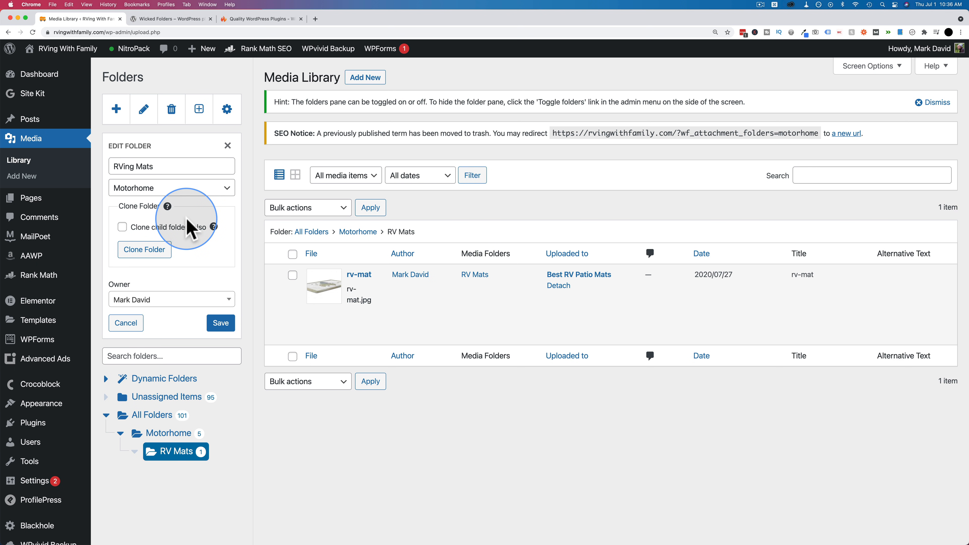
mouse_move(133, 303)
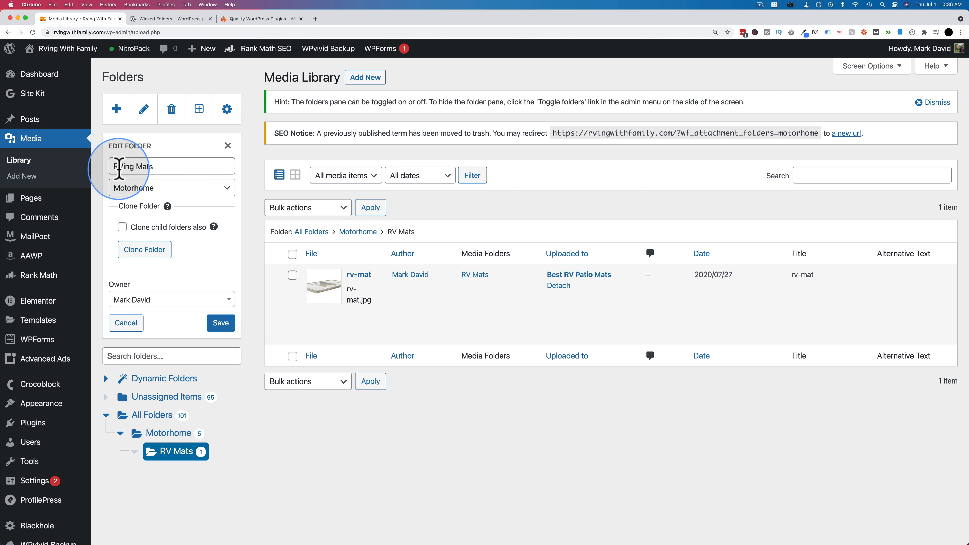
Save the renamed RVing Mats folder and return to Motorhome
click(220, 322)
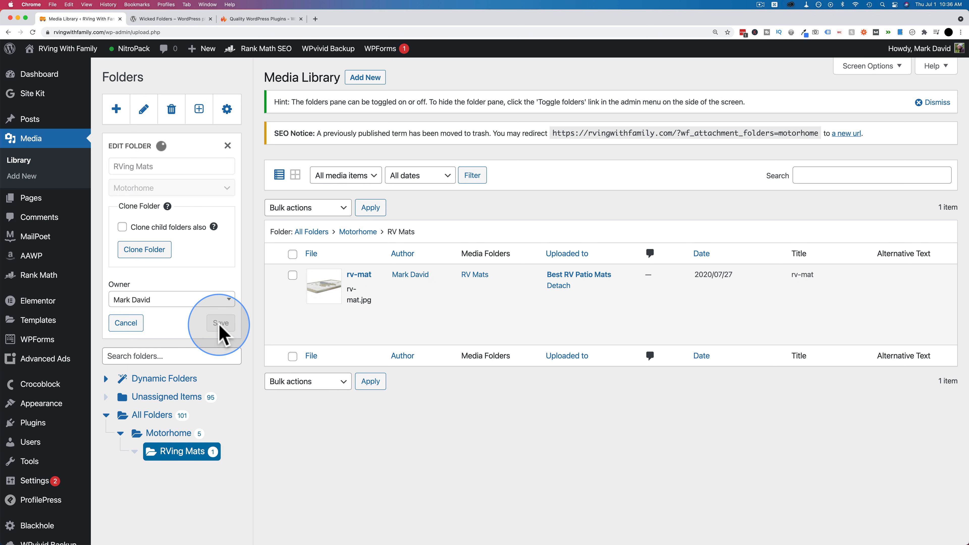
click(220, 323)
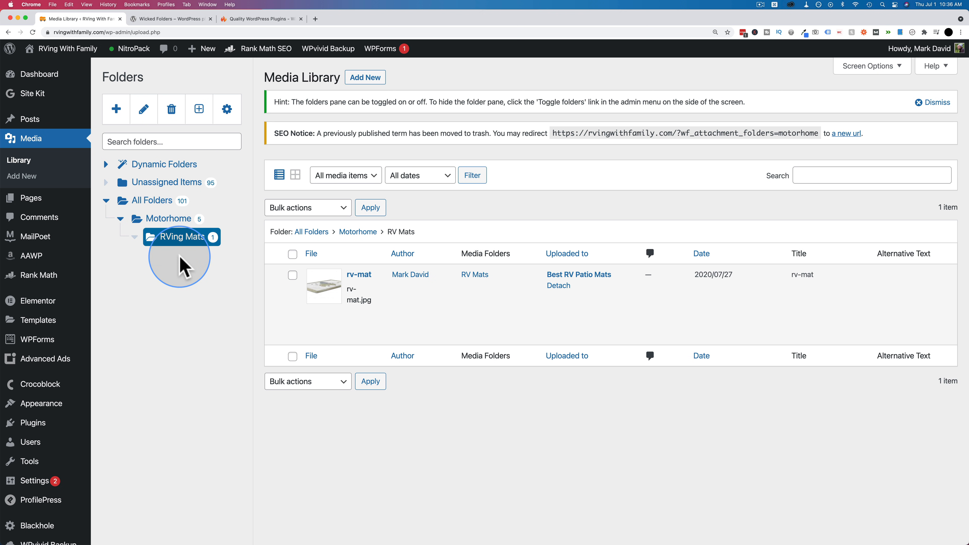
click(168, 218)
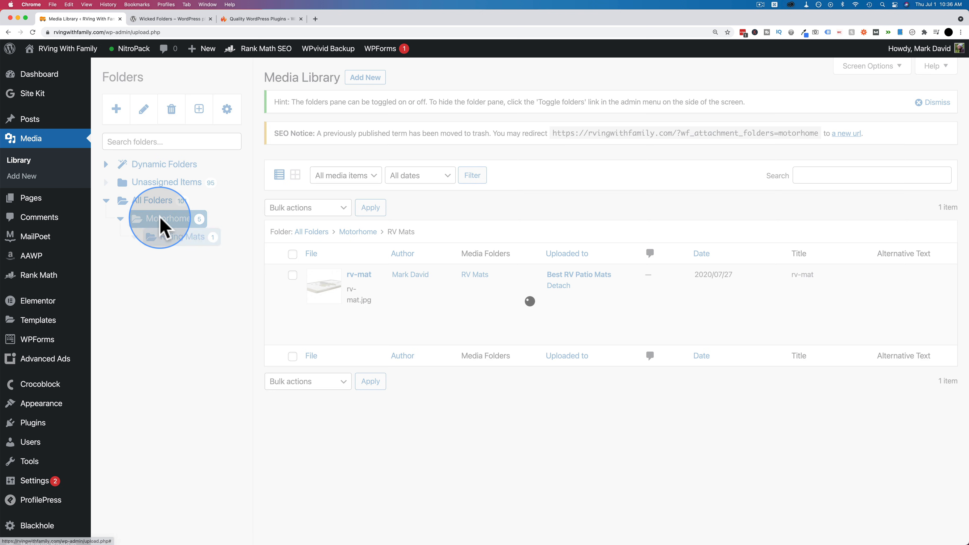
Review the Motorhome delete prompt noting items aren't deleted, then cancel
click(171, 110)
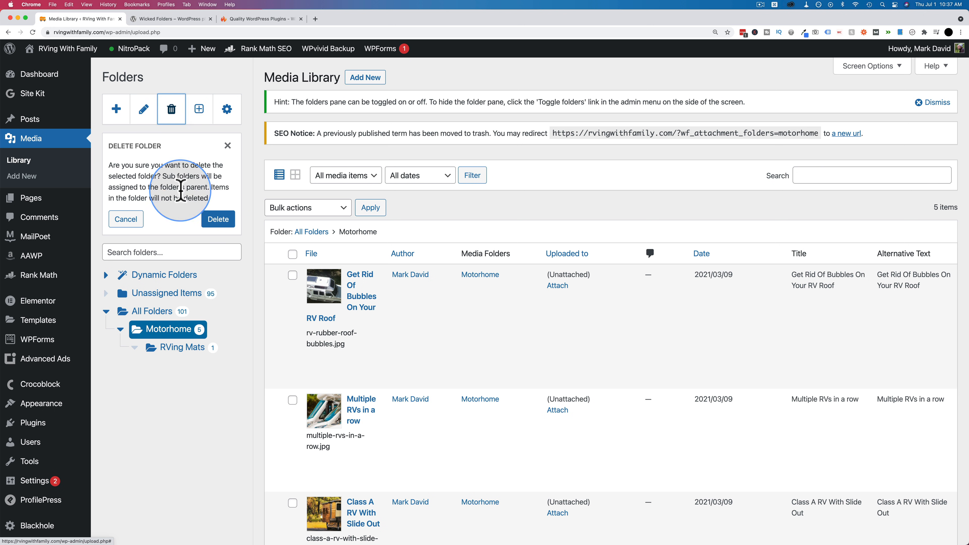
mouse_move(180, 179)
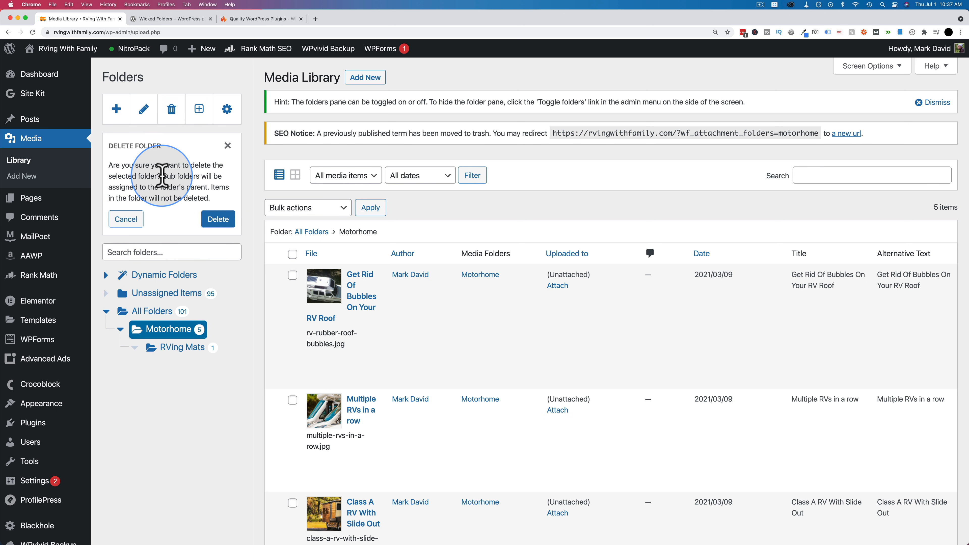
drag(160, 175, 219, 187)
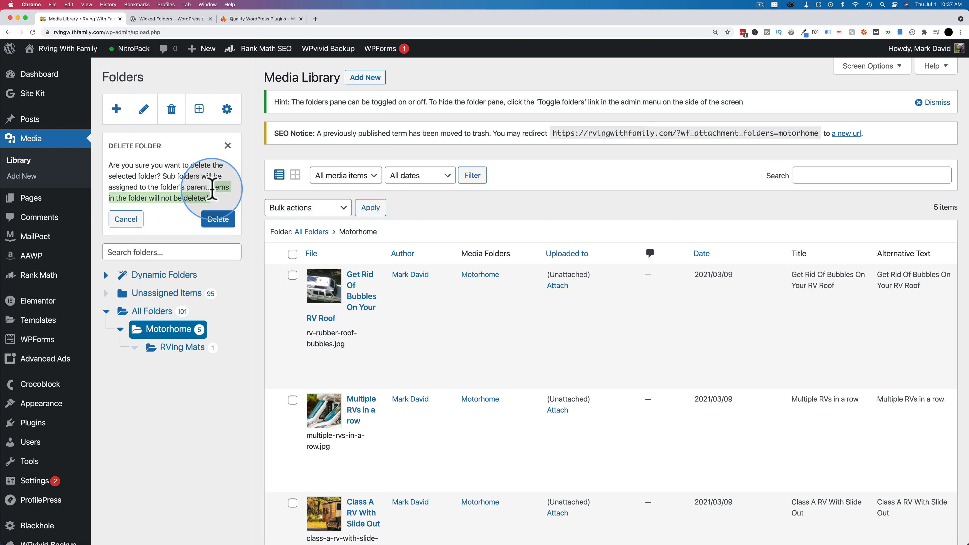
mouse_move(168, 329)
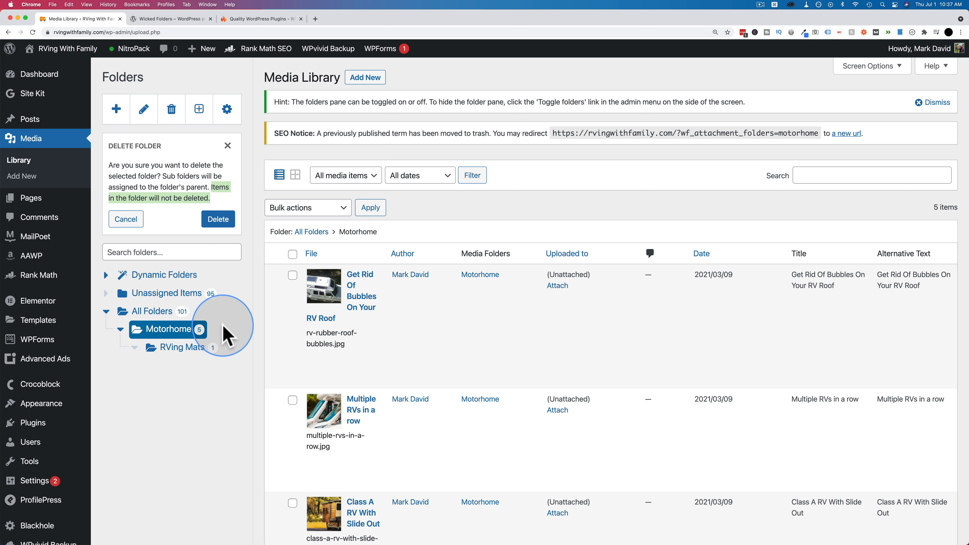
click(126, 218)
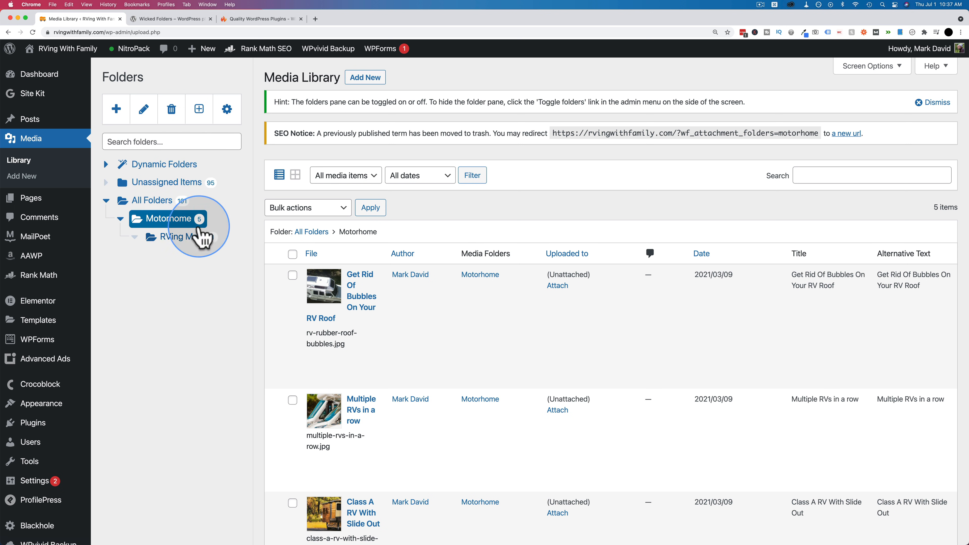
scroll(down, 3)
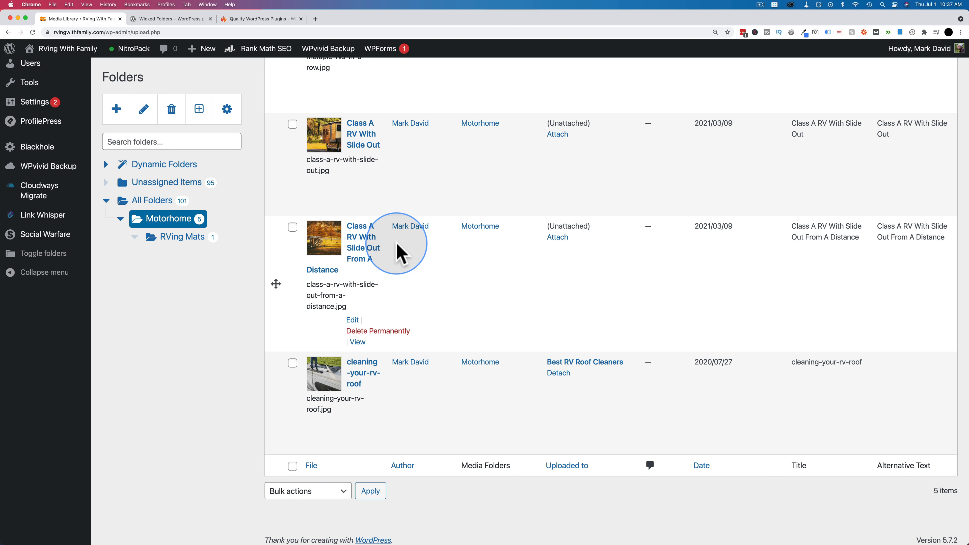
mouse_move(308, 257)
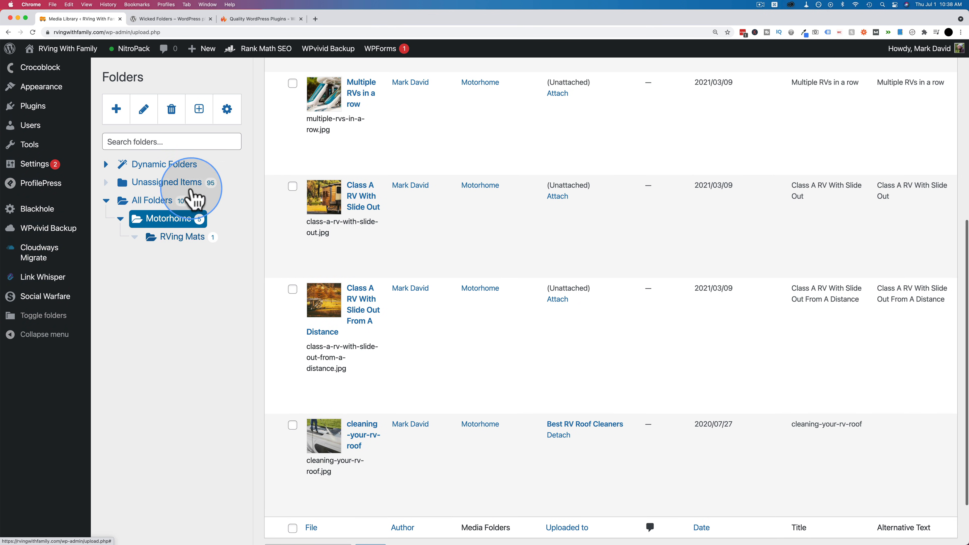
Delete the Motorhome folder, then delete the RVing Mats folder
click(171, 109)
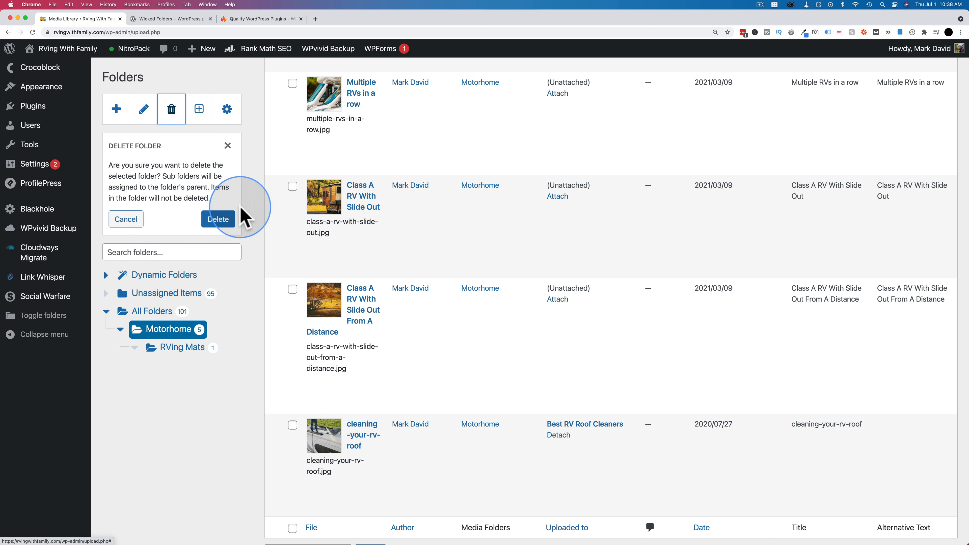
click(218, 218)
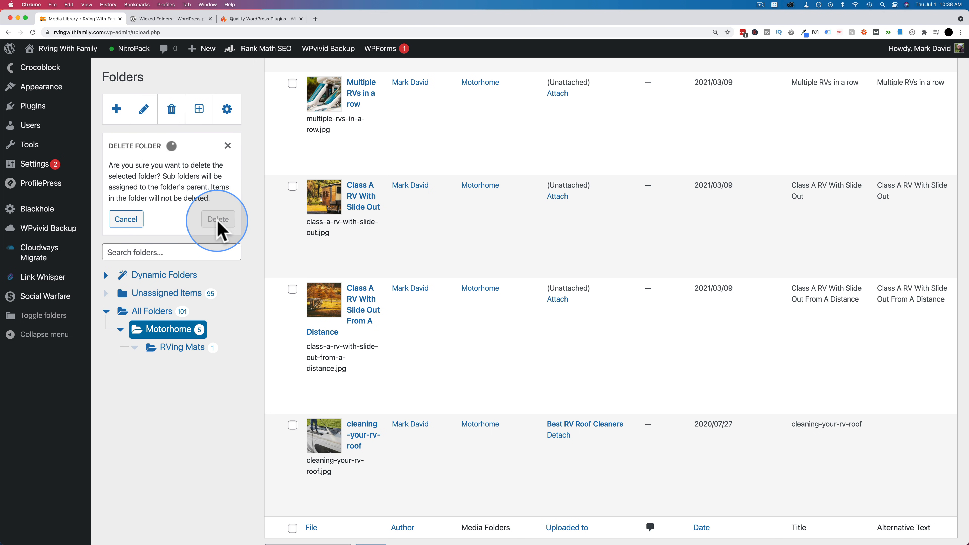
click(217, 220)
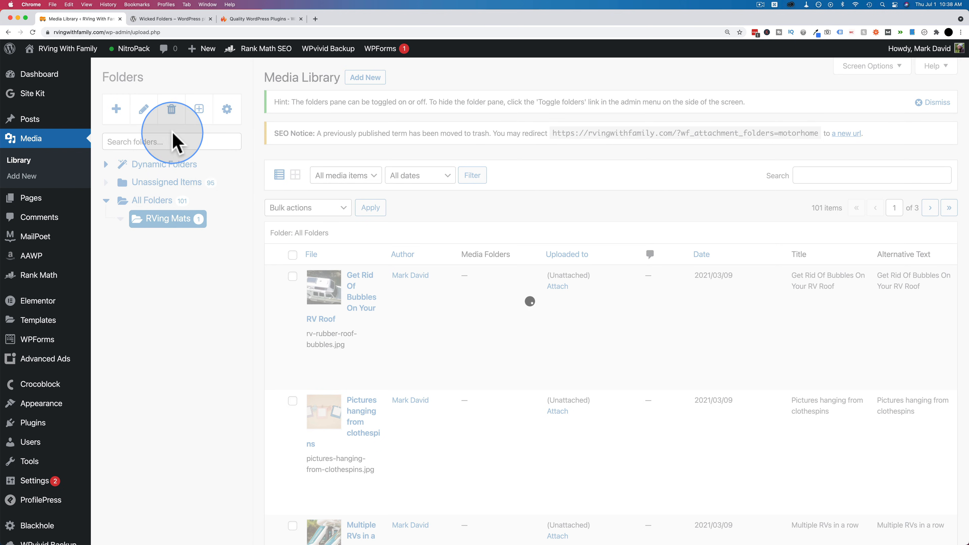
click(171, 109)
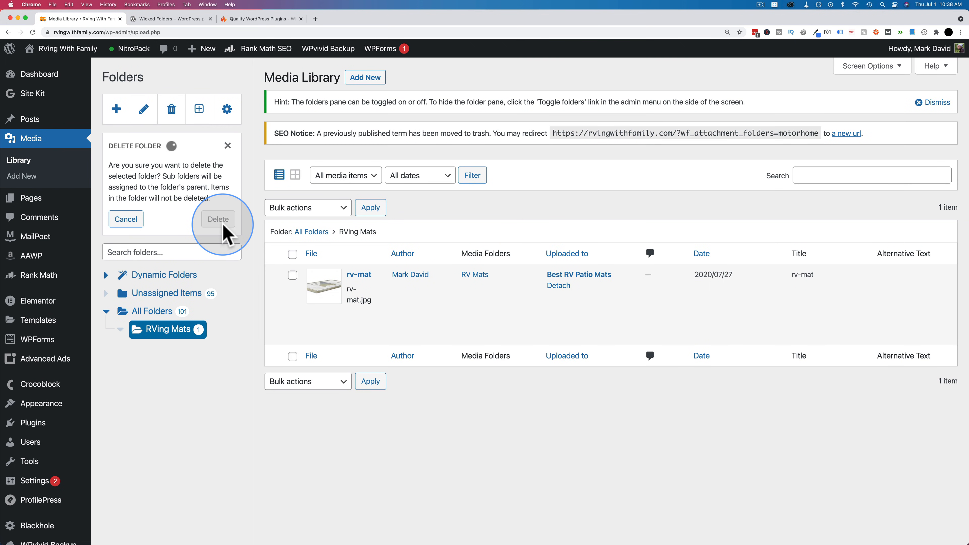
click(217, 219)
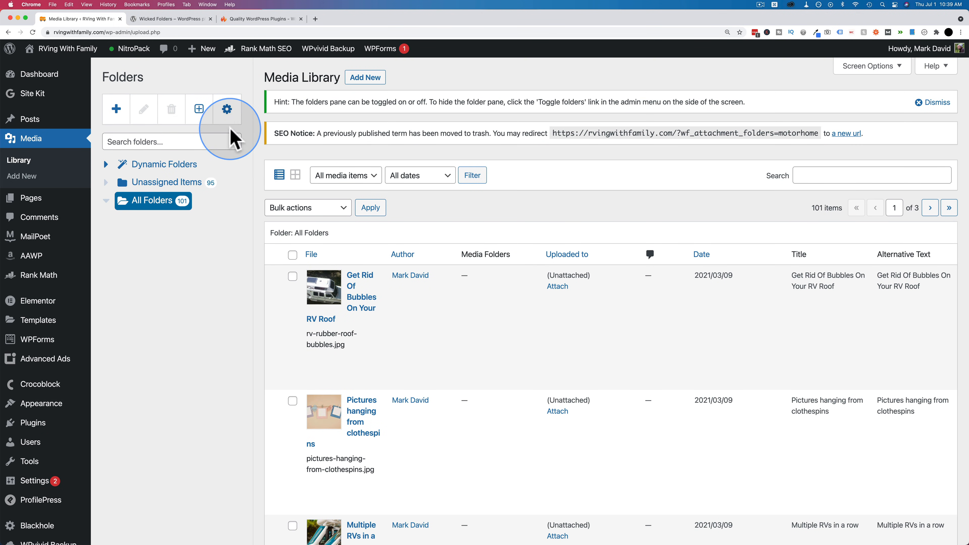
click(226, 110)
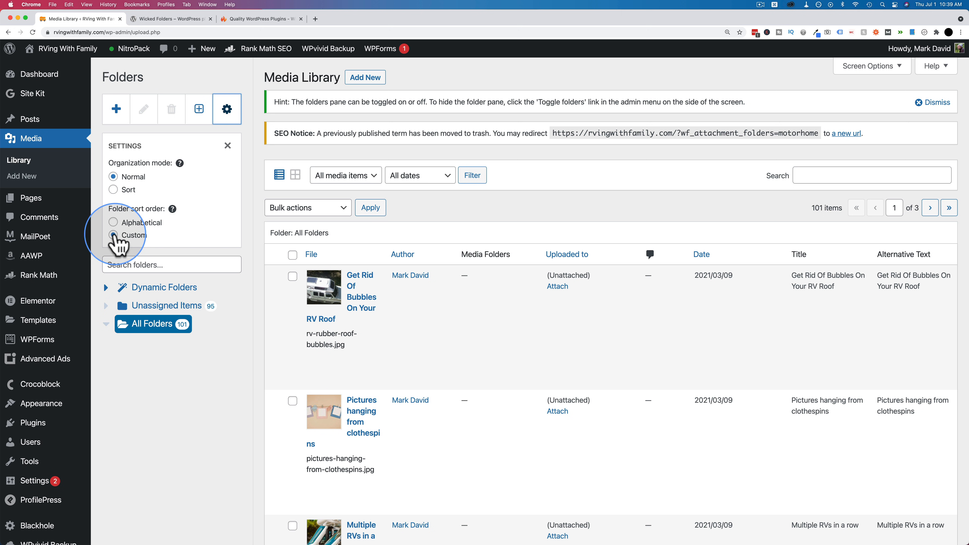
click(114, 234)
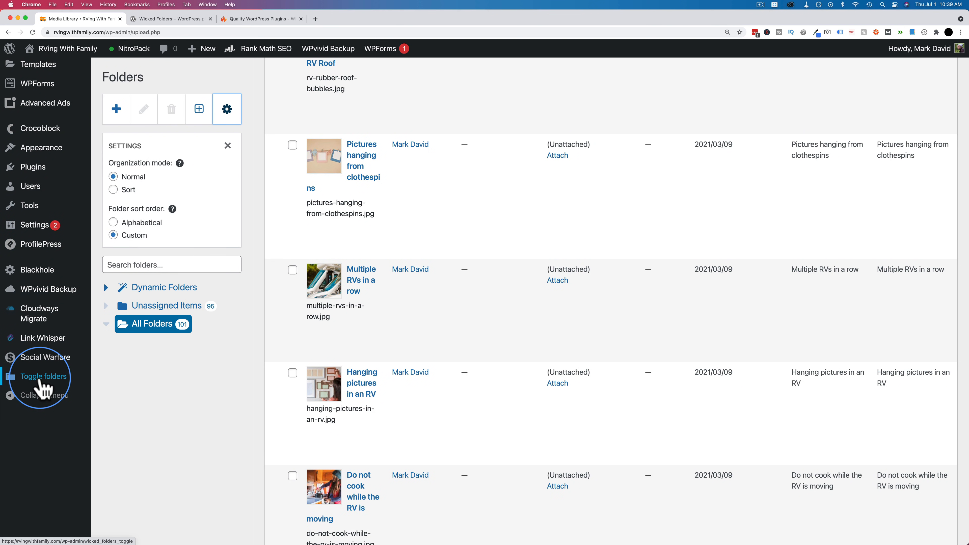
click(43, 377)
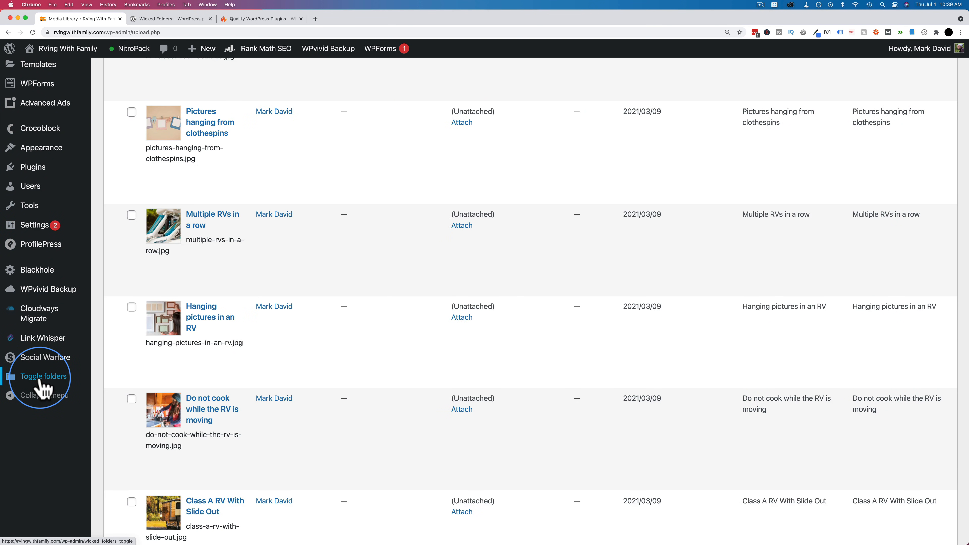
click(44, 377)
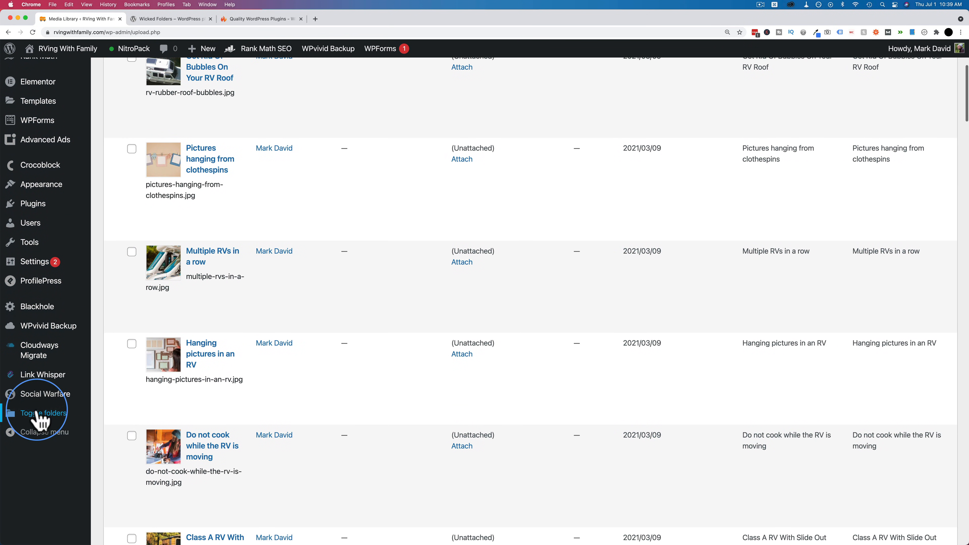
click(35, 261)
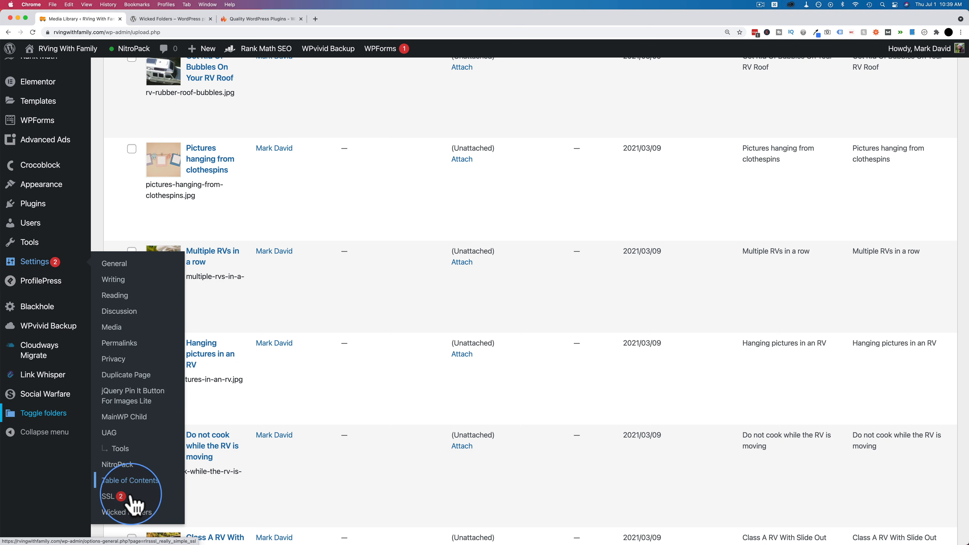
Review Wicked Folders' Enable folders for options, ticking then unticking Tables
click(127, 512)
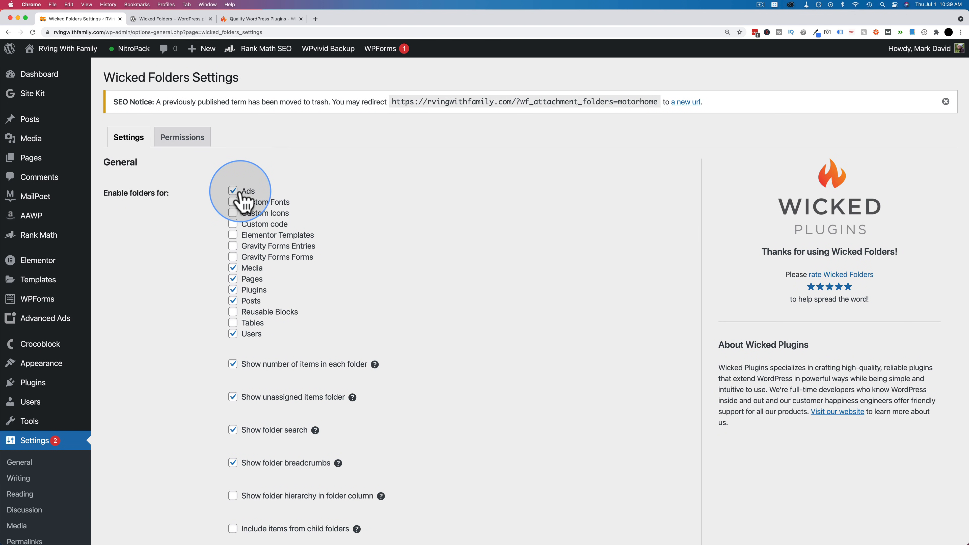
mouse_move(234, 213)
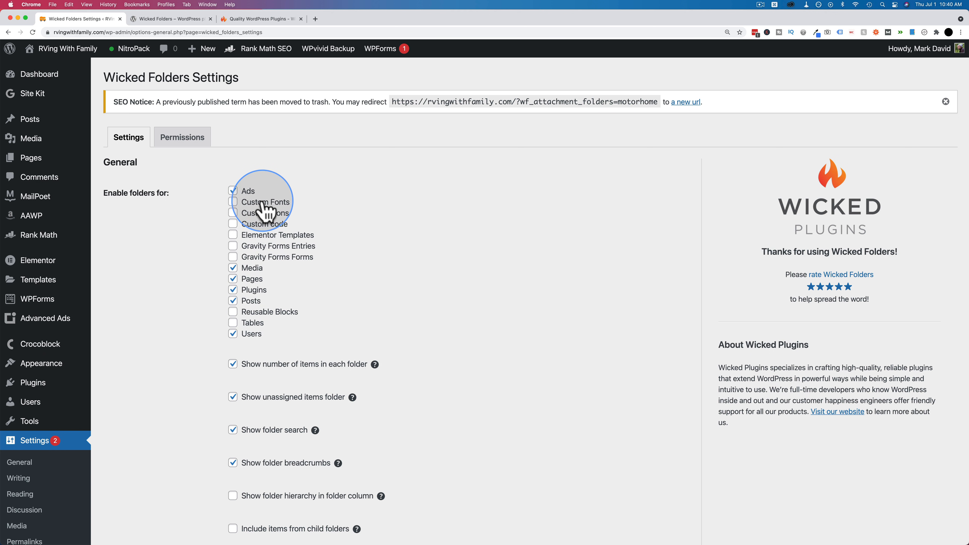
click(232, 190)
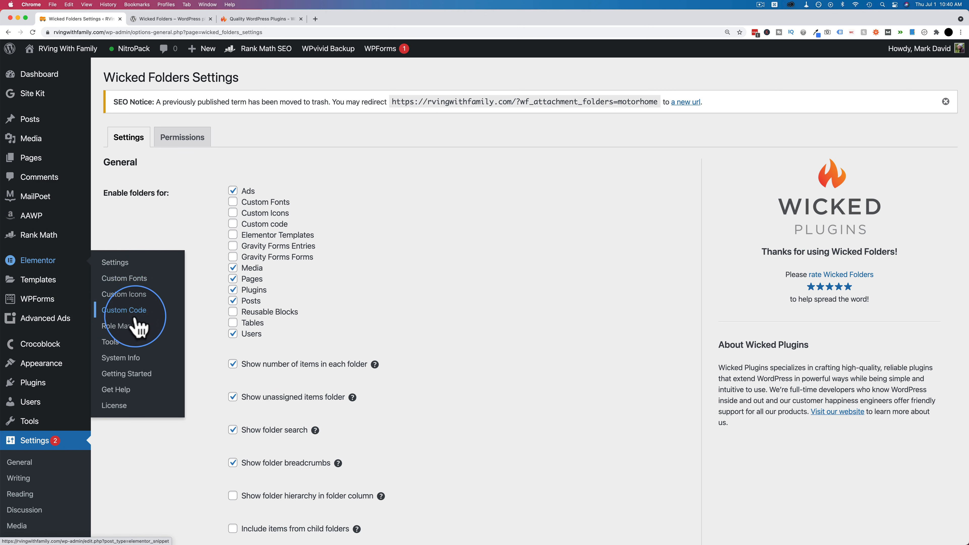
mouse_move(38, 279)
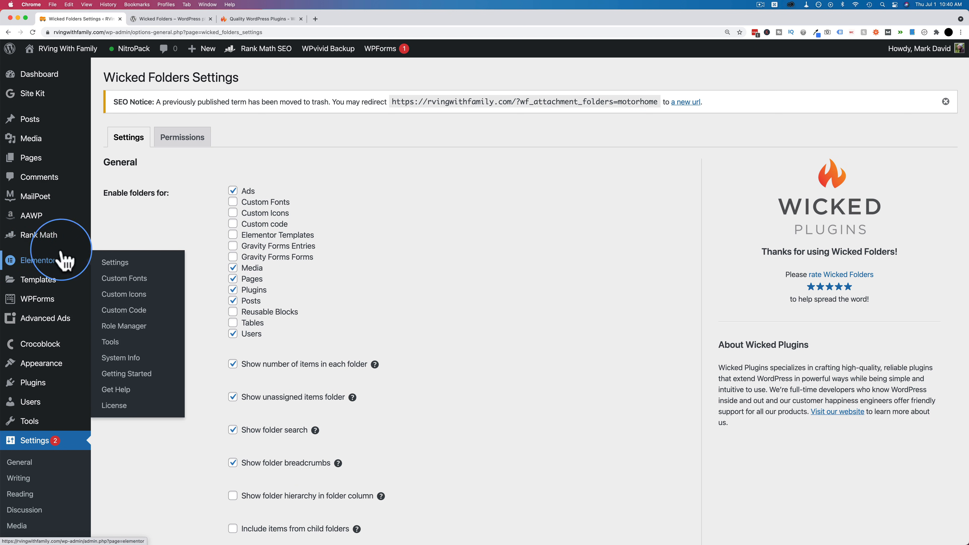
mouse_move(44, 318)
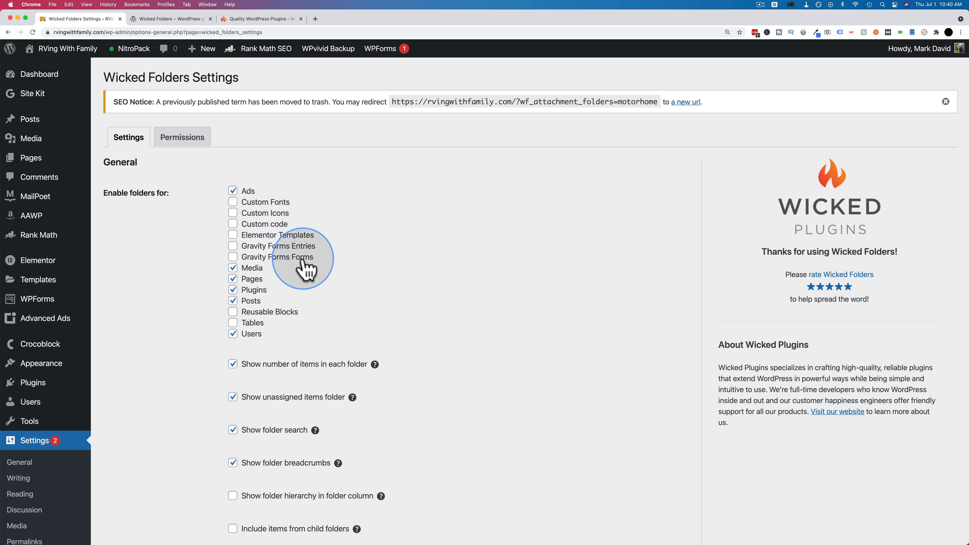
mouse_move(259, 257)
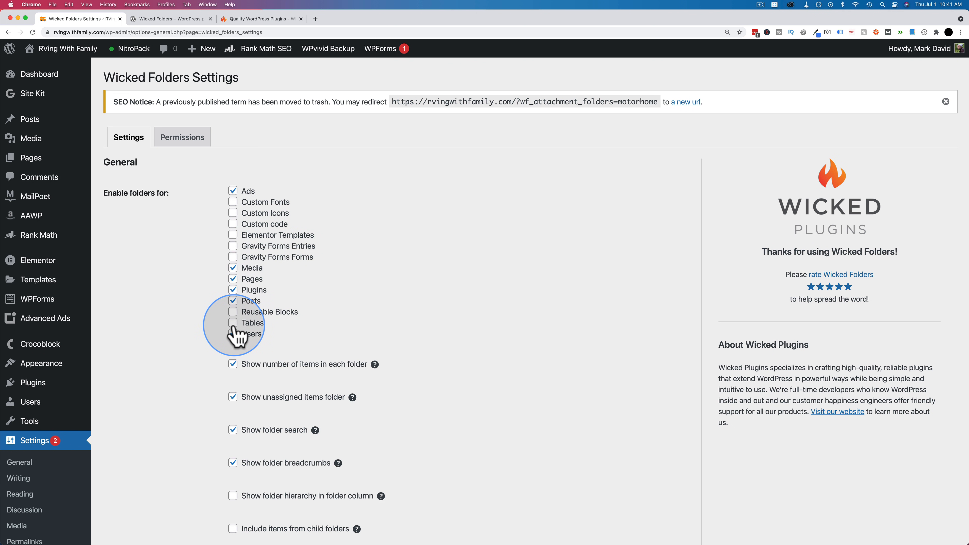
mouse_move(233, 322)
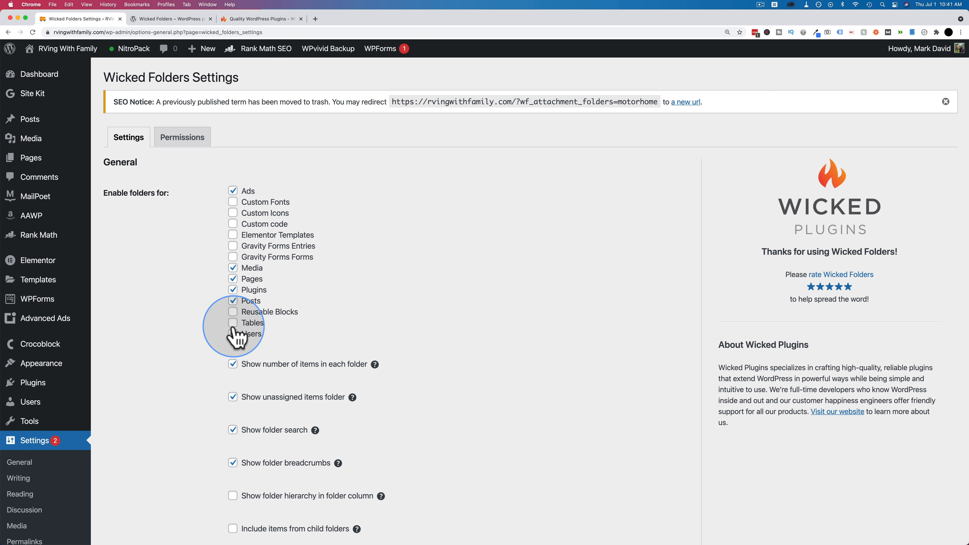
click(233, 322)
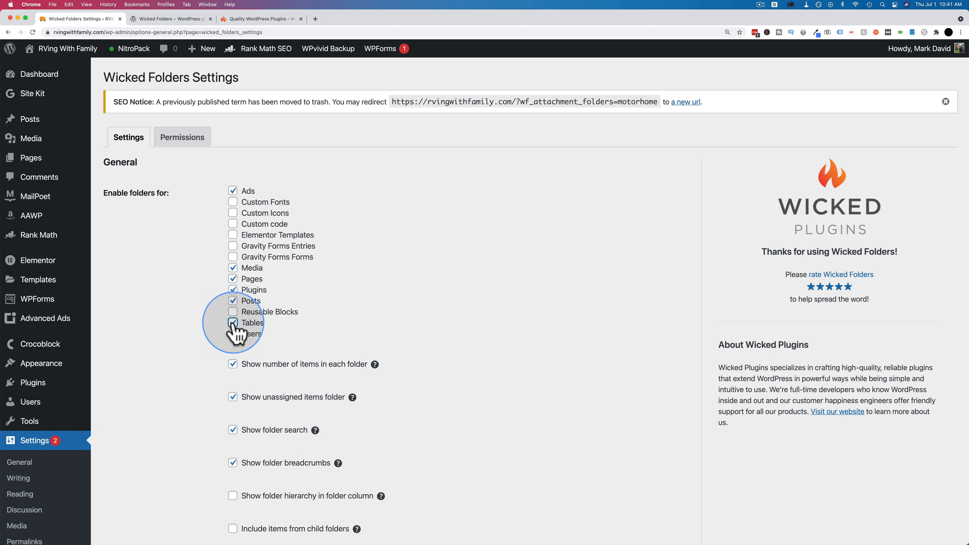
click(233, 322)
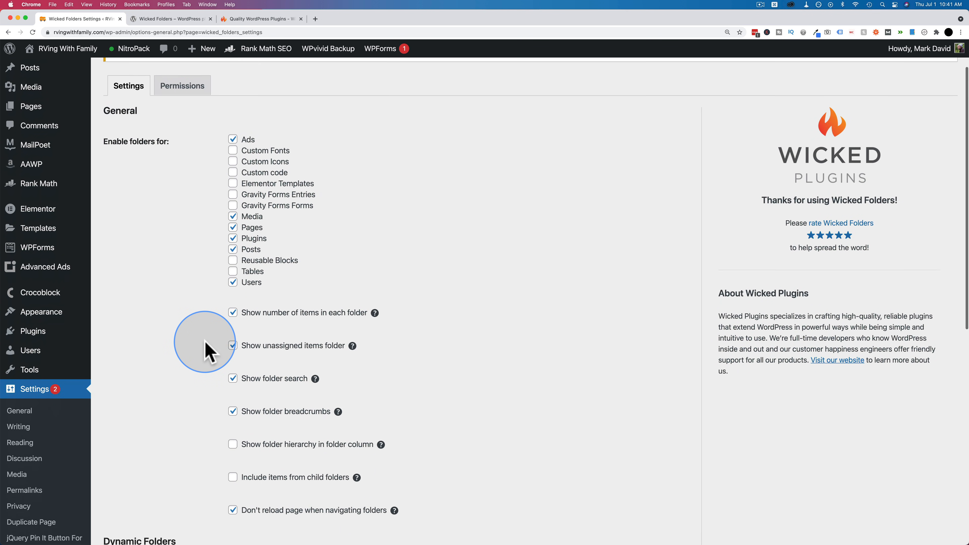
Scroll the Wicked Folders settings to the navigation and dynamic folder options
scroll(down, 3)
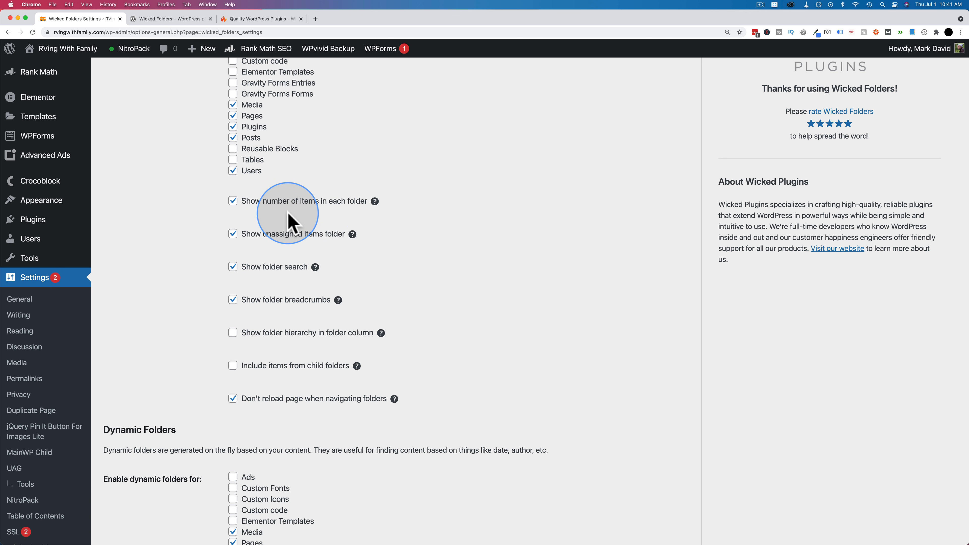
mouse_move(281, 237)
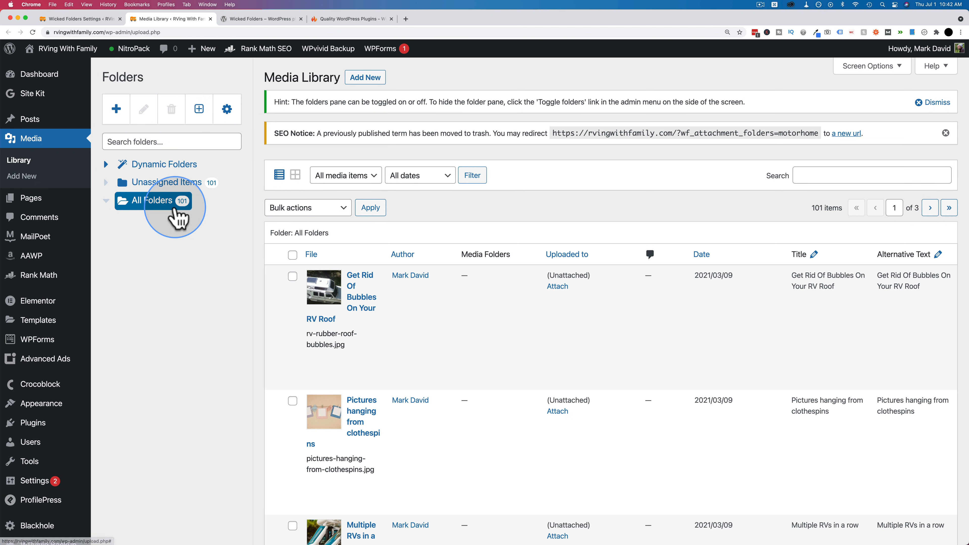
View All Folders items, revisit Wicked Folders settings, then expand the Dynamic Folders tree in Media
click(171, 141)
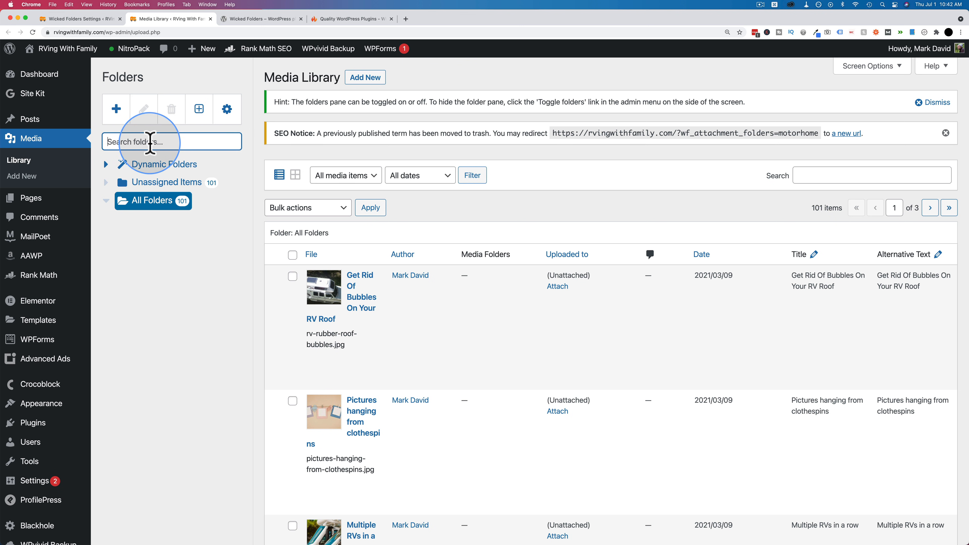
click(80, 19)
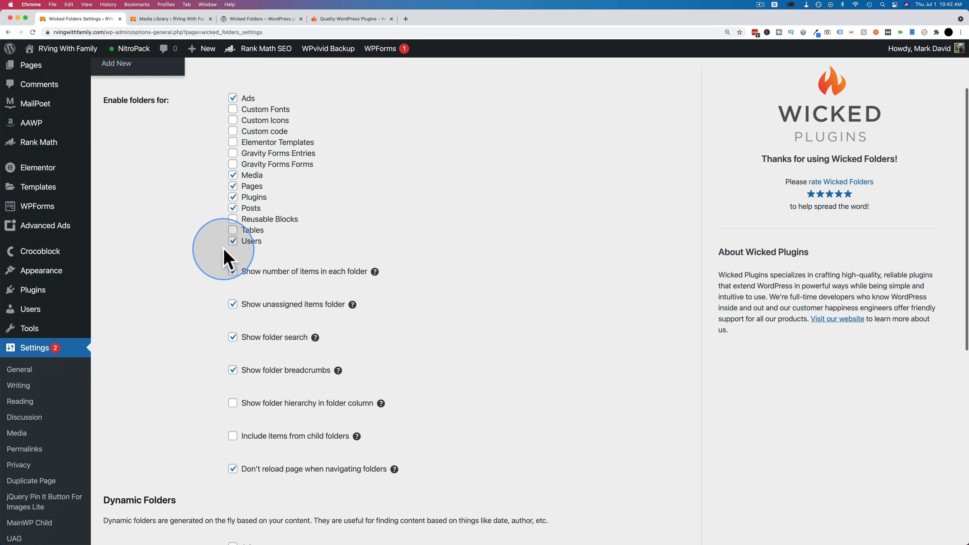
scroll(down, 3)
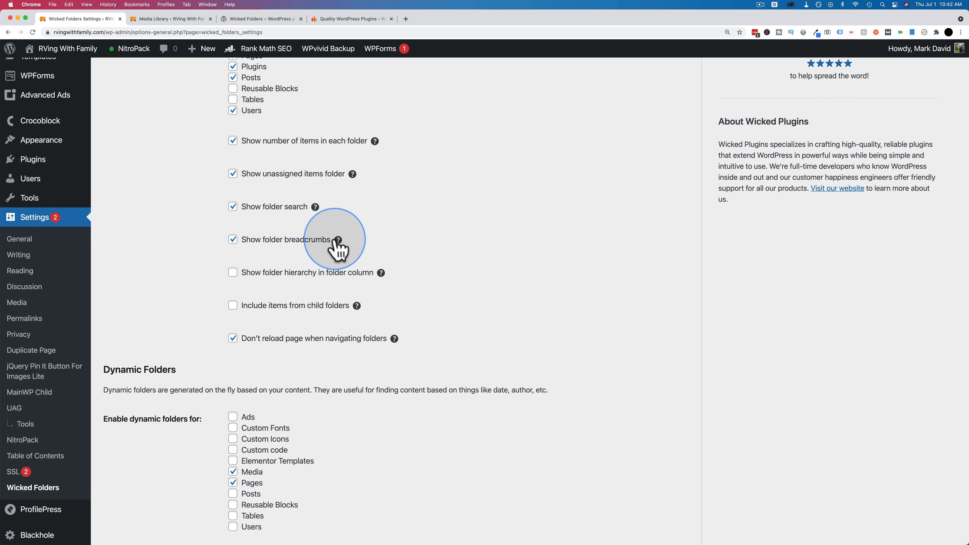
click(171, 19)
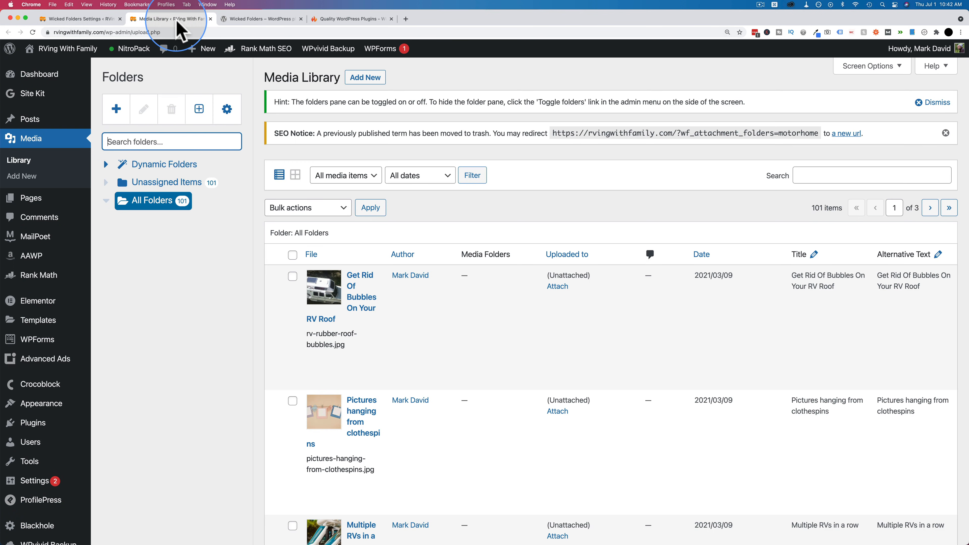
click(106, 164)
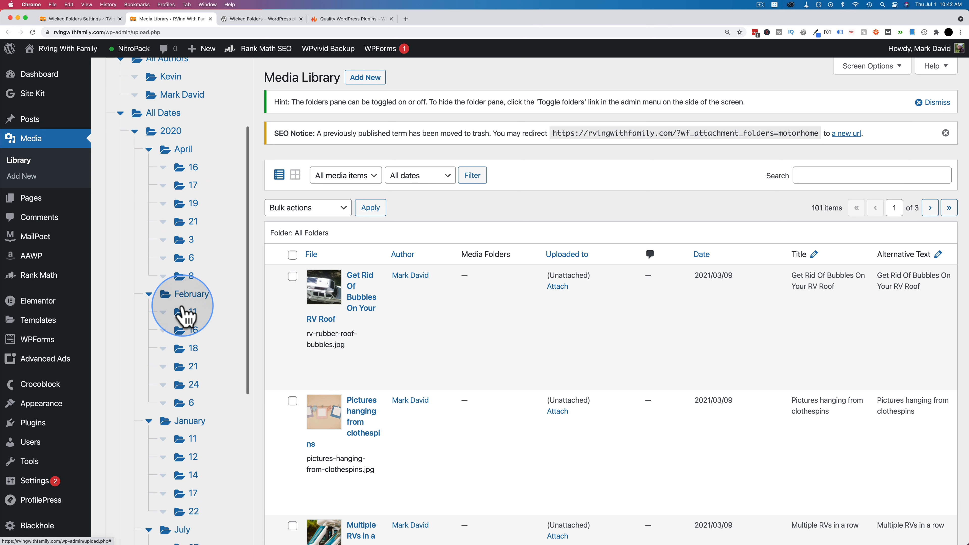
Browse the February 16, 2020 date folder, jump up to 2020's 94 items, then return to settings
click(192, 330)
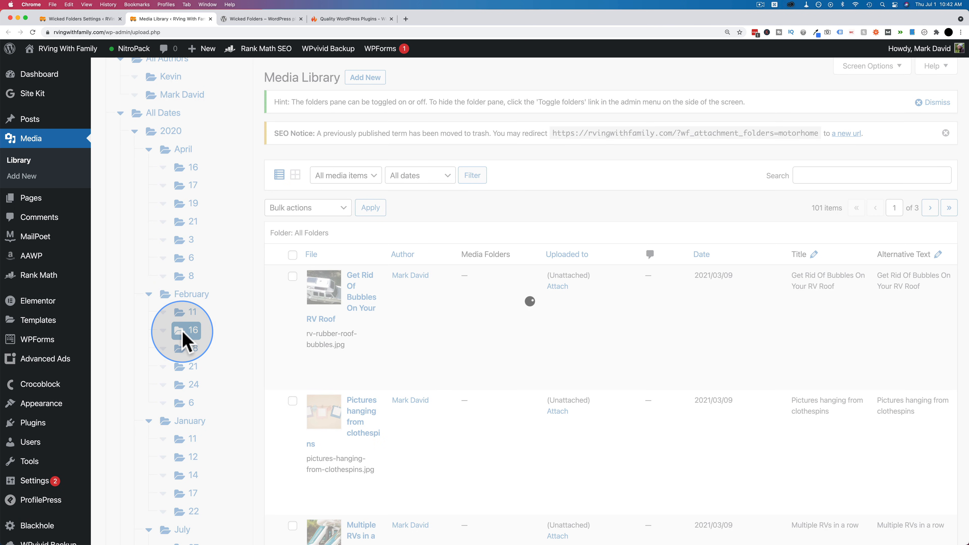
click(193, 330)
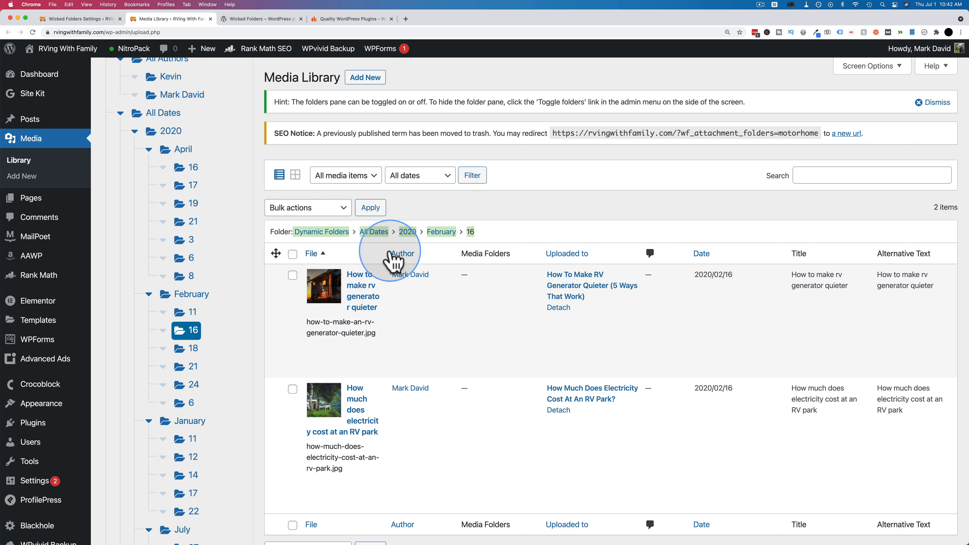
click(407, 231)
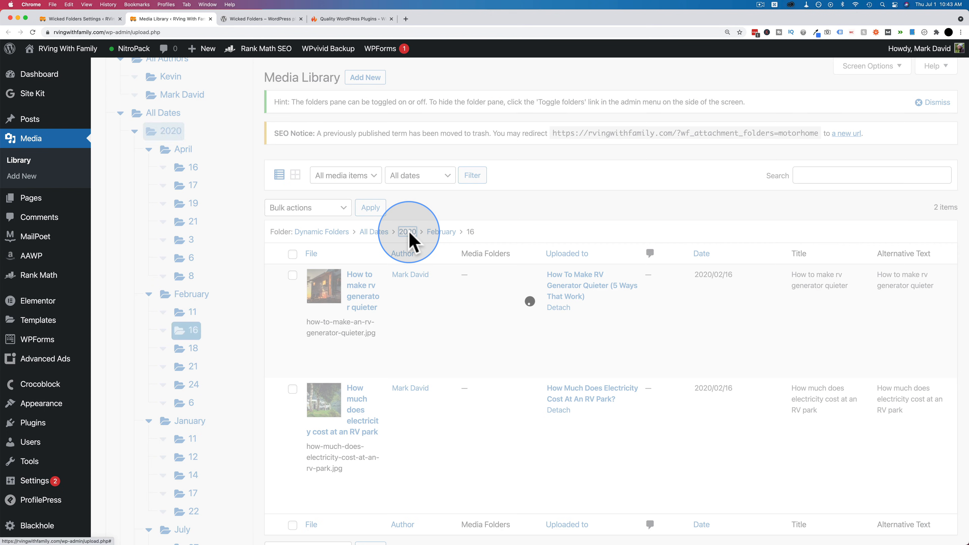
click(407, 231)
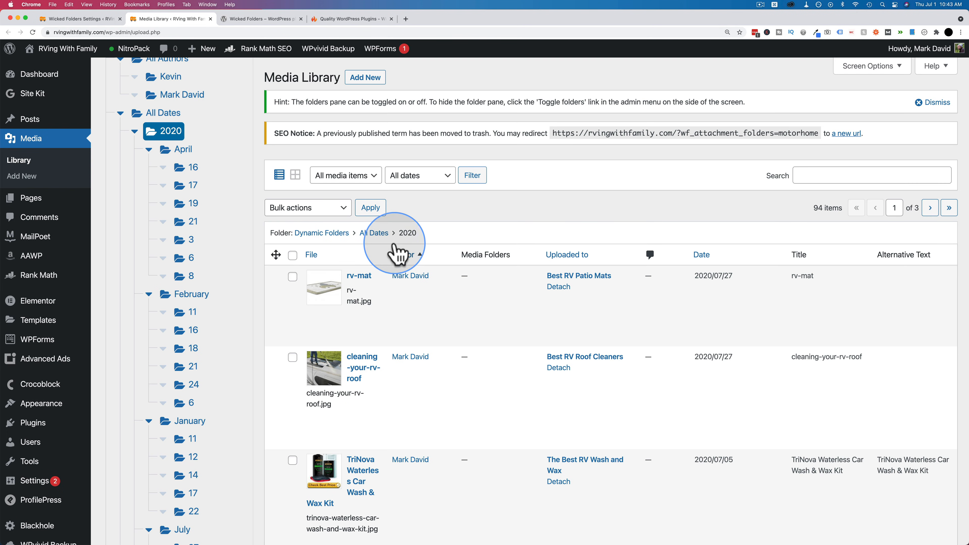
click(79, 19)
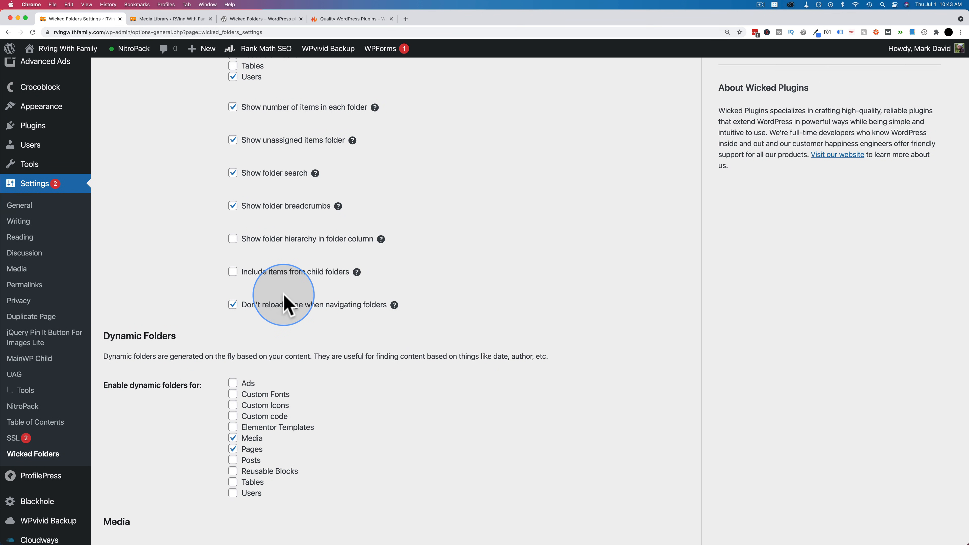
Review enabled folder types, Media upload sync and the empty Pro license field, then head to Posts
scroll(down, 3)
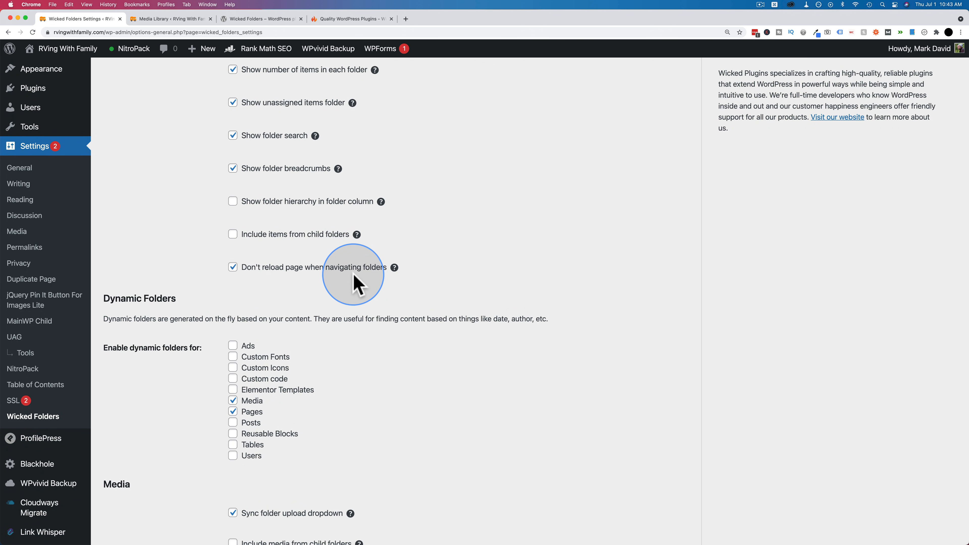
mouse_move(233, 267)
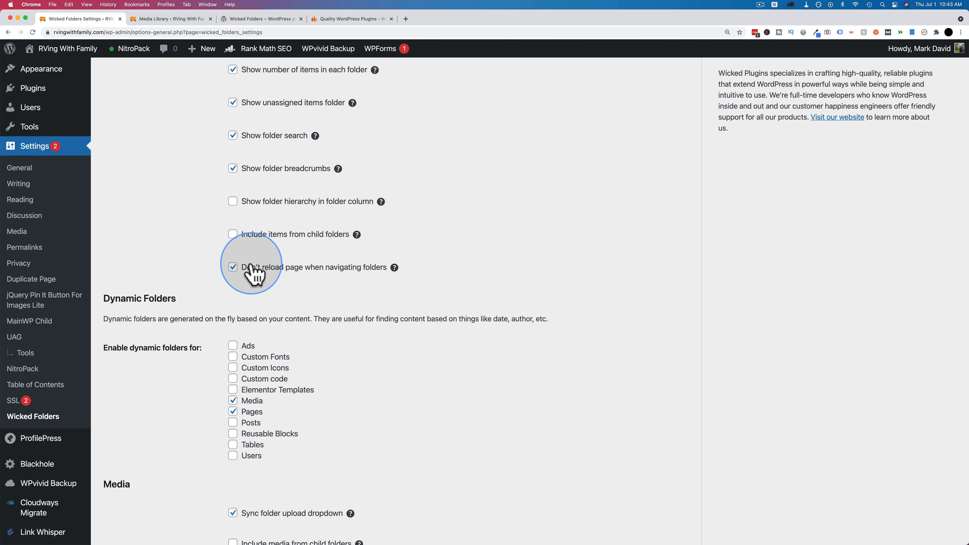
scroll(down, 3)
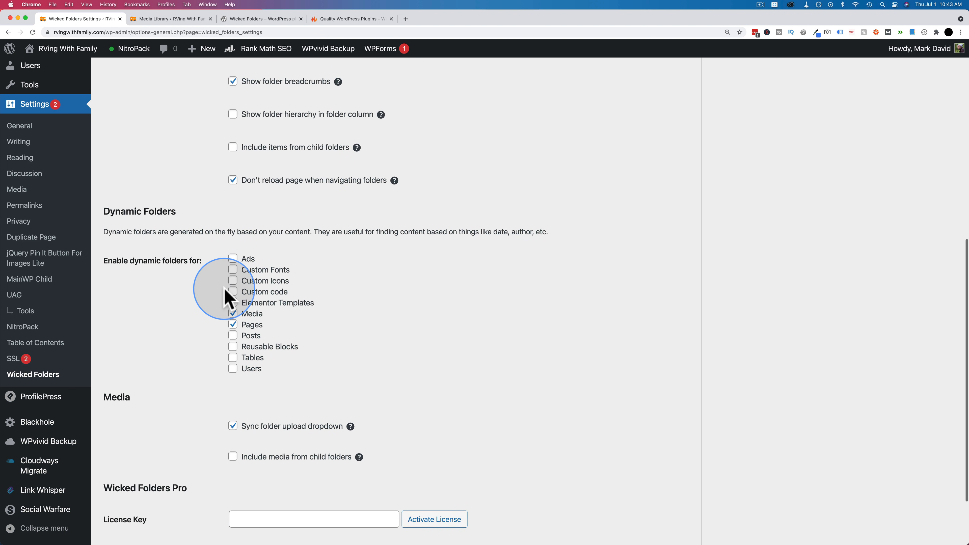
mouse_move(234, 259)
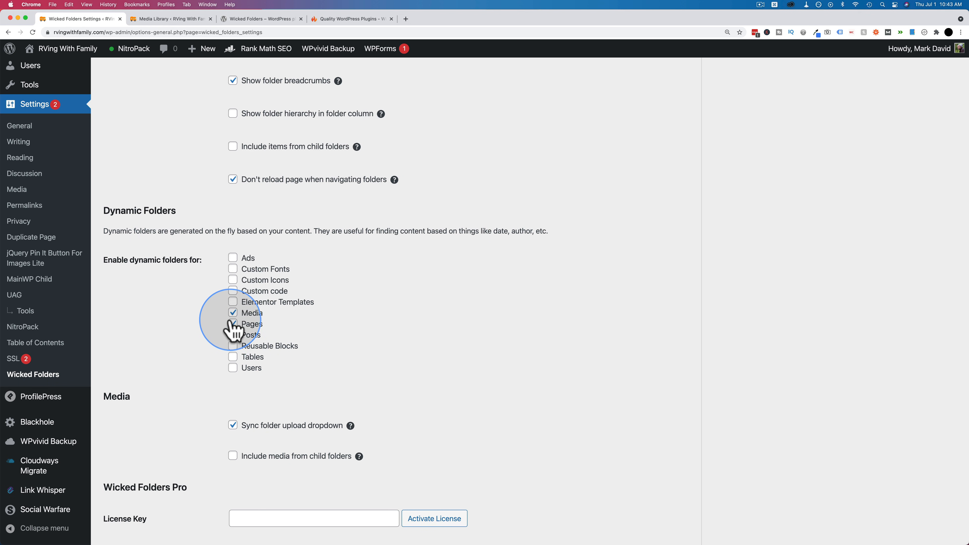
click(234, 324)
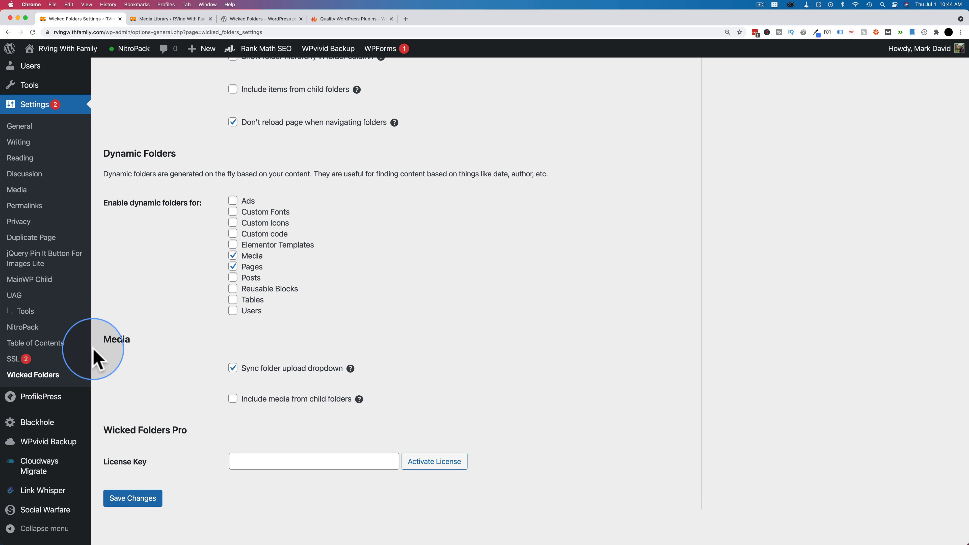
scroll(down, 3)
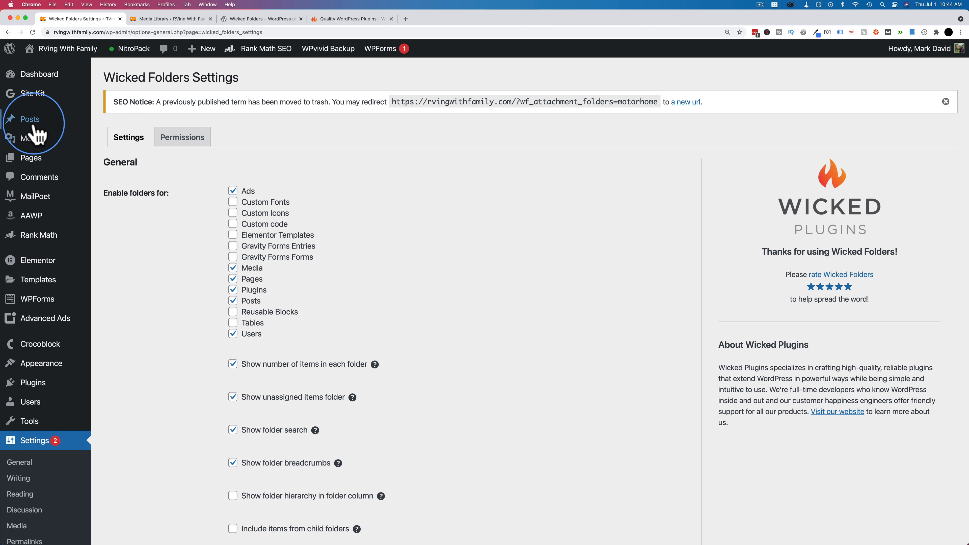
click(29, 118)
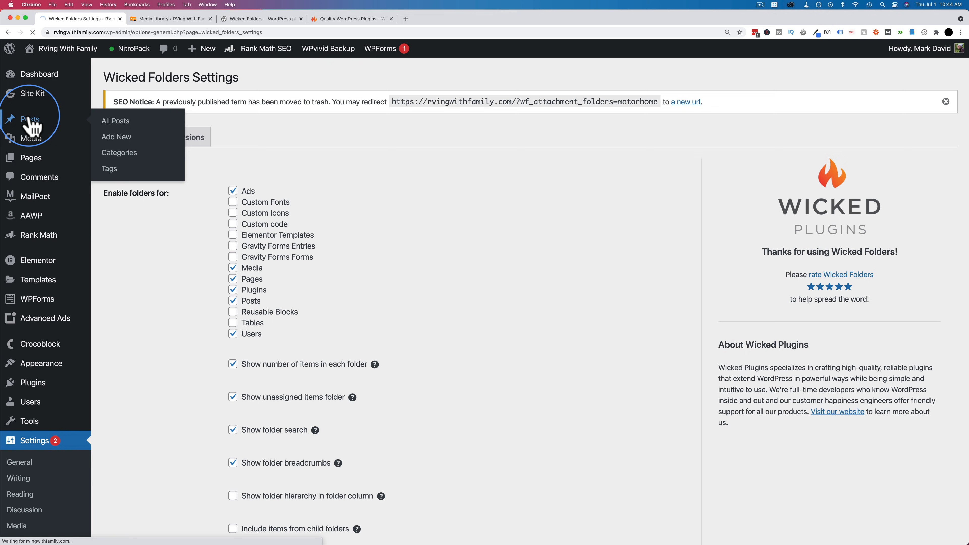
View All Posts, then show the Folders pane on the Pages list with its 4 pages
click(29, 118)
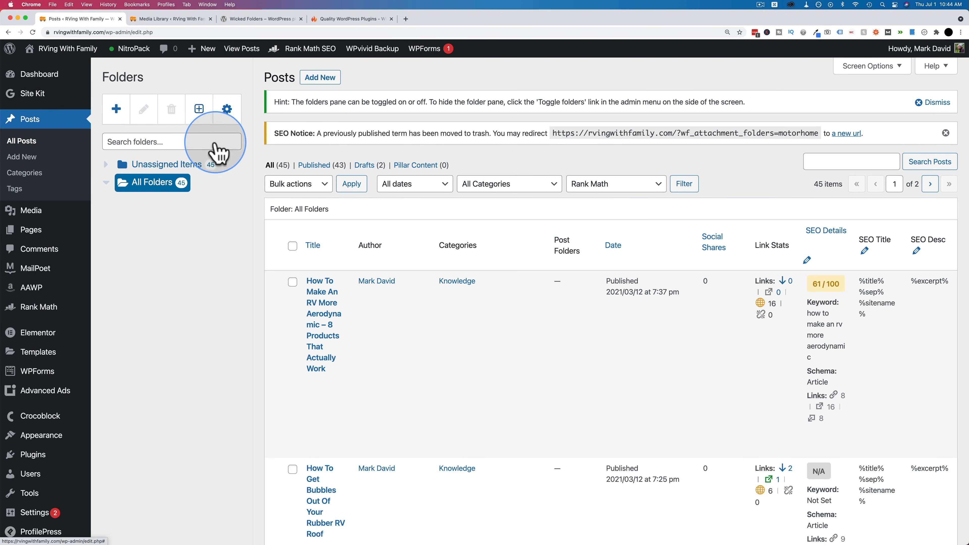
mouse_move(368, 341)
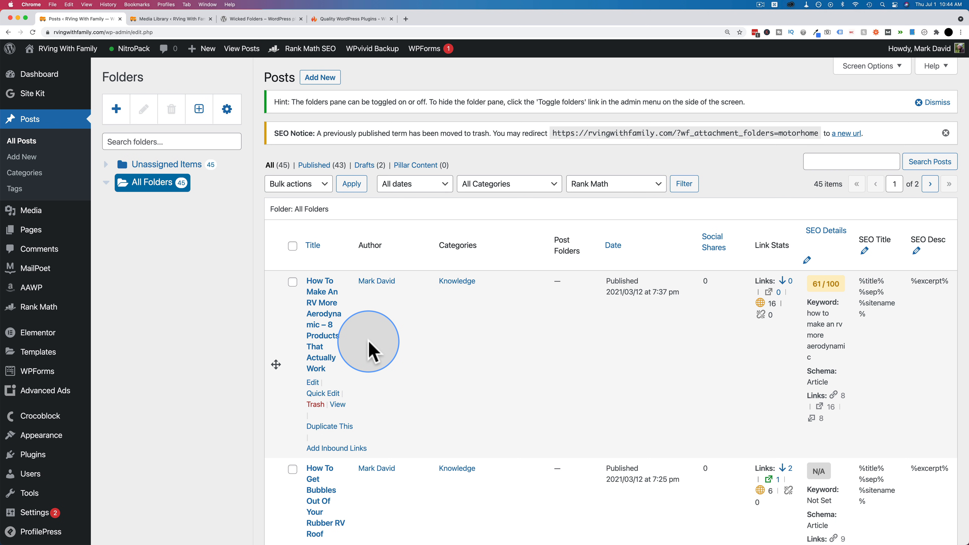
mouse_move(30, 229)
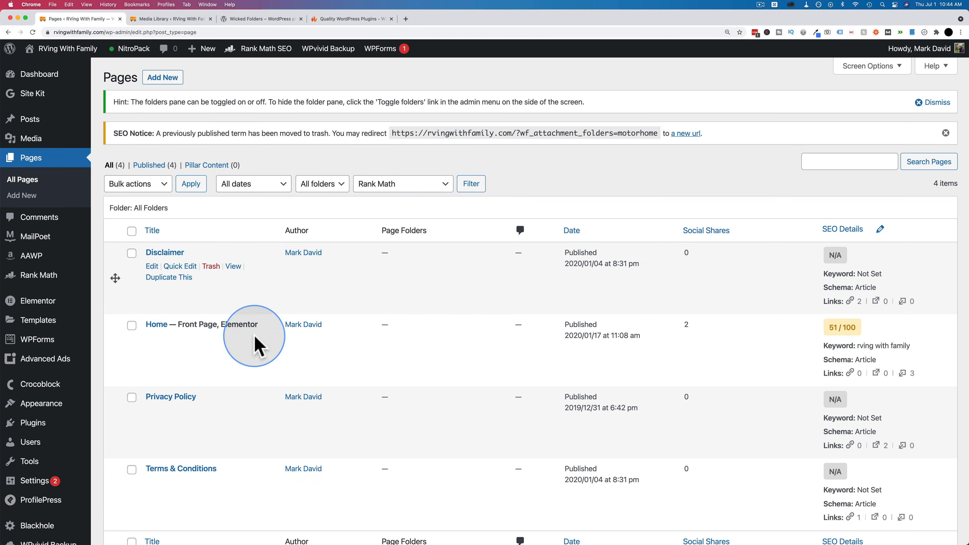
mouse_move(44, 495)
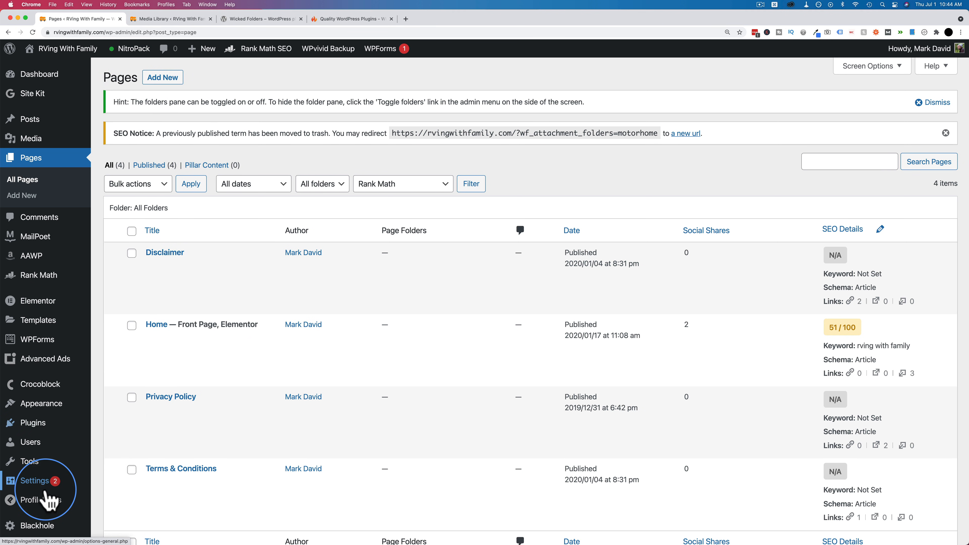
scroll(down, 3)
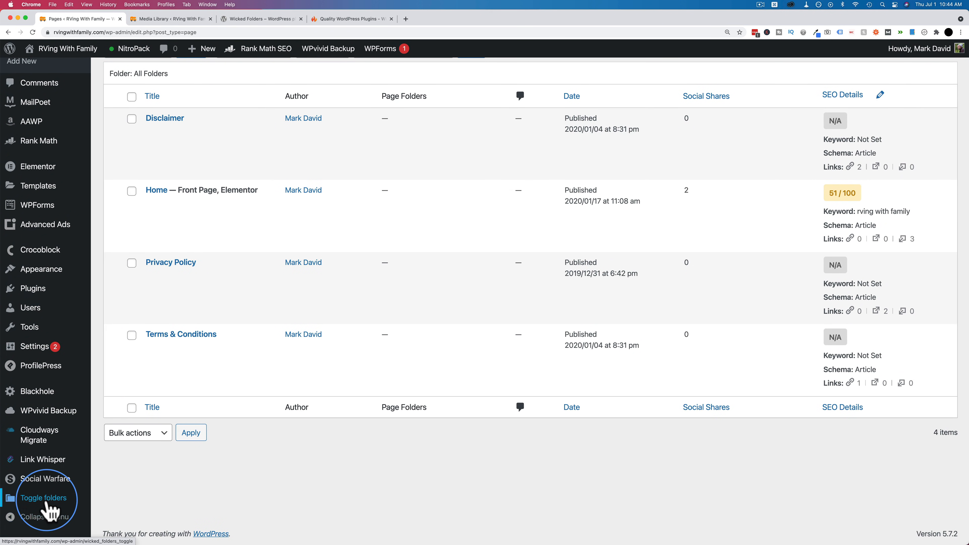
click(43, 498)
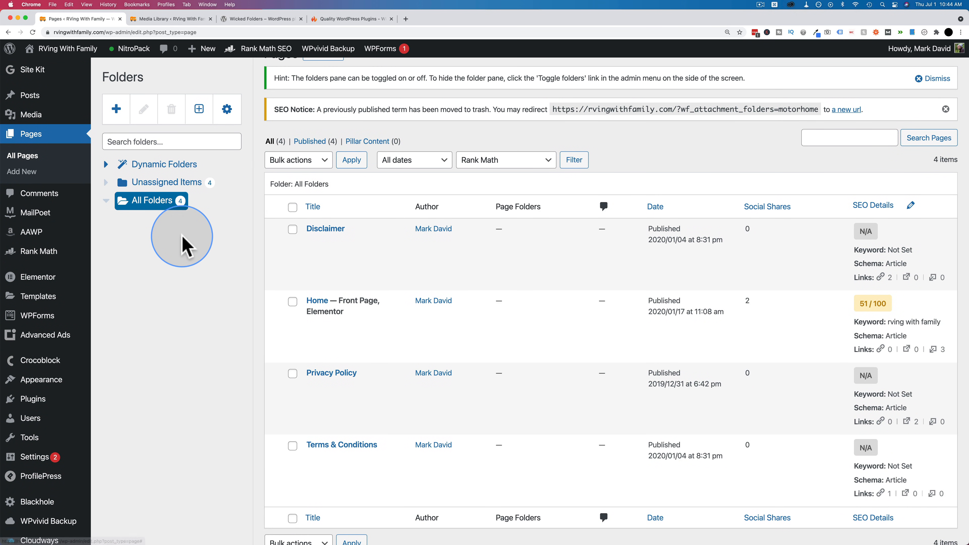
mouse_move(179, 248)
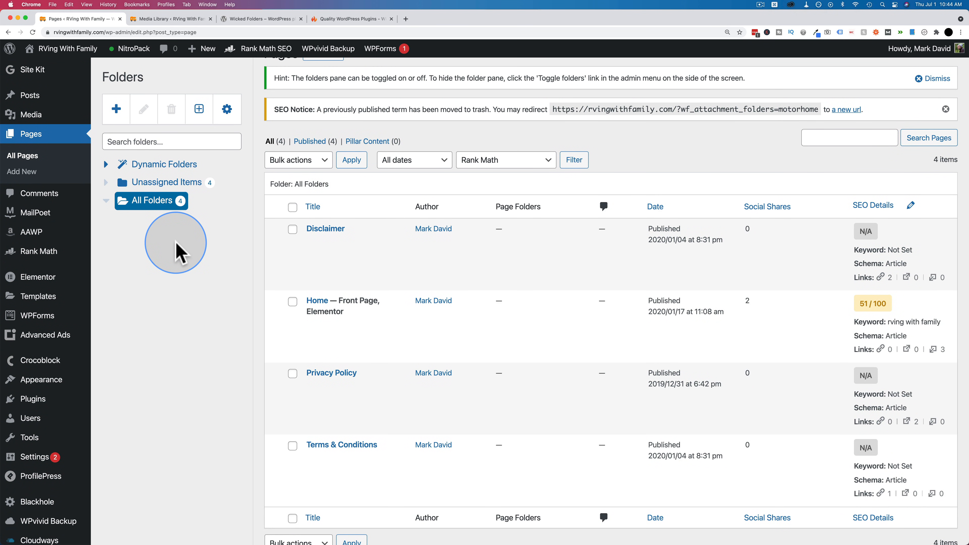
mouse_move(142, 241)
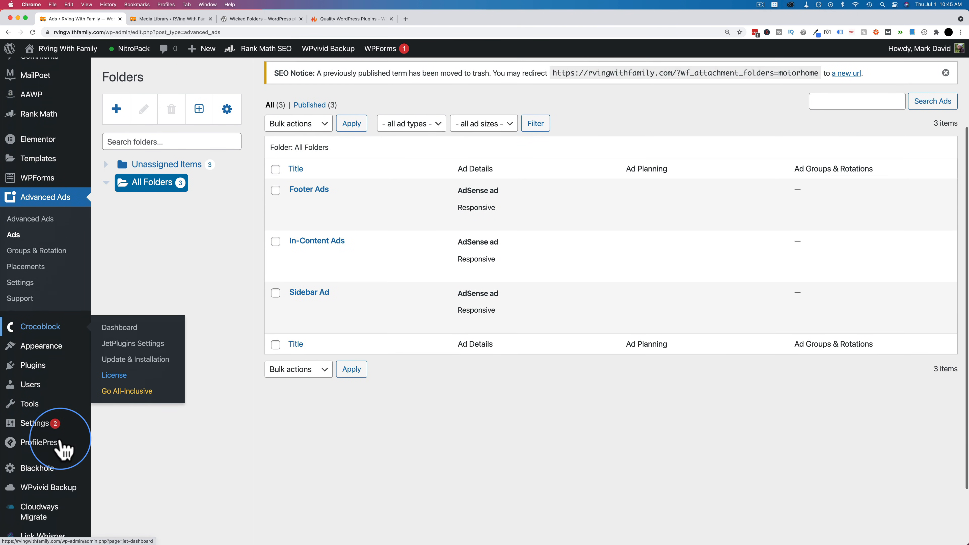
View the Installed Plugins list with its 42-plugin Folders pane, then return to Wicked Folders settings
click(32, 382)
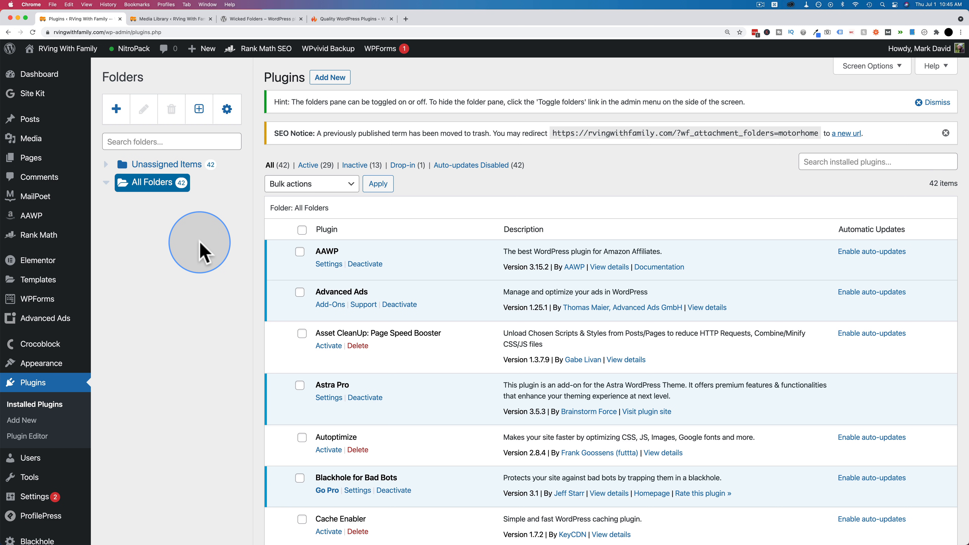
mouse_move(217, 264)
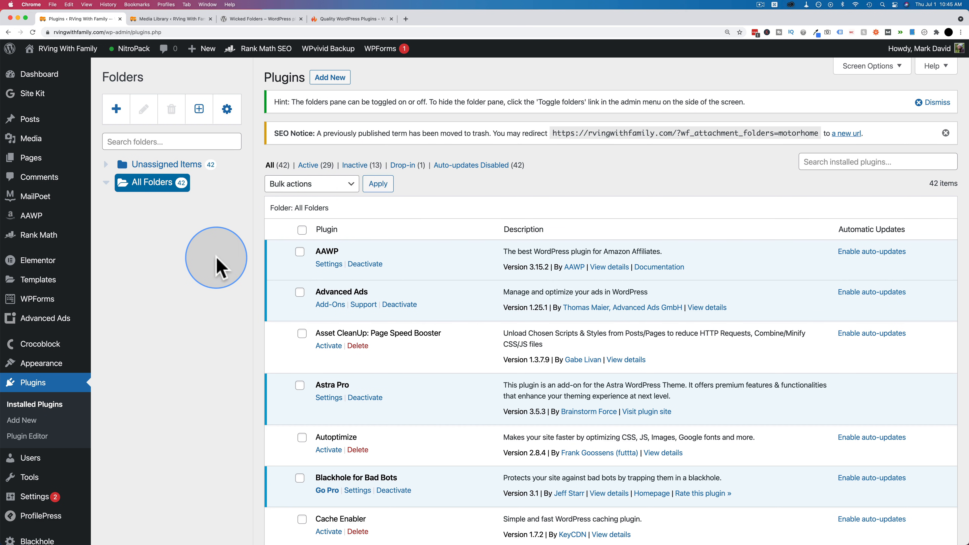
mouse_move(167, 369)
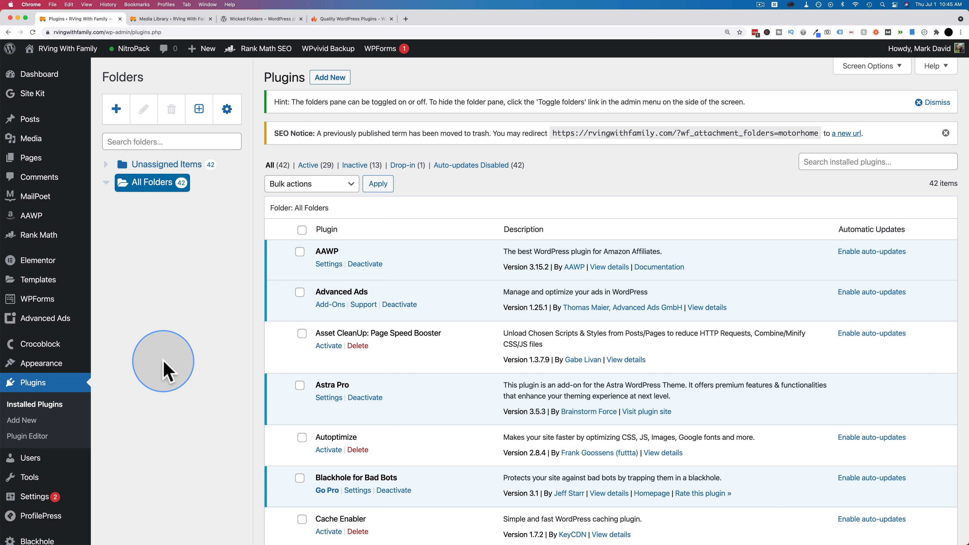
mouse_move(184, 237)
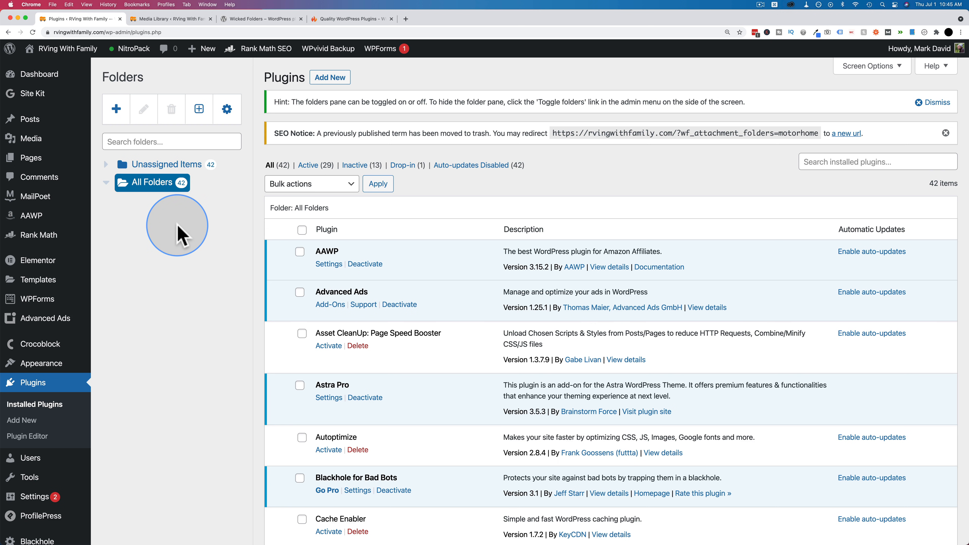
mouse_move(198, 172)
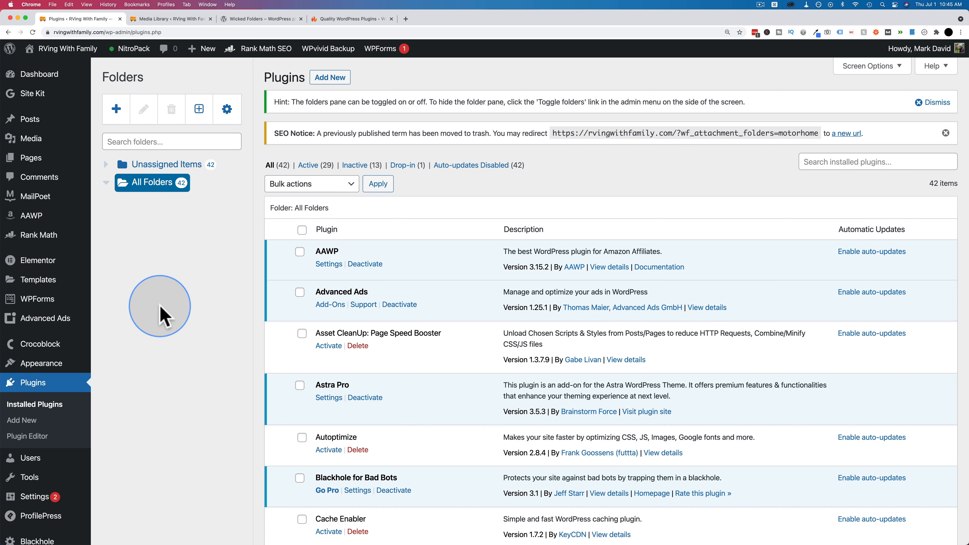
mouse_move(157, 333)
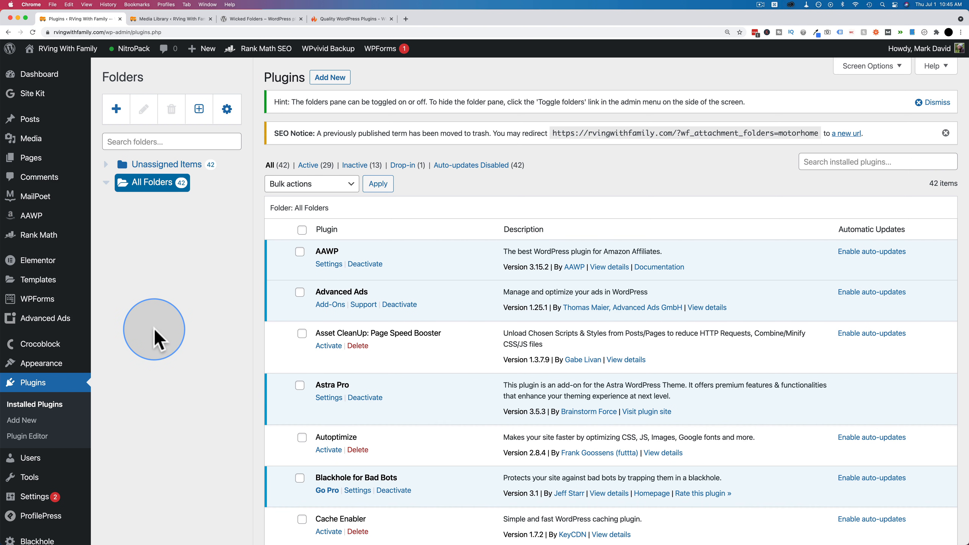
scroll(down, 3)
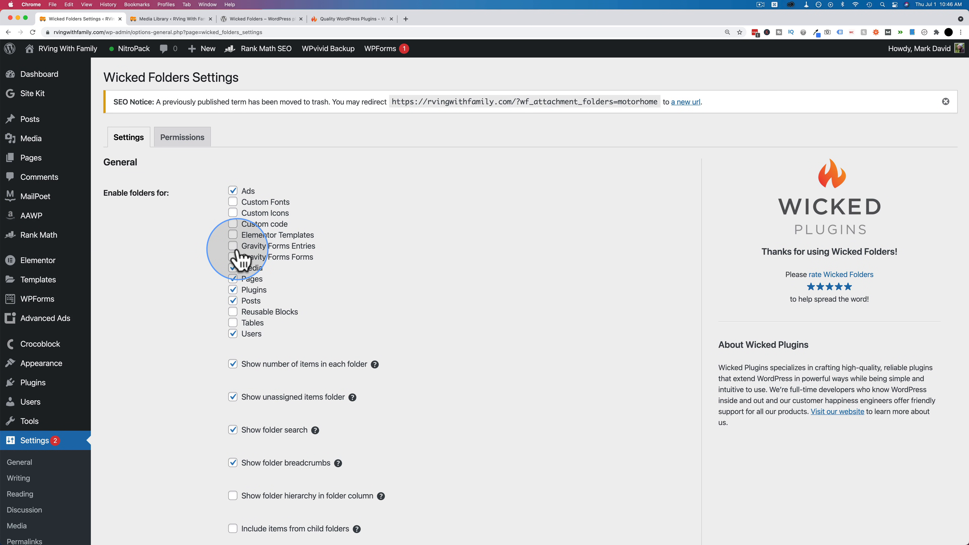
click(233, 267)
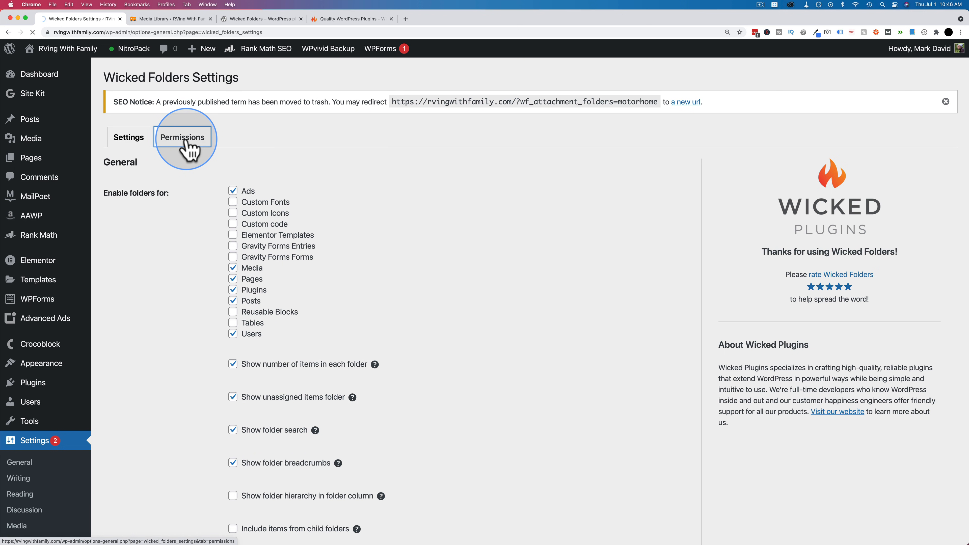
Review the Permissions page's empty policy assignments and start a new folder collection policy titled Admin Access
click(181, 138)
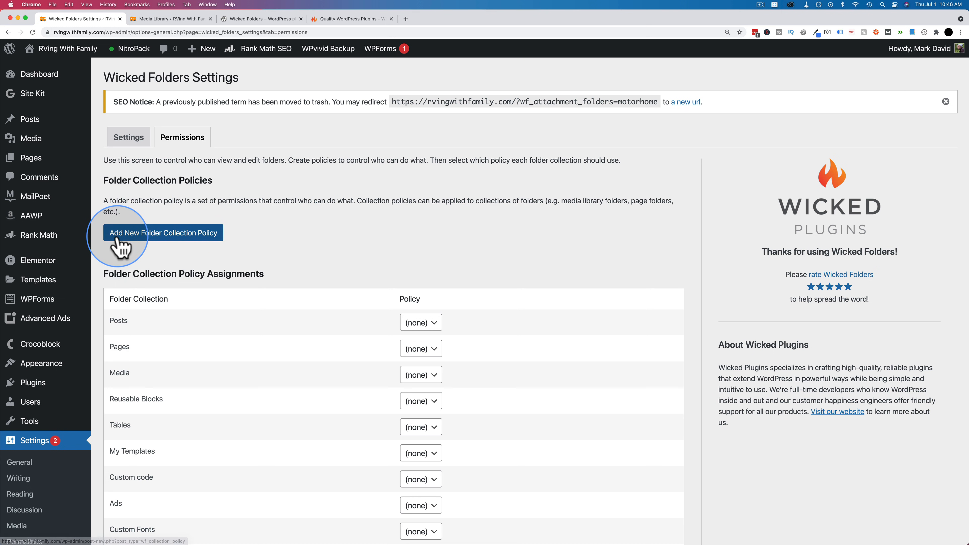
scroll(down, 3)
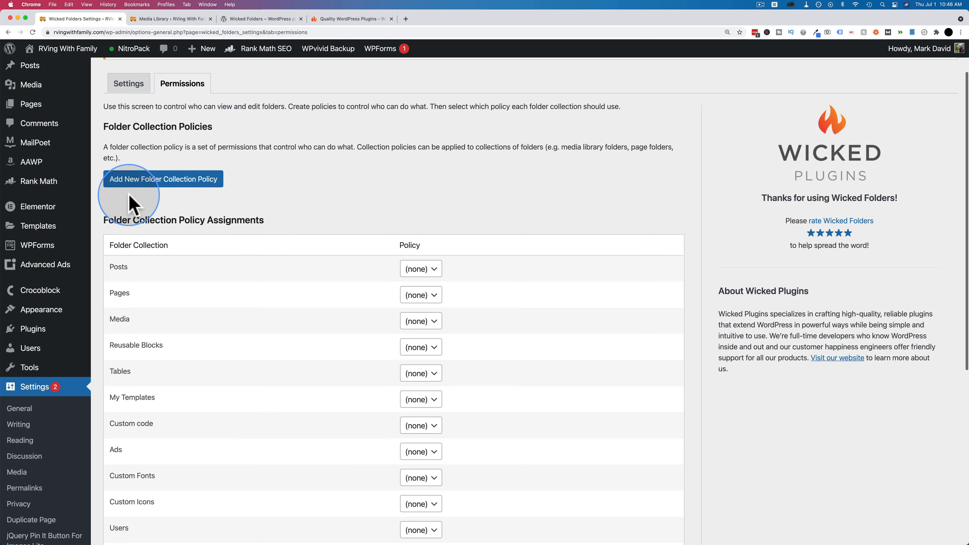
scroll(down, 3)
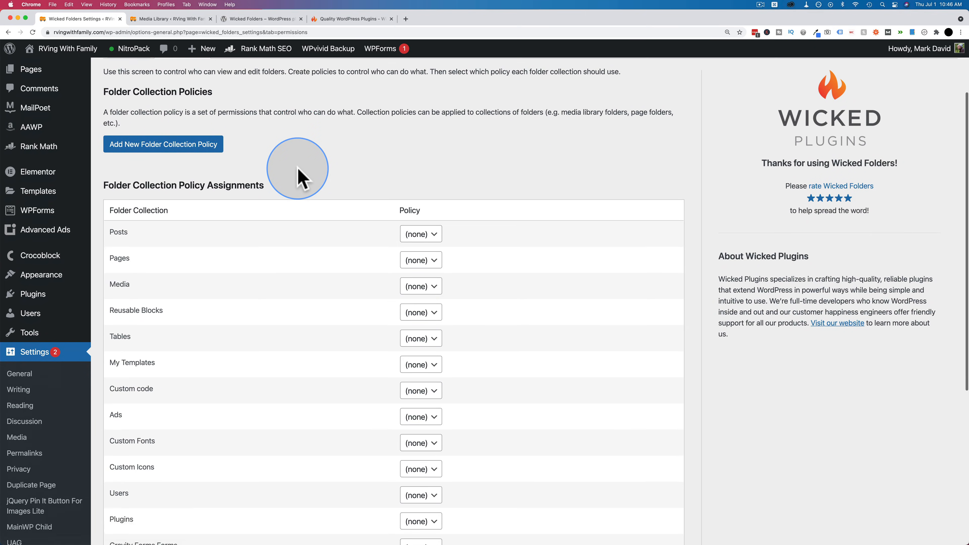
scroll(down, 3)
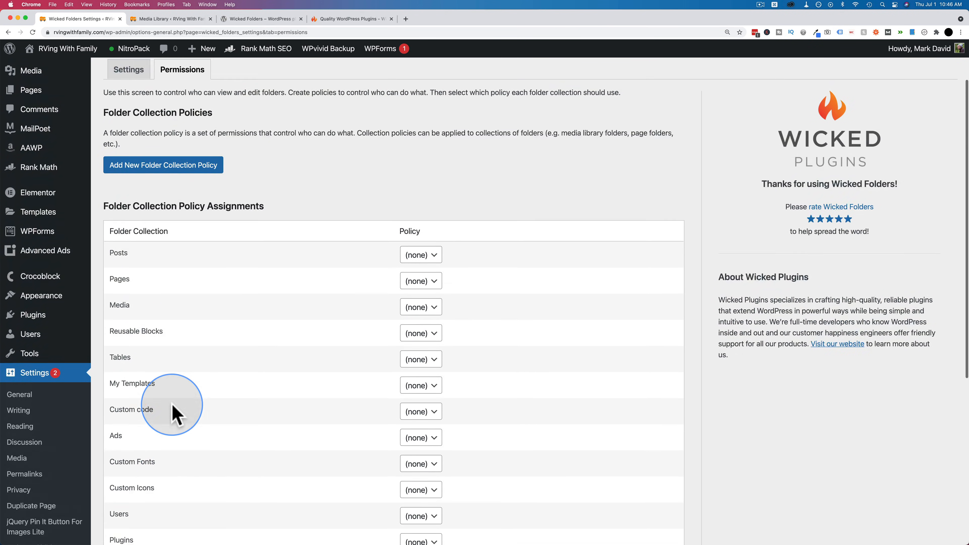
click(163, 165)
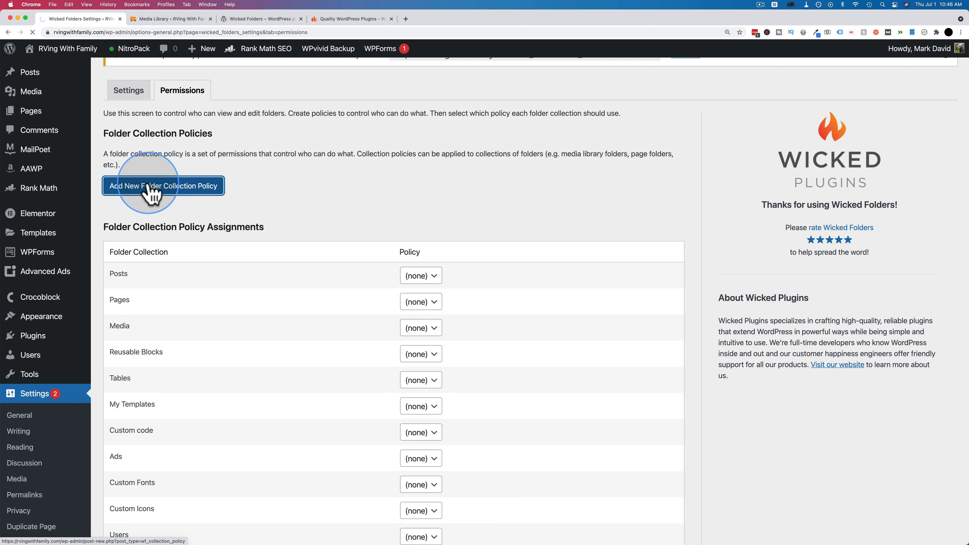
click(162, 185)
text(Admin Acce)
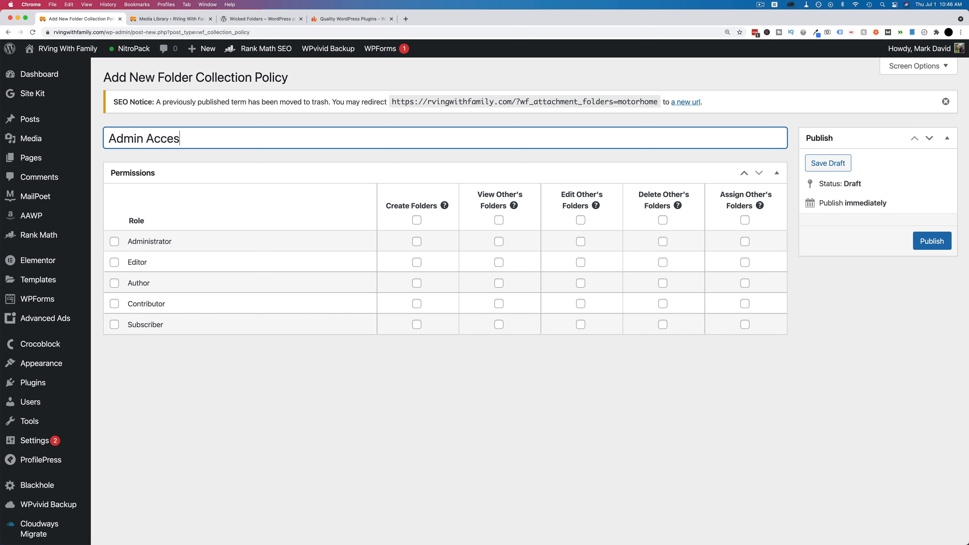
Finish the Admin Access title, grant Administrators every folder permission, and publish the policy
text(s)
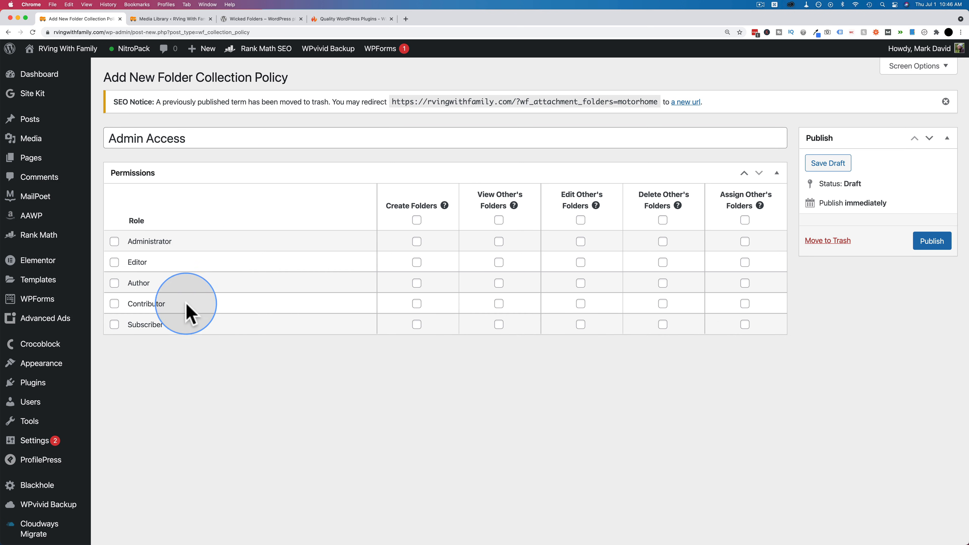
click(115, 241)
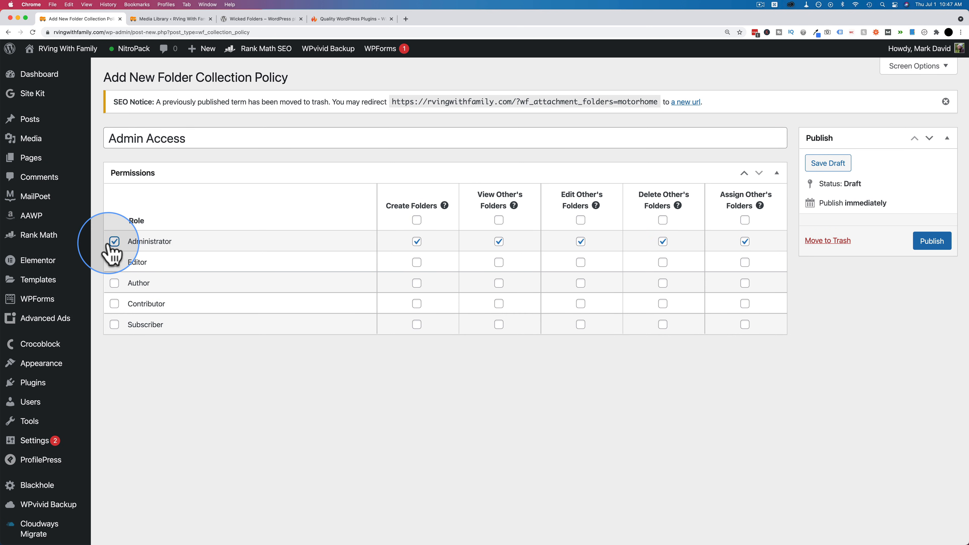
mouse_move(437, 213)
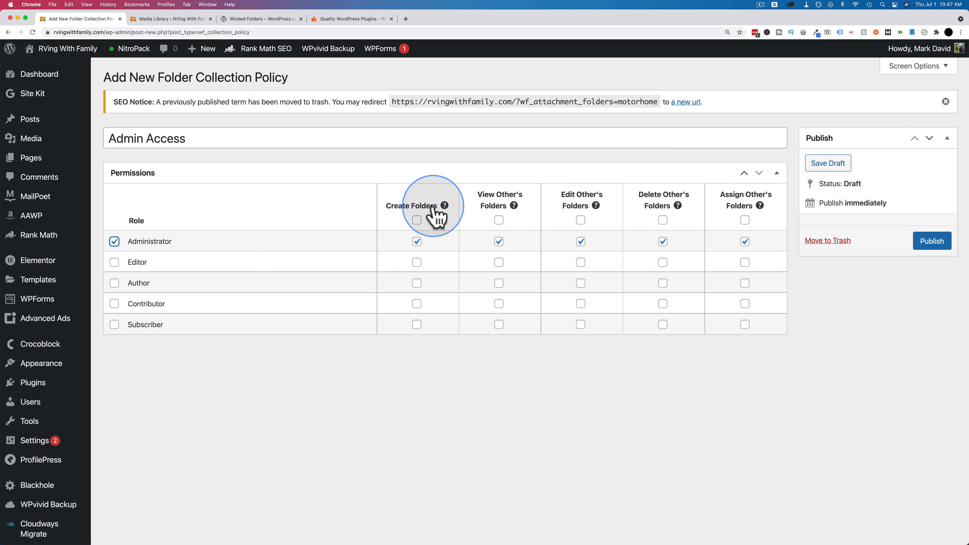
mouse_move(579, 202)
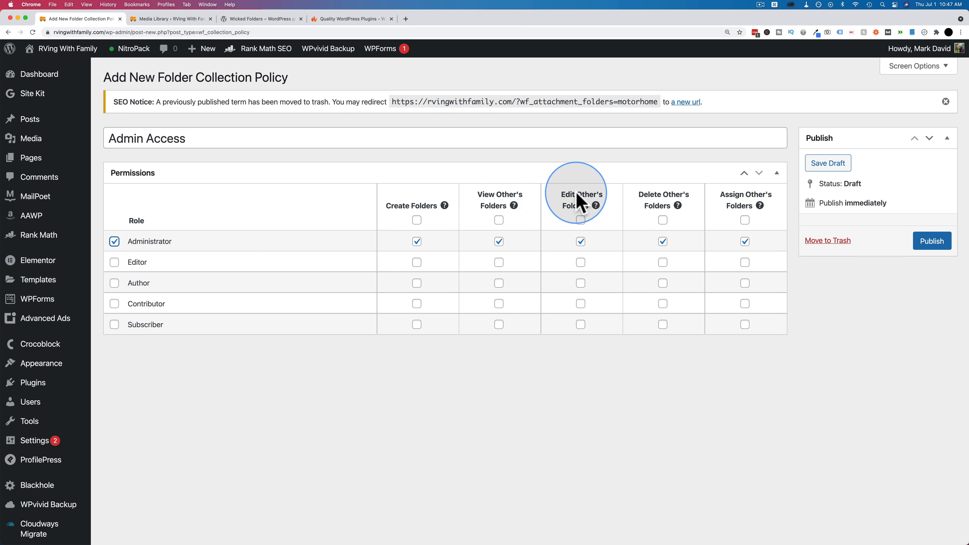
mouse_move(661, 213)
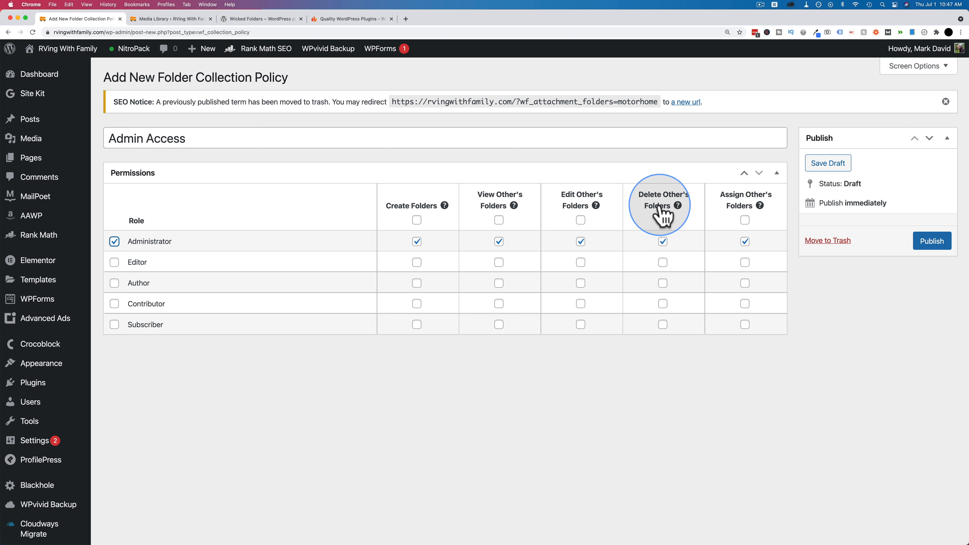
mouse_move(735, 207)
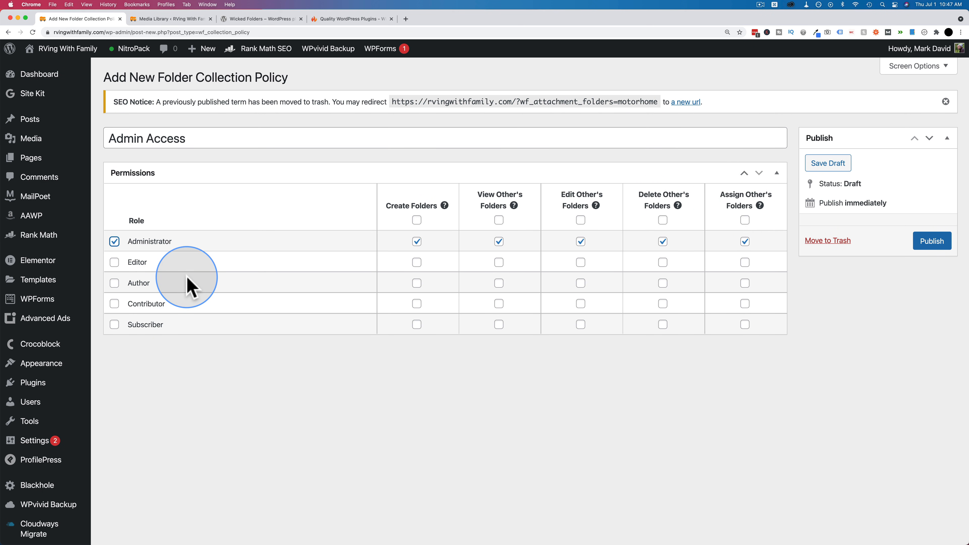
mouse_move(222, 241)
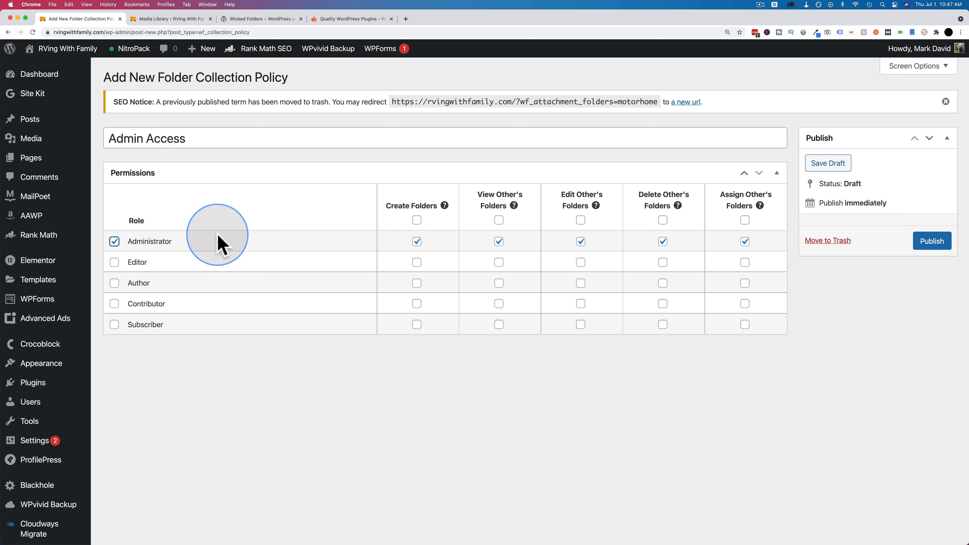
mouse_move(128, 272)
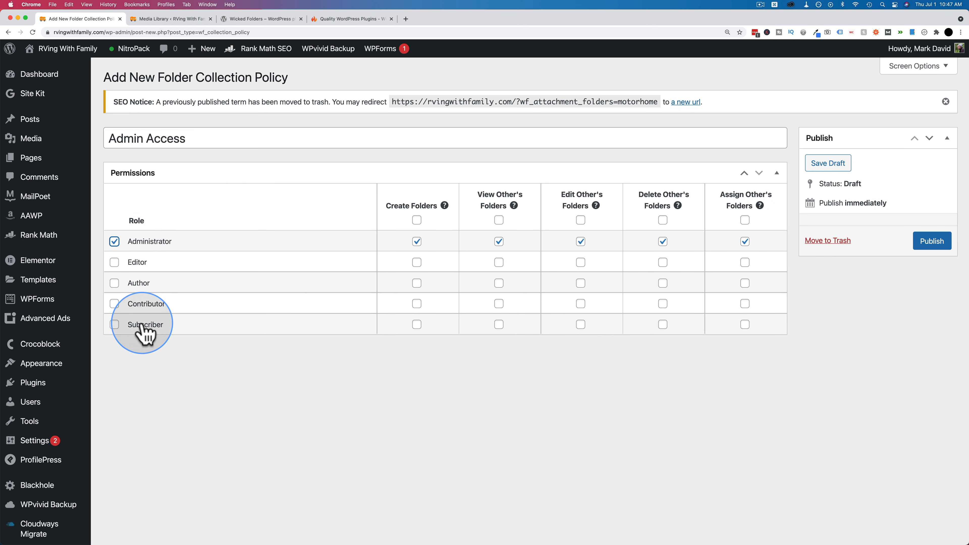
click(826, 163)
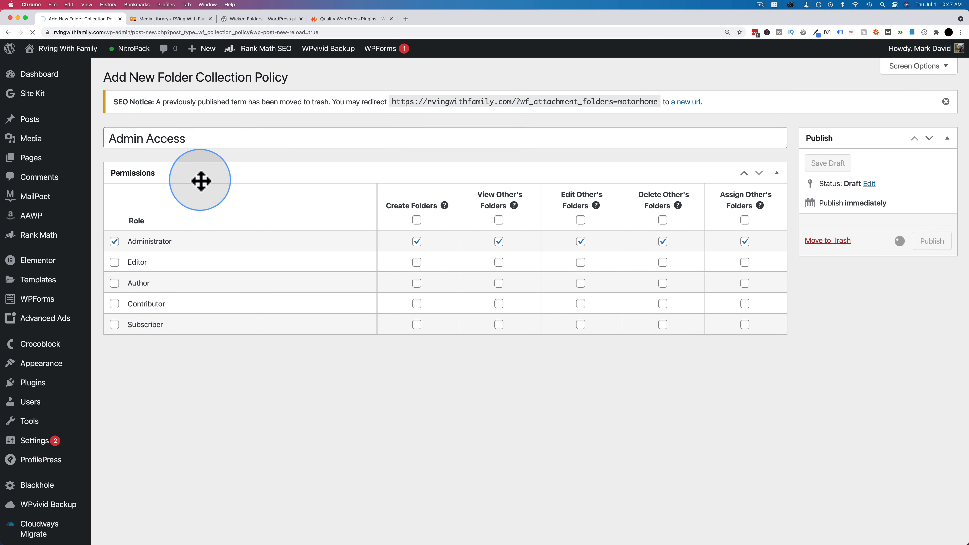
click(931, 240)
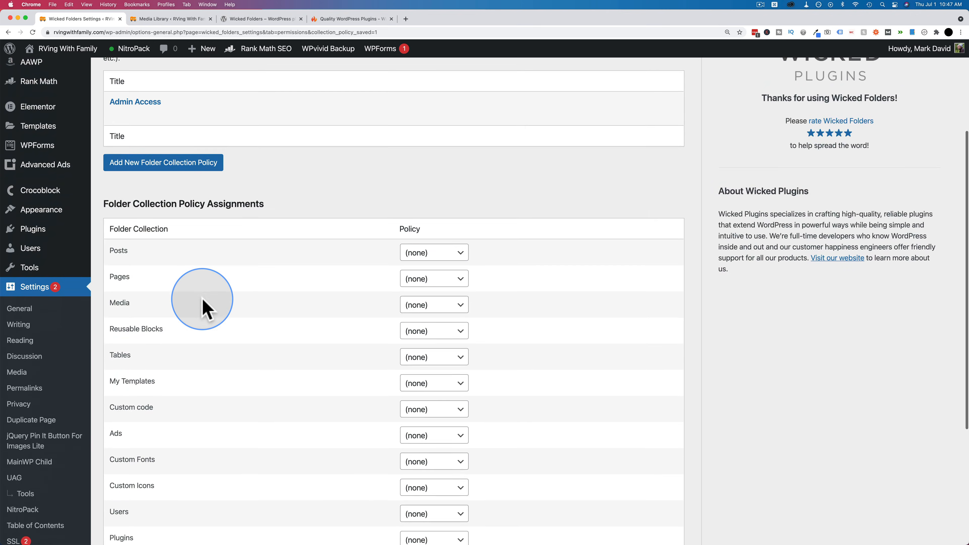
Assign Admin Access to the Ads folder collection and save the policy assignments
scroll(down, 3)
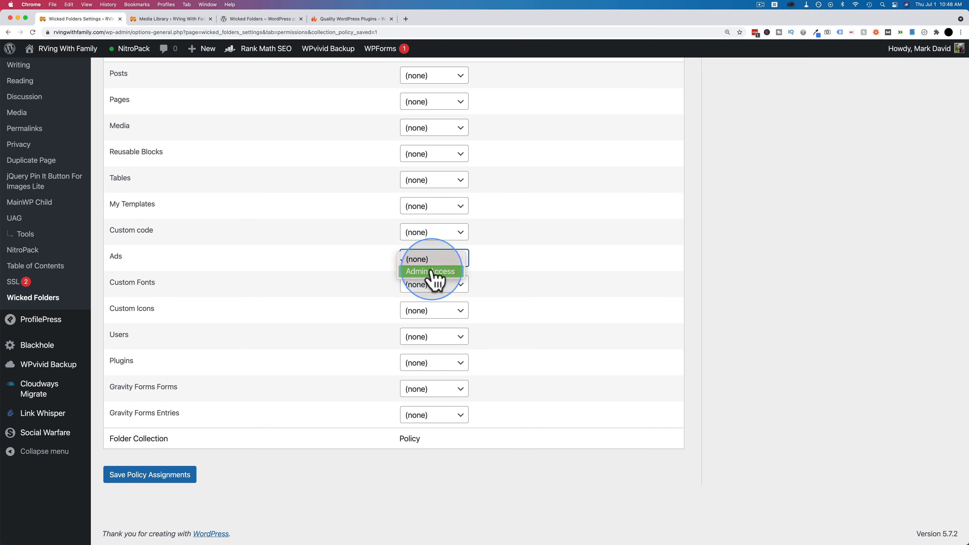
click(429, 271)
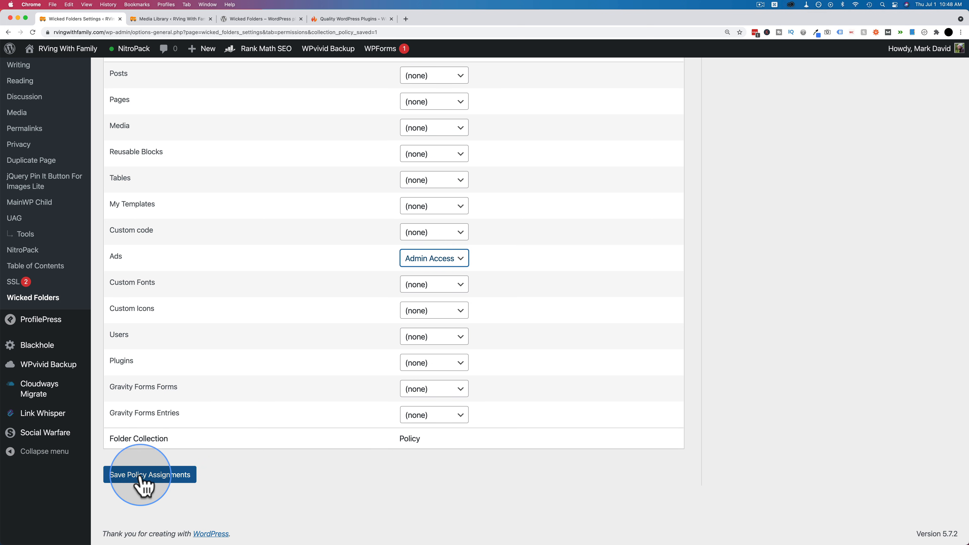
click(149, 473)
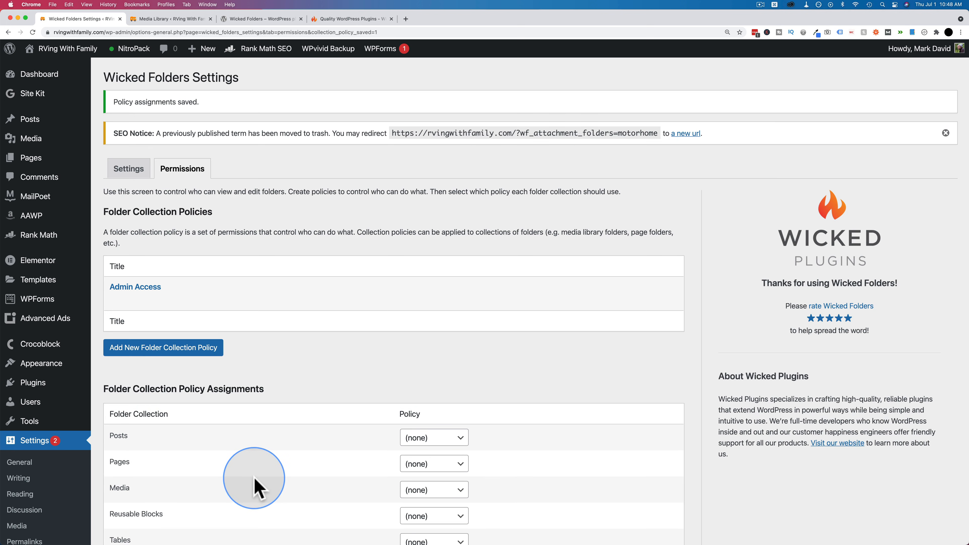
scroll(down, 3)
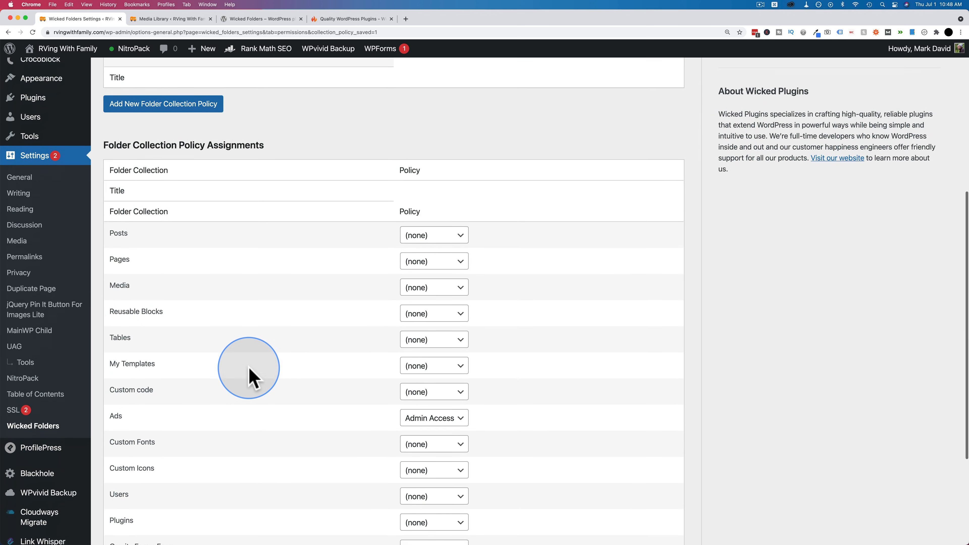
scroll(down, 3)
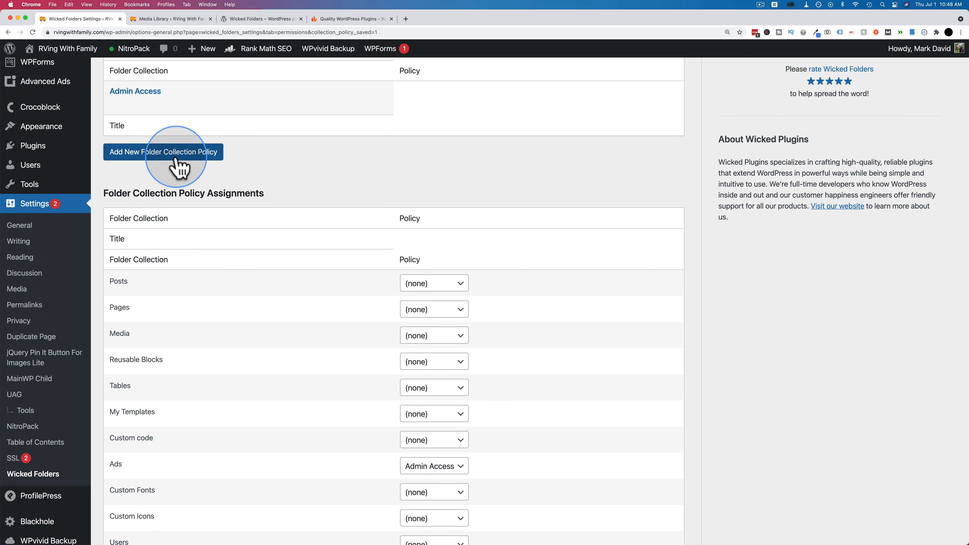
Start a Writer Organization policy and tick the Author row for all folder permissions
click(162, 152)
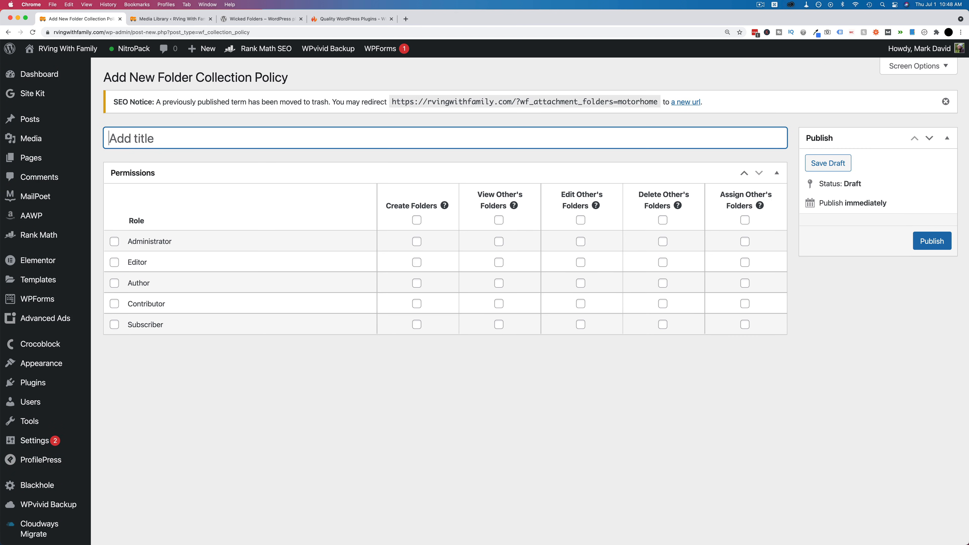
text(Writer Organization)
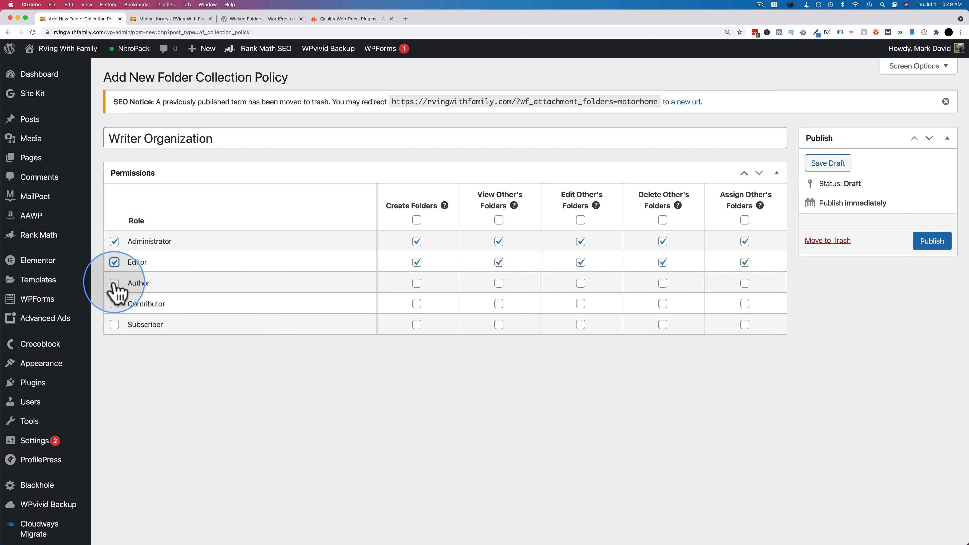
click(114, 283)
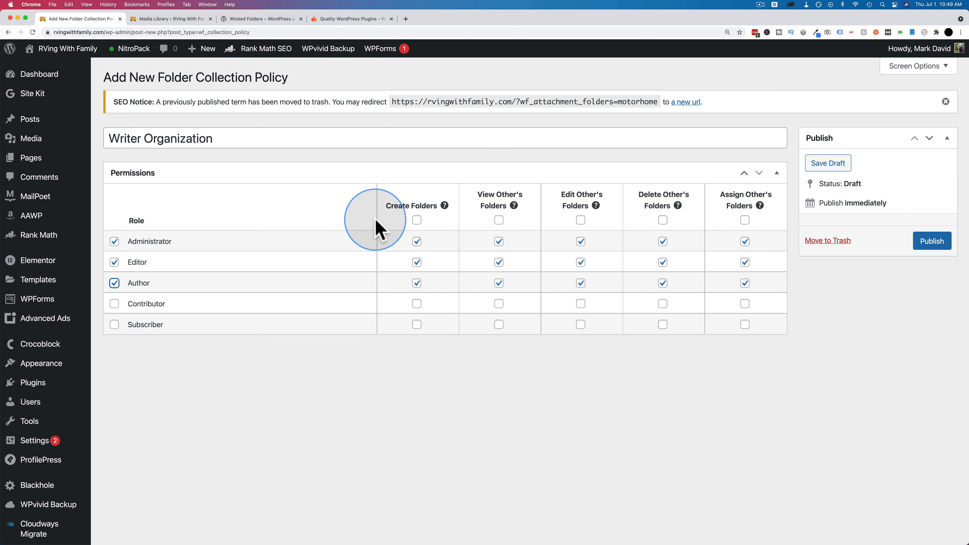
mouse_move(297, 277)
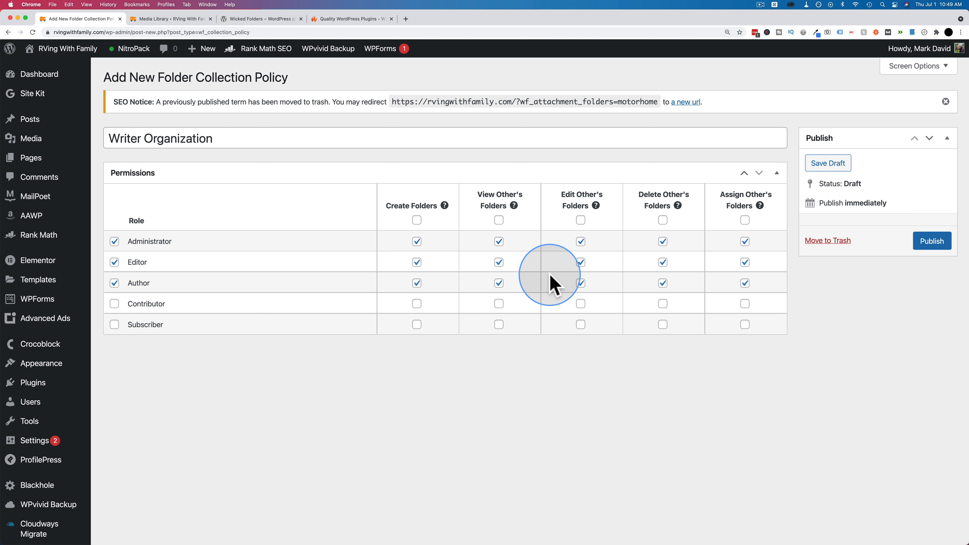
Untick Author's delete, view and edit other-folder permissions, leaving only folder creation
click(661, 283)
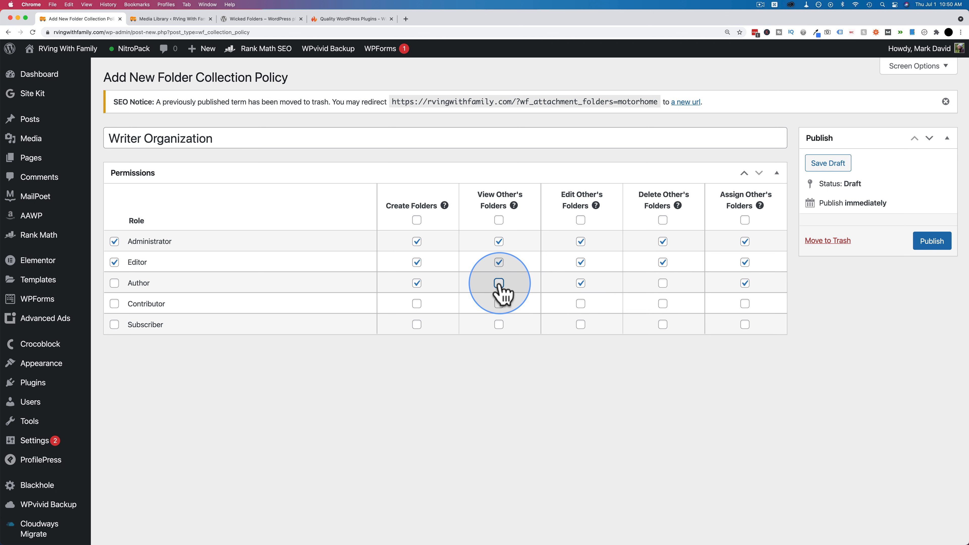
click(499, 283)
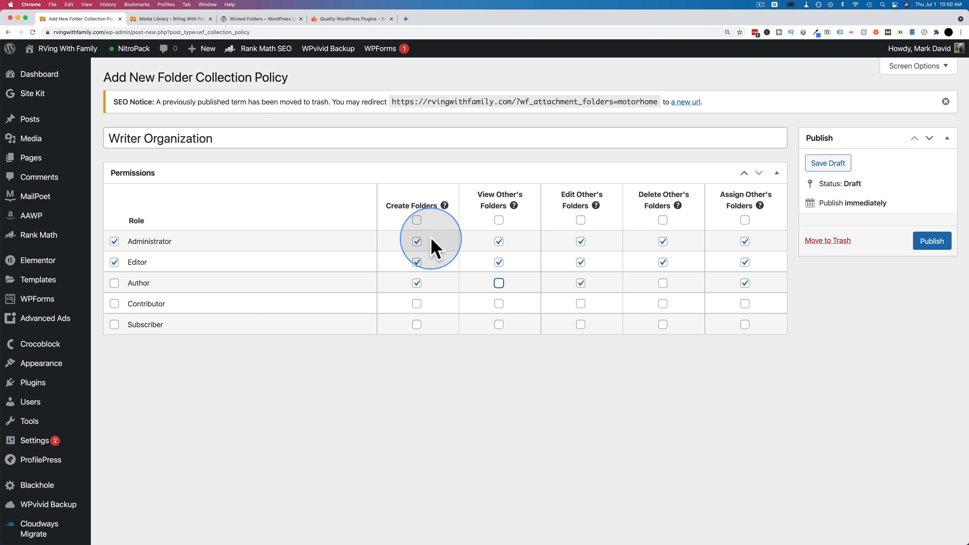
mouse_move(513, 241)
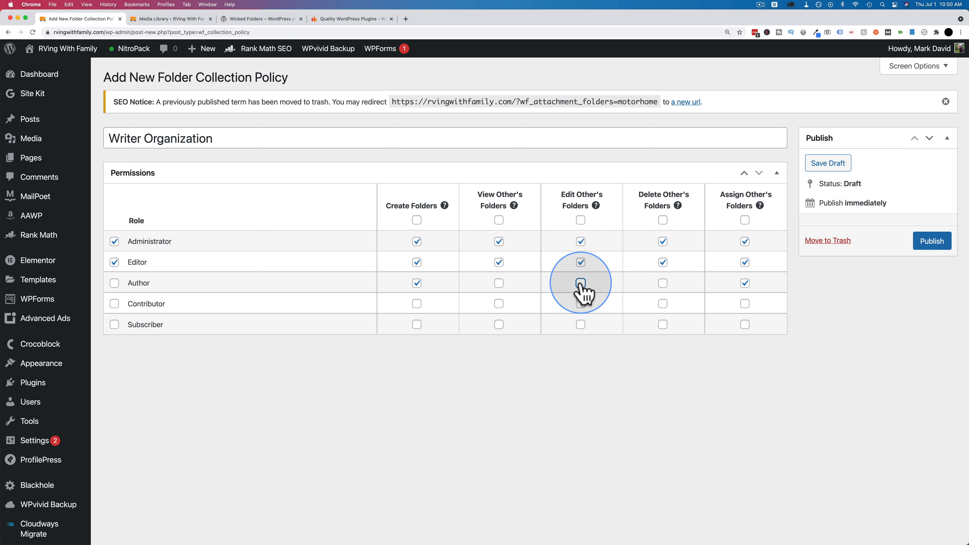
click(581, 283)
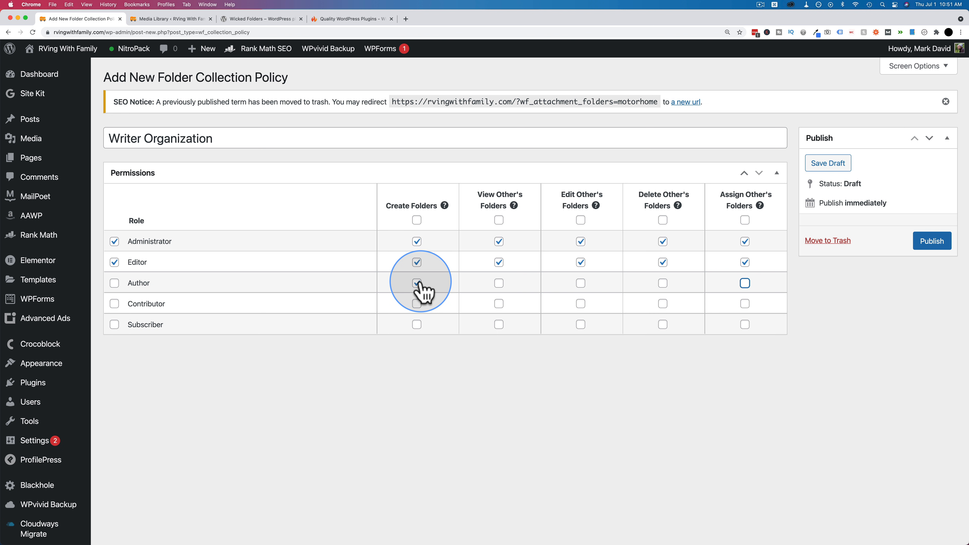
click(417, 283)
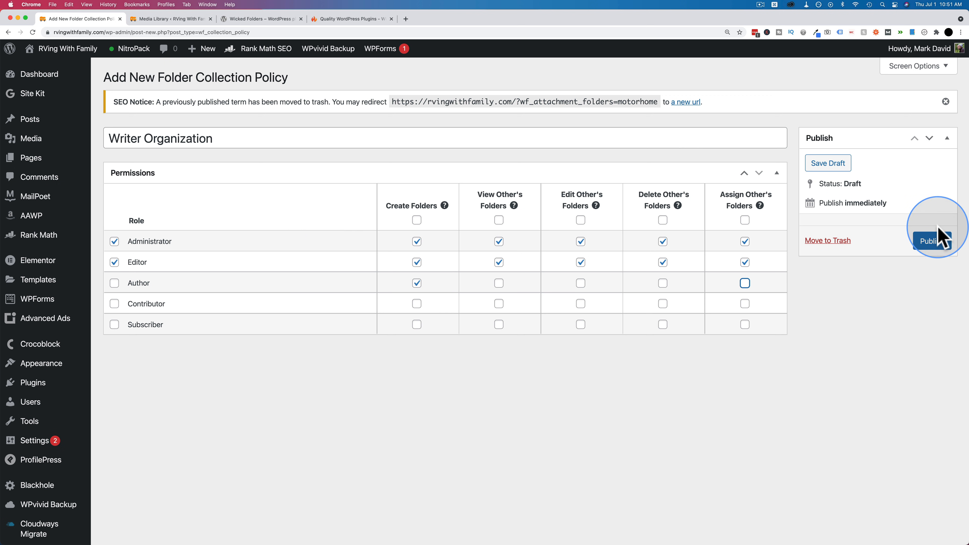
Publish Writer Organization and assign it to the Posts and Media folder collections
click(930, 241)
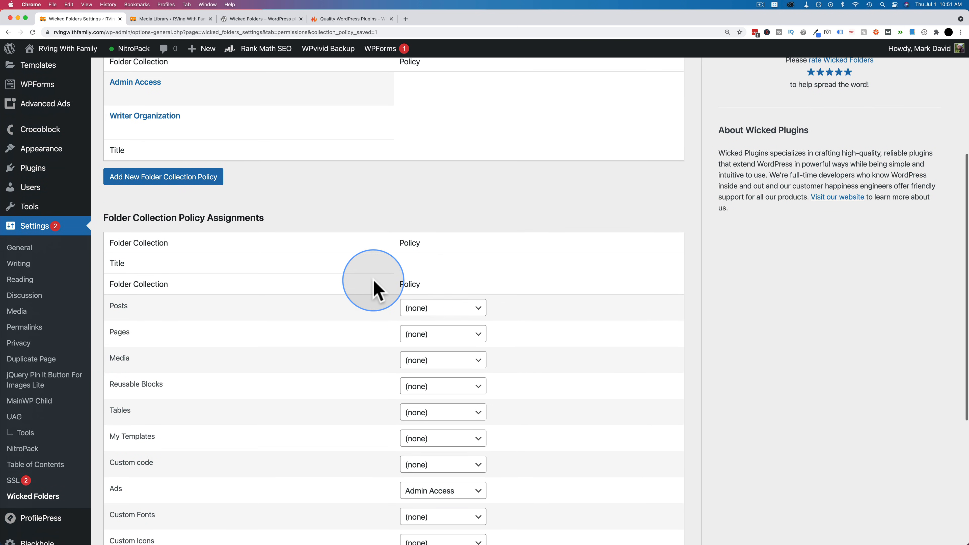
click(443, 307)
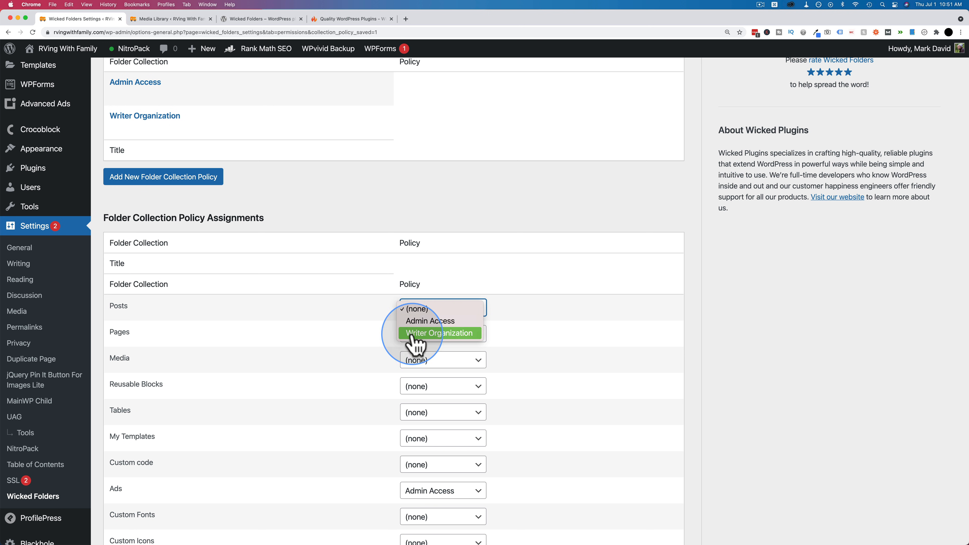
click(440, 333)
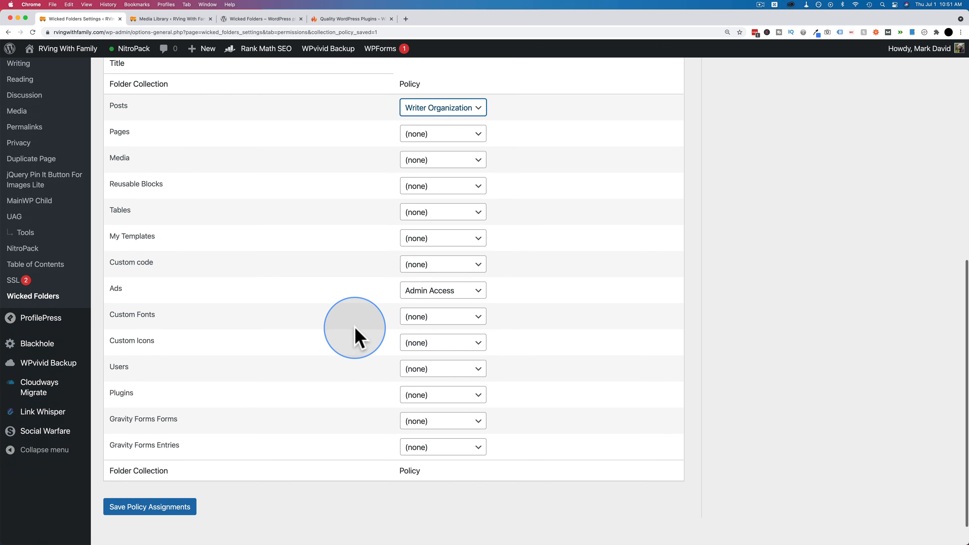
click(442, 159)
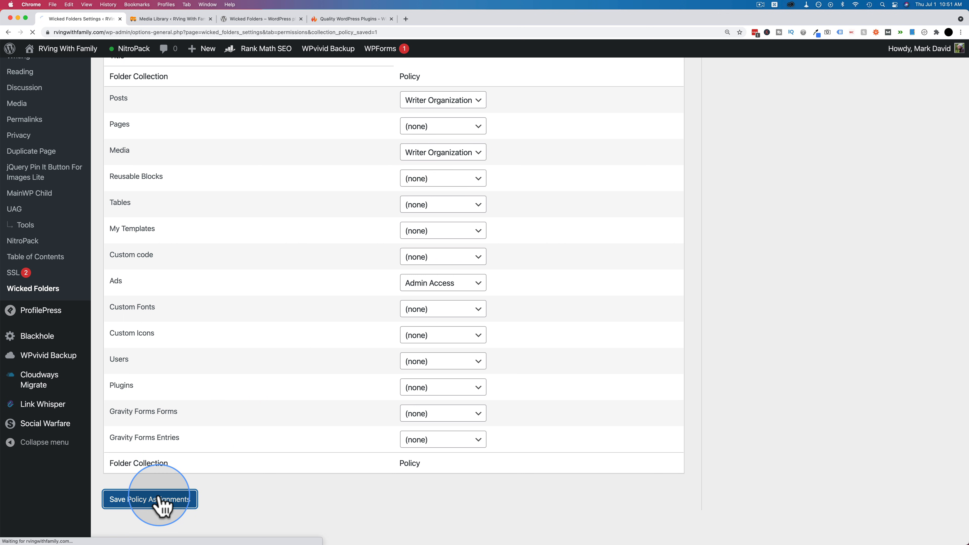
Save the policy assignments and review the Permissions page
click(148, 498)
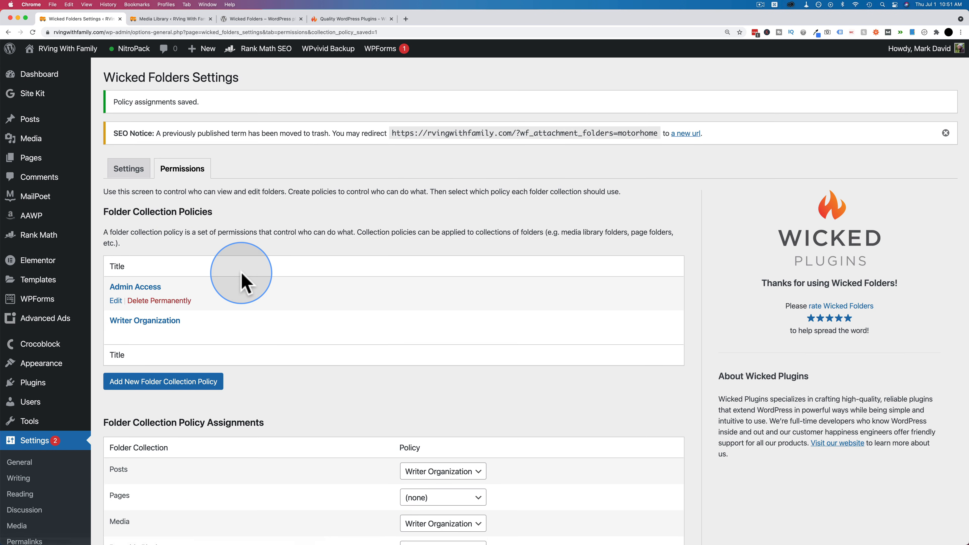
scroll(down, 3)
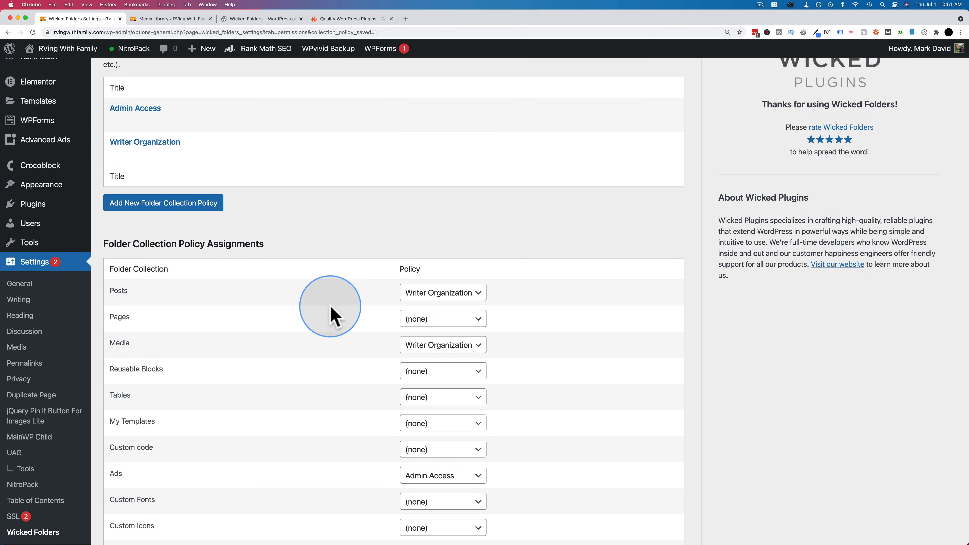
scroll(down, 3)
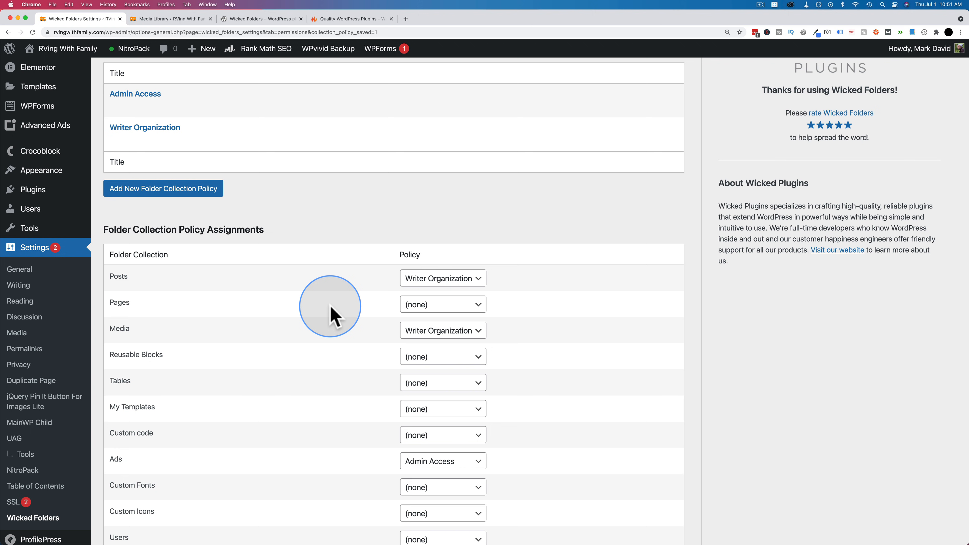
scroll(down, 3)
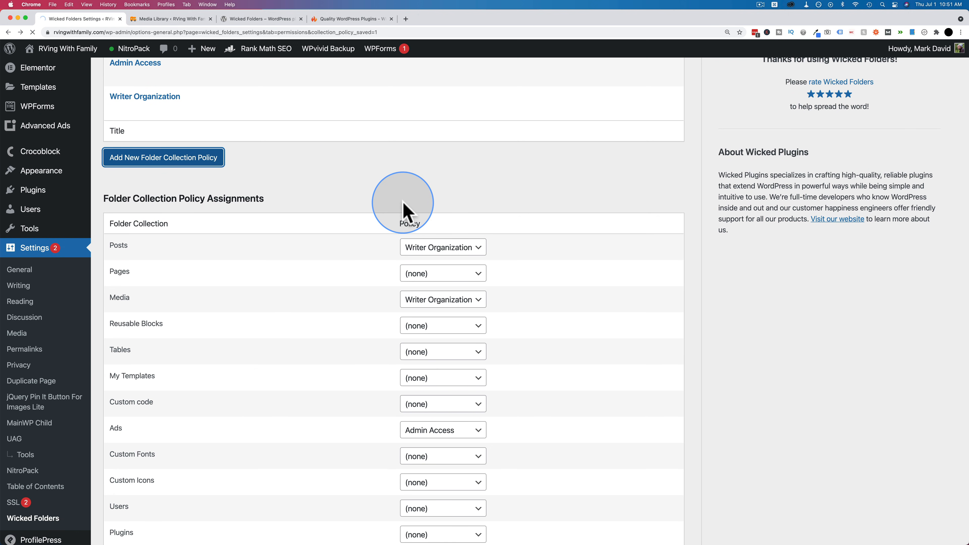
Draft an untitled policy letting Contributors create folders and Administrators do everything, then leave it unpublished
click(163, 157)
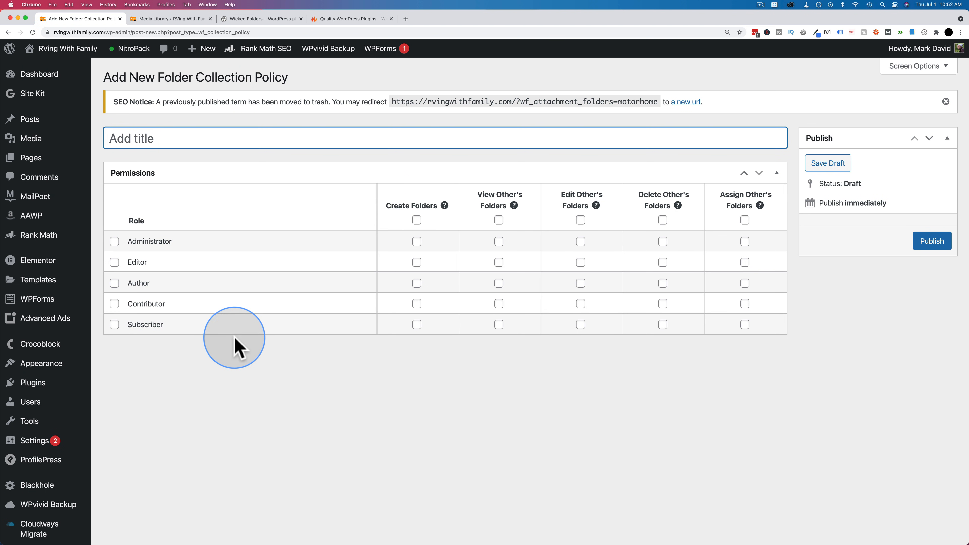
mouse_move(251, 344)
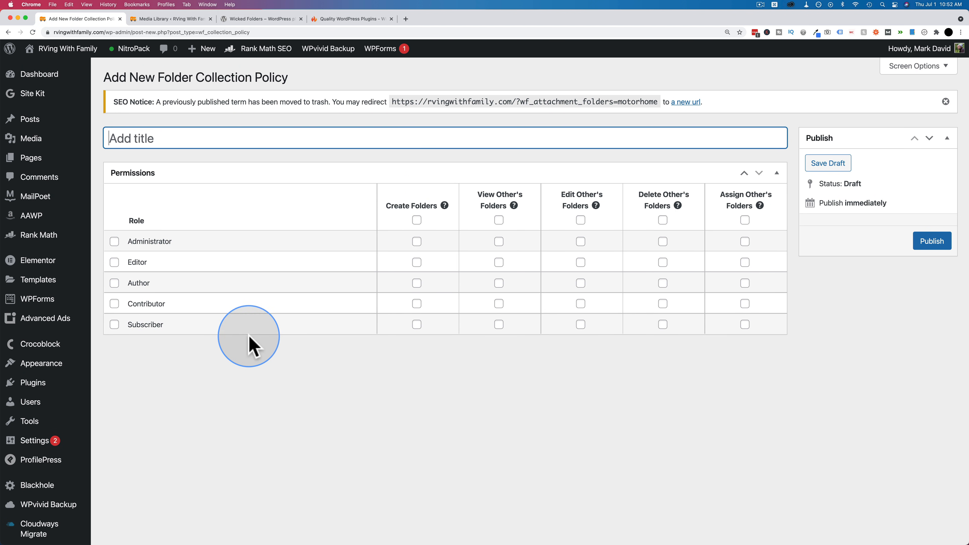
mouse_move(417, 303)
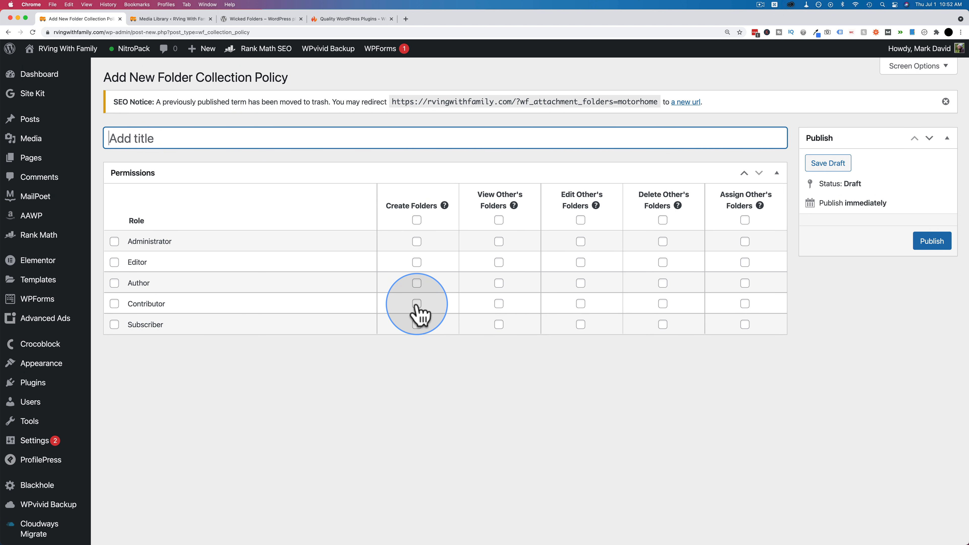
click(416, 303)
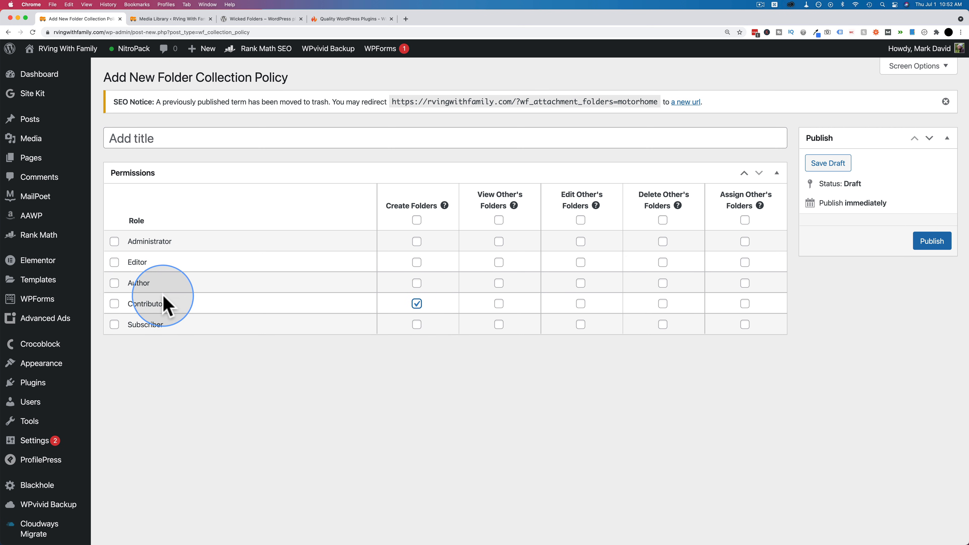
mouse_move(417, 303)
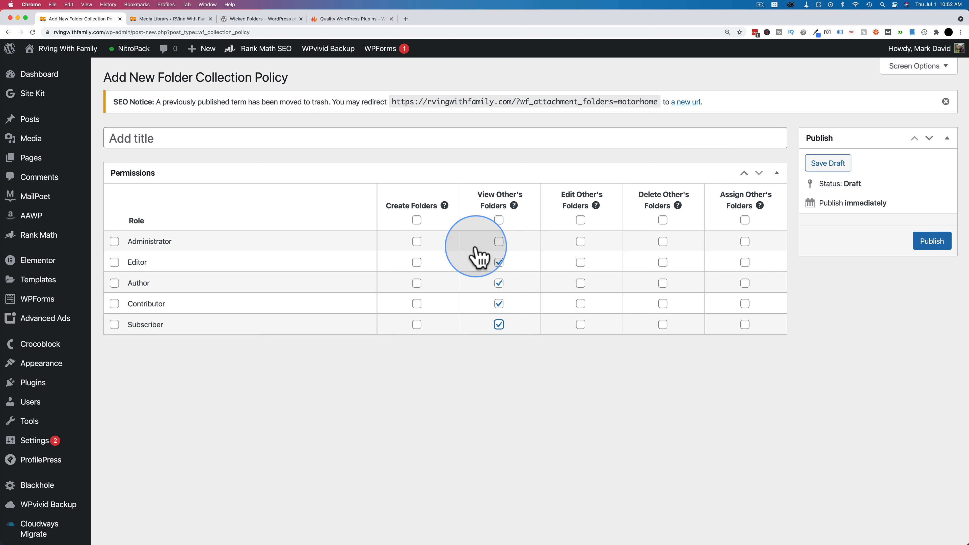
click(115, 241)
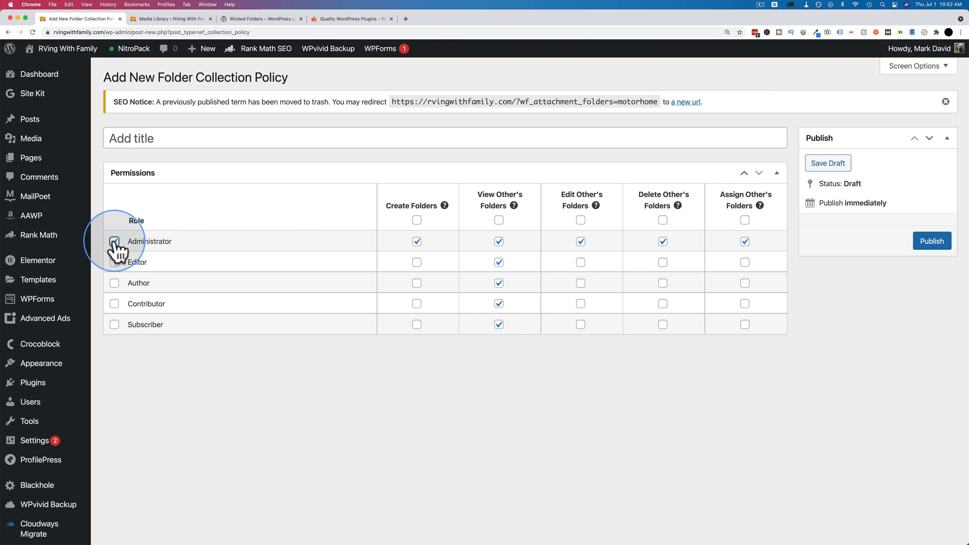
click(113, 241)
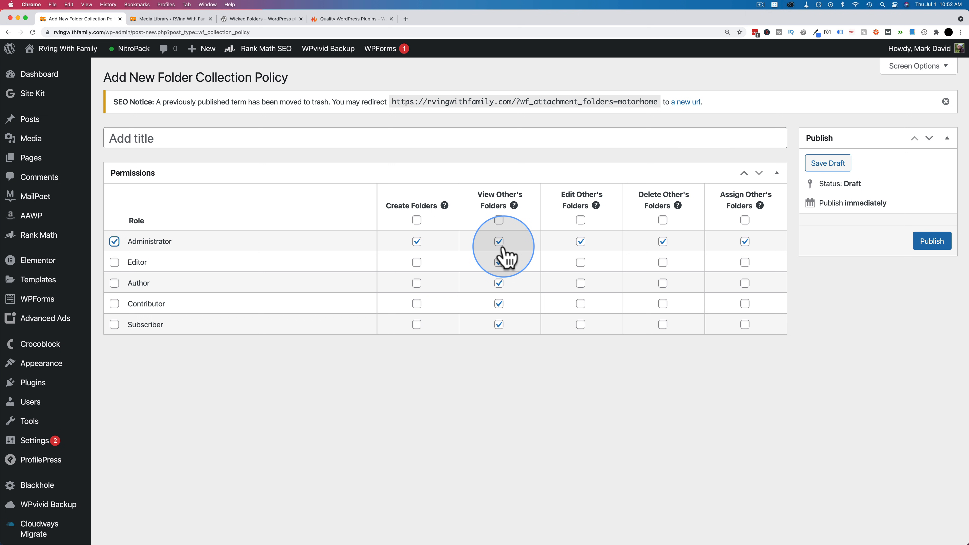
click(188, 138)
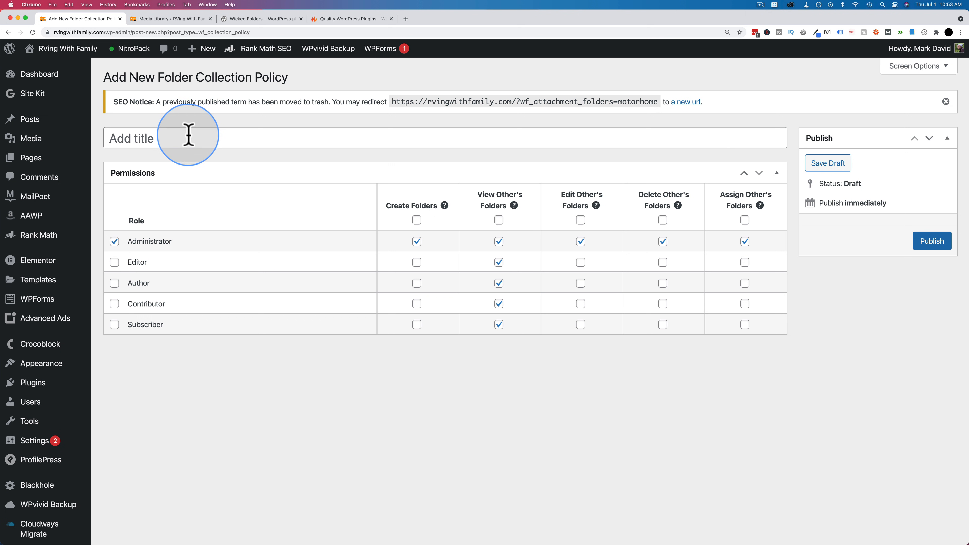
click(932, 241)
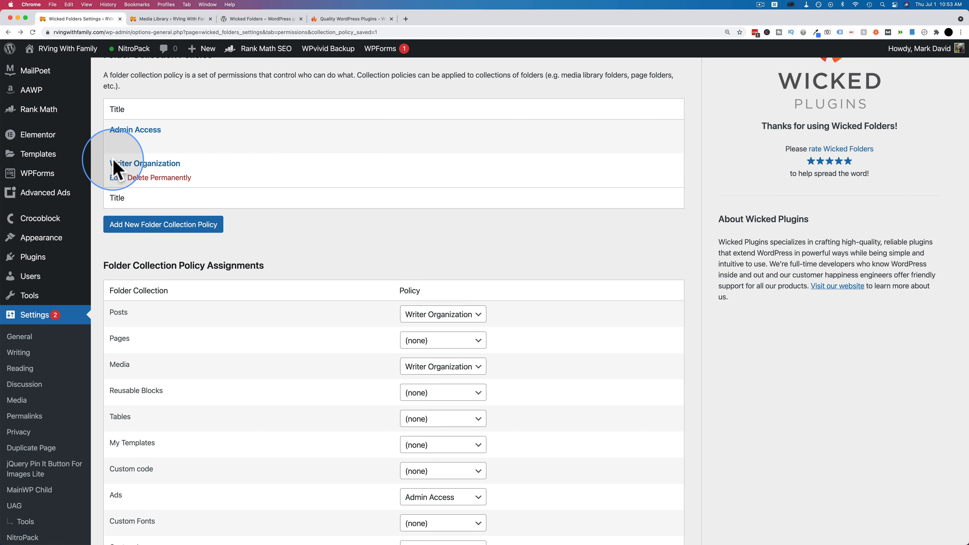
Open the Writer Organization policy for editing from the Permissions list
click(116, 178)
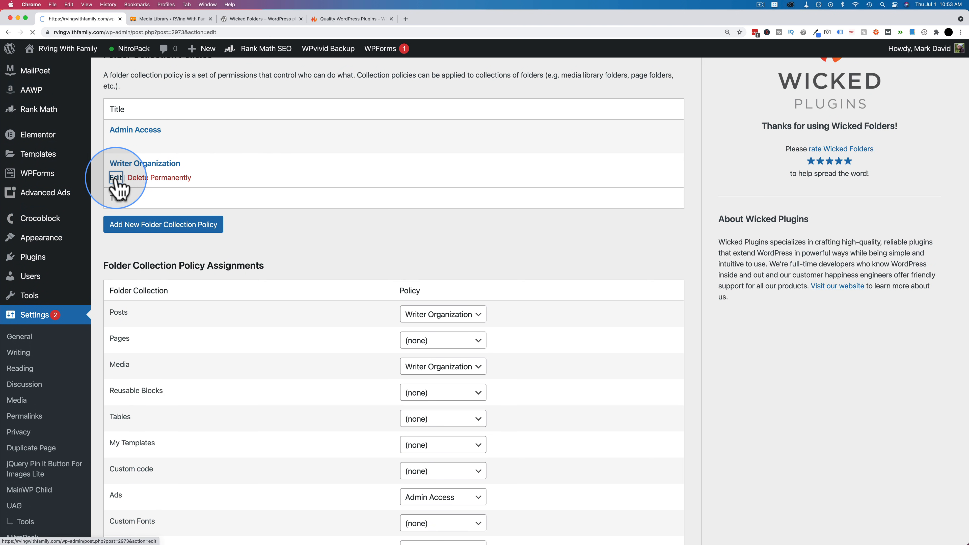
click(115, 177)
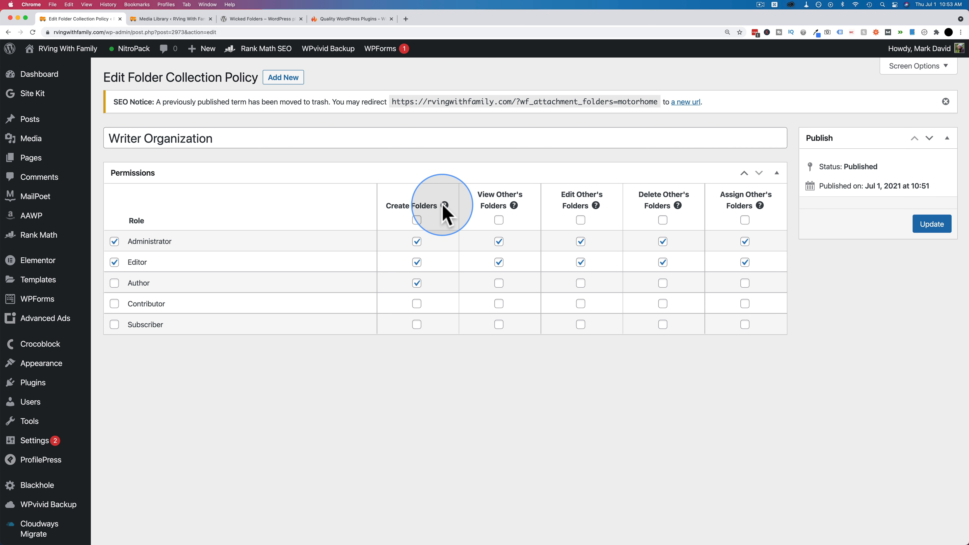
mouse_move(443, 206)
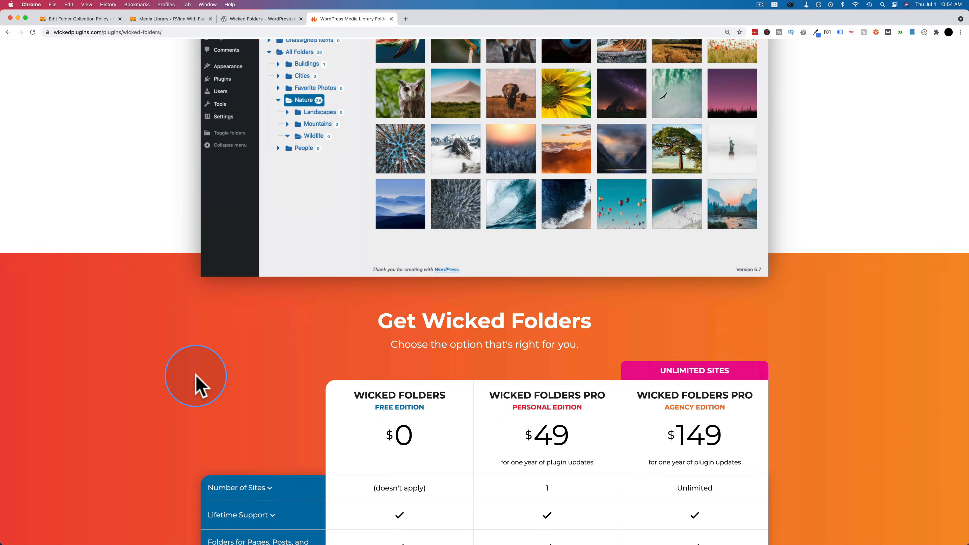
Review the Get Wicked Folders pricing table, expanding the folders for pages and posts row
scroll(down, 3)
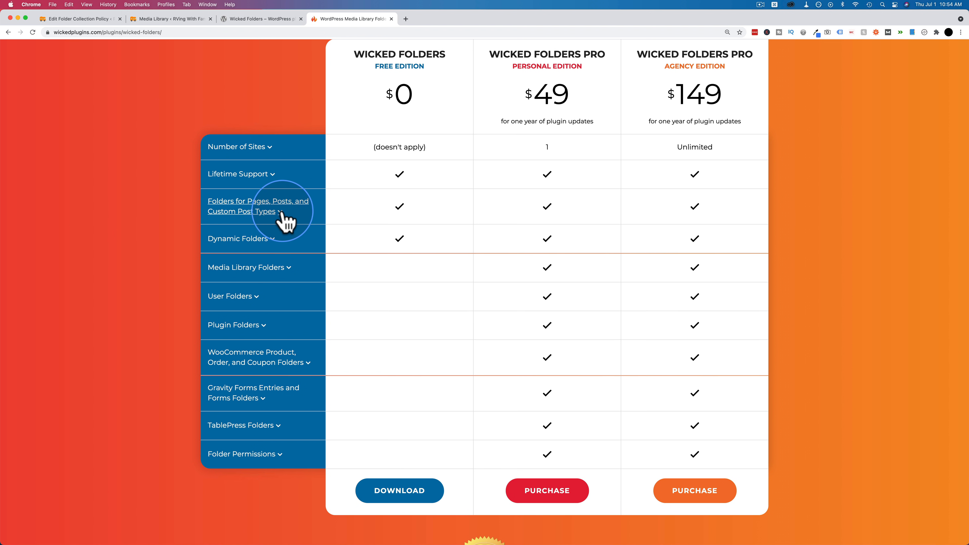
click(258, 206)
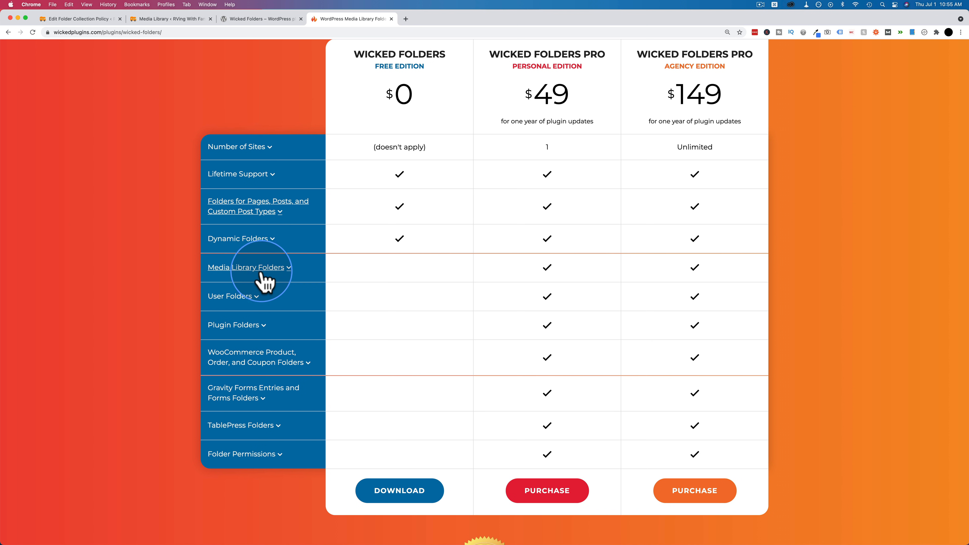
mouse_move(242, 303)
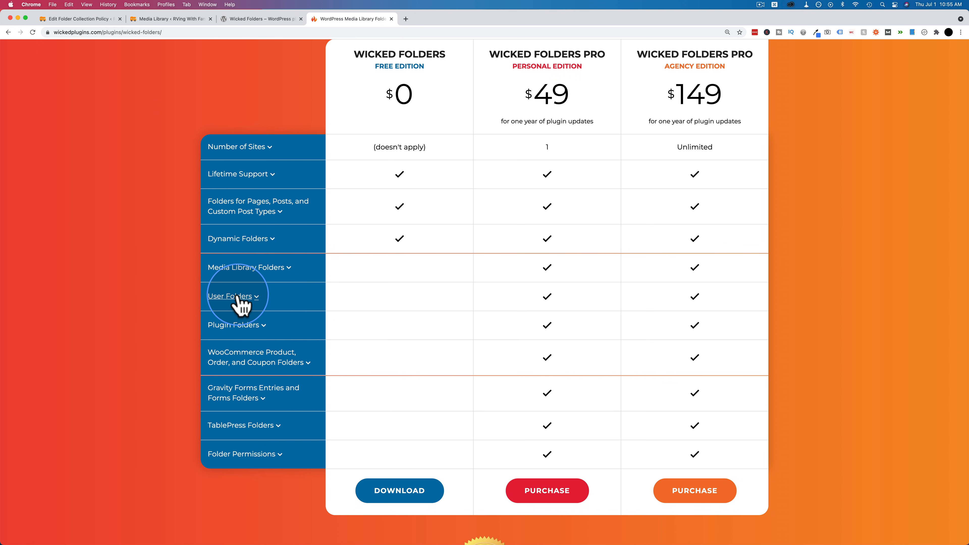
mouse_move(255, 333)
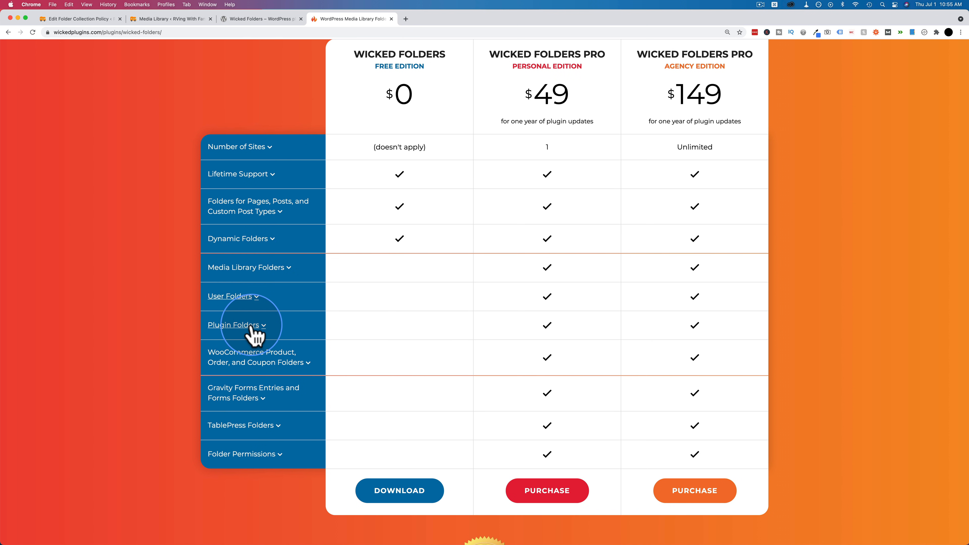
scroll(down, 3)
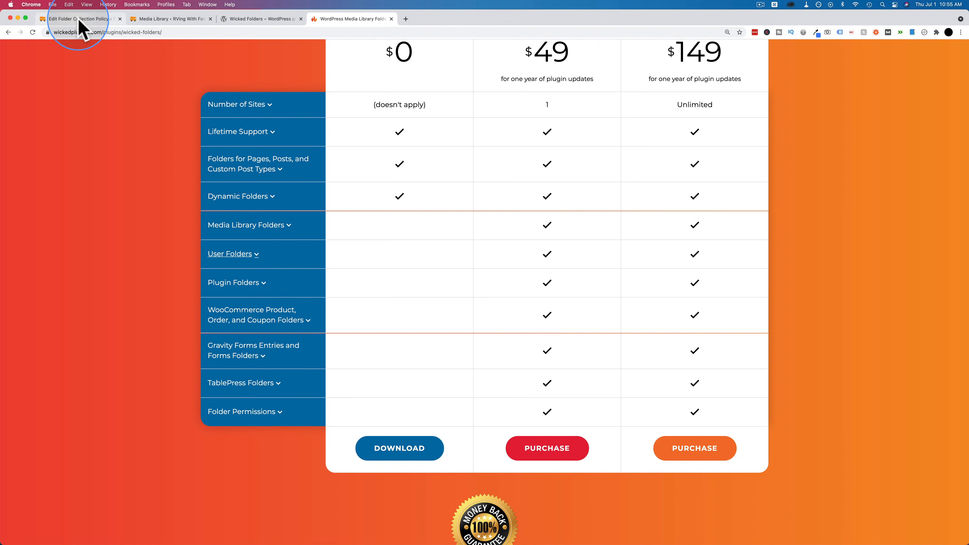
Return to the WordPress tab and show the Wicked Folders general settings page
click(74, 18)
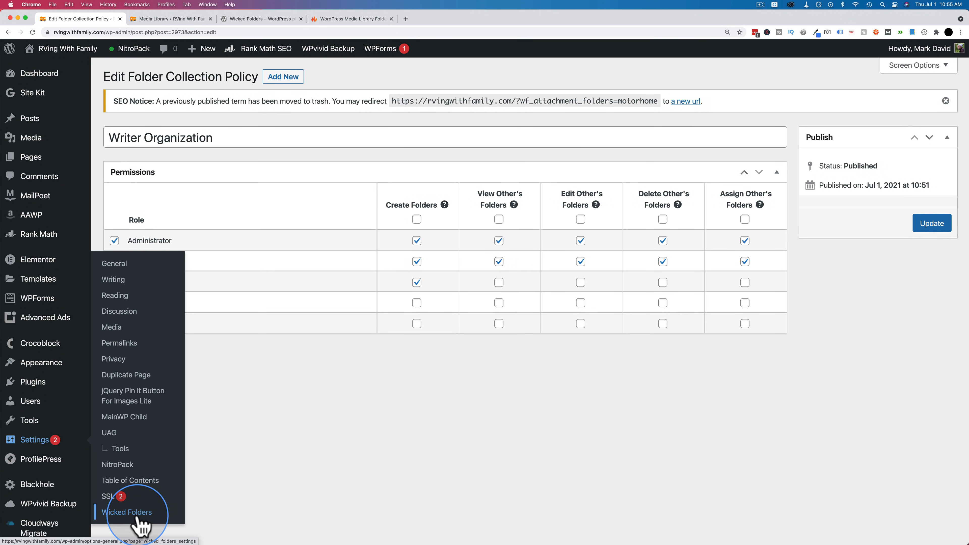
click(126, 512)
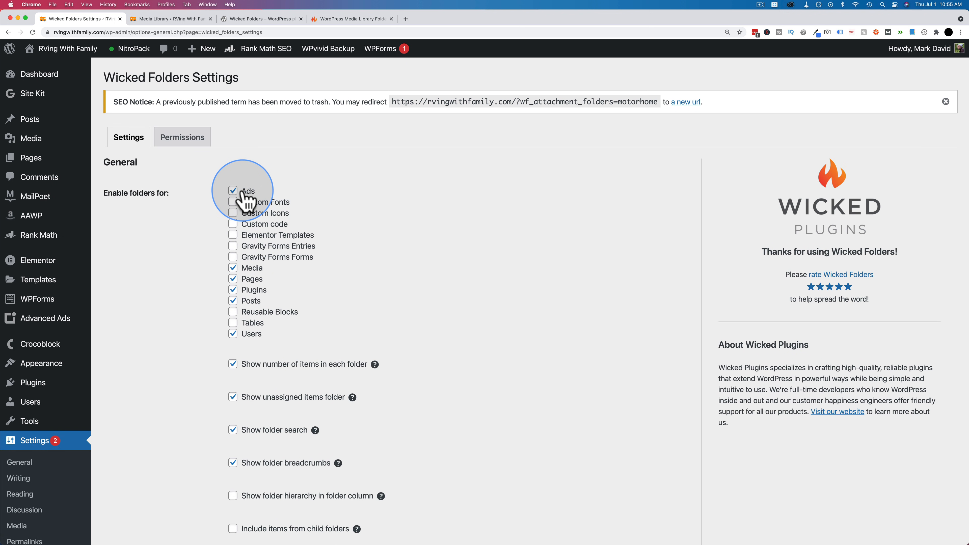
click(233, 191)
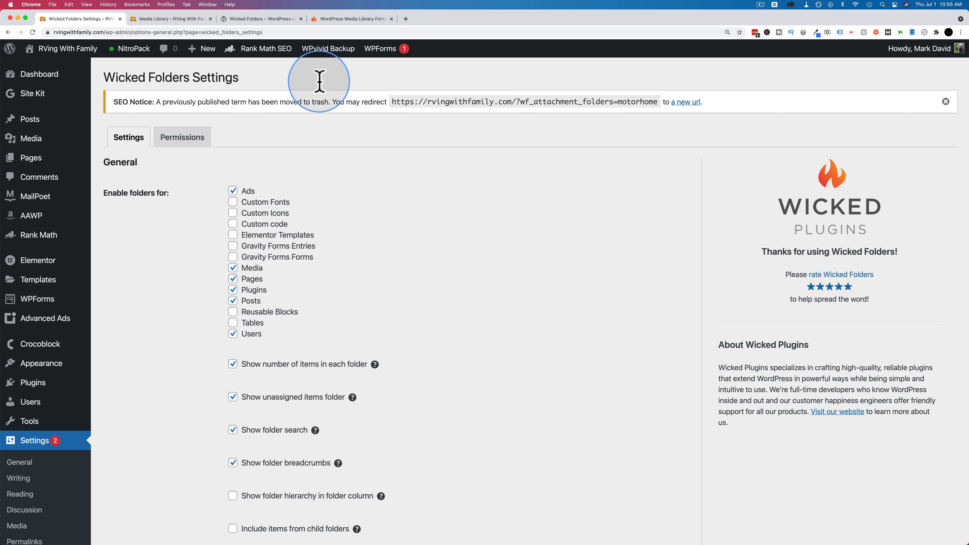
Back on the pricing page, collapse the WooCommerce row and expand Folder Permissions
click(351, 18)
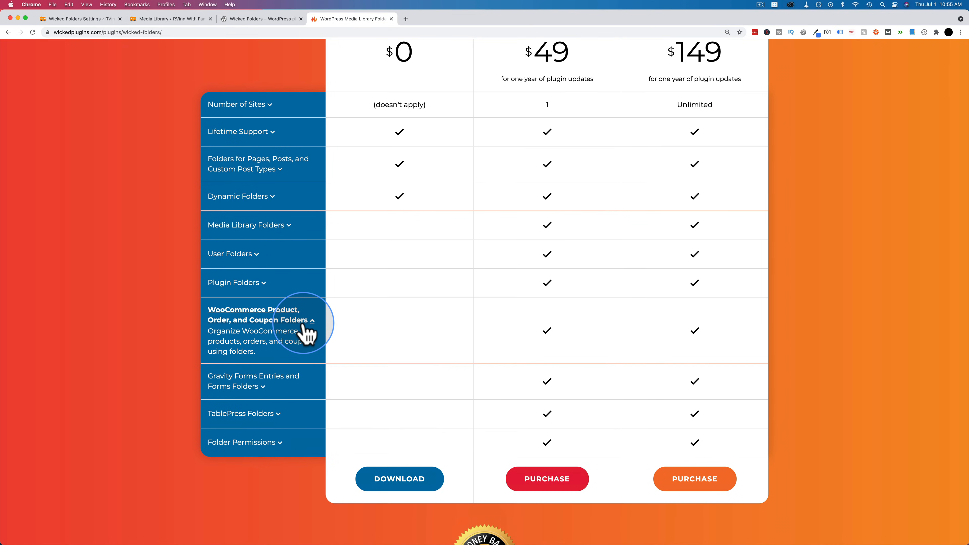
mouse_move(294, 343)
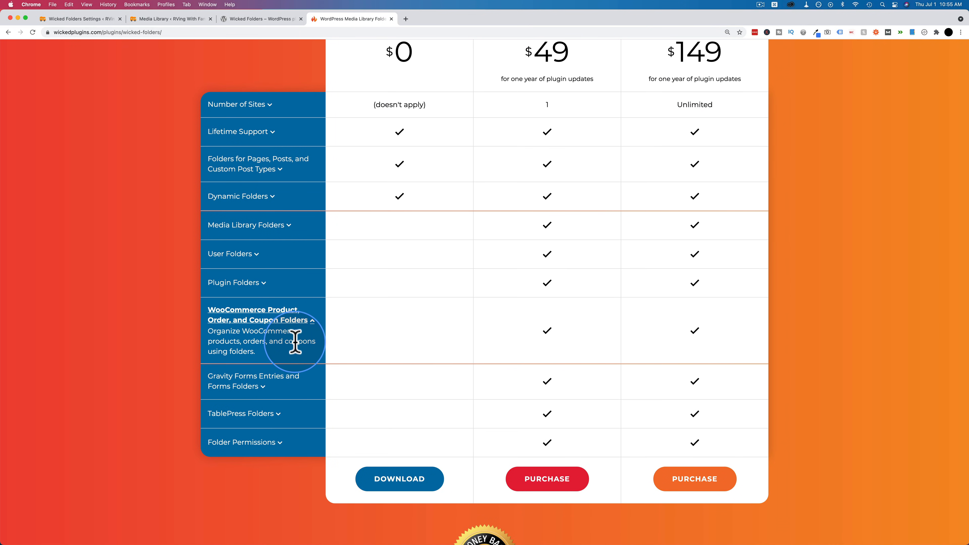
mouse_move(311, 330)
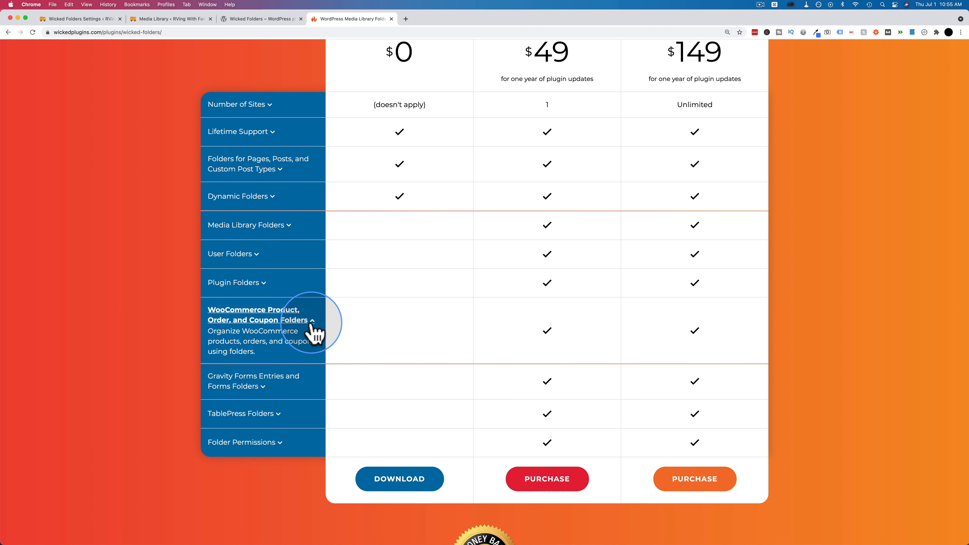
click(310, 320)
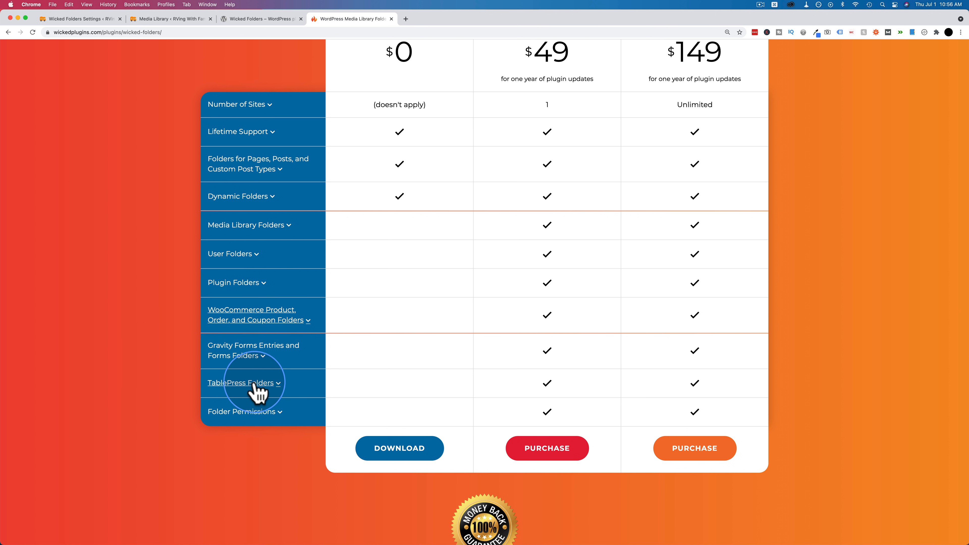
click(241, 411)
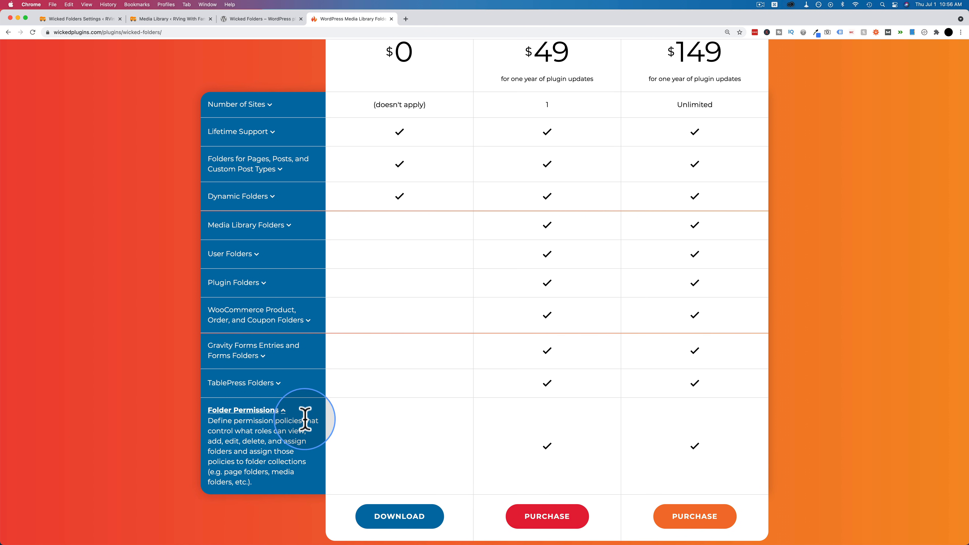
mouse_move(291, 420)
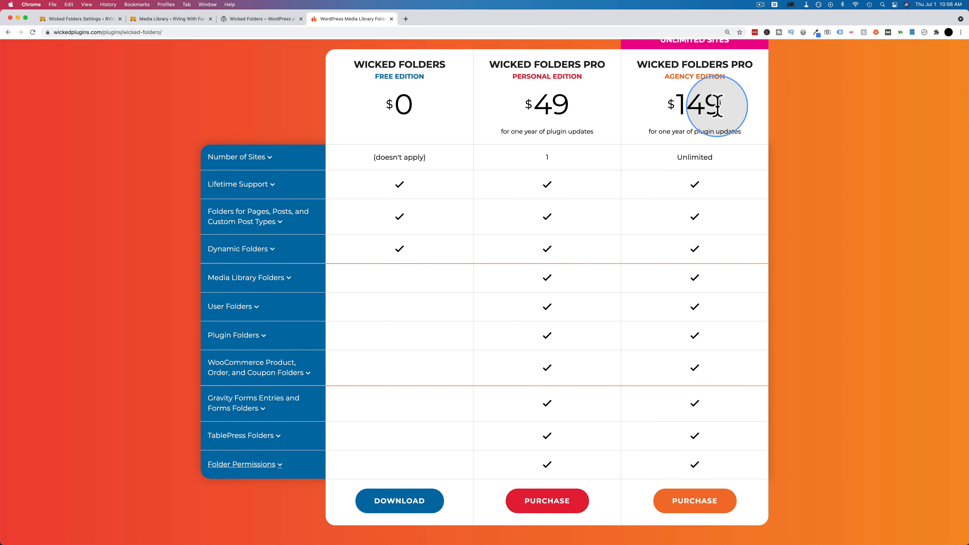
mouse_move(558, 158)
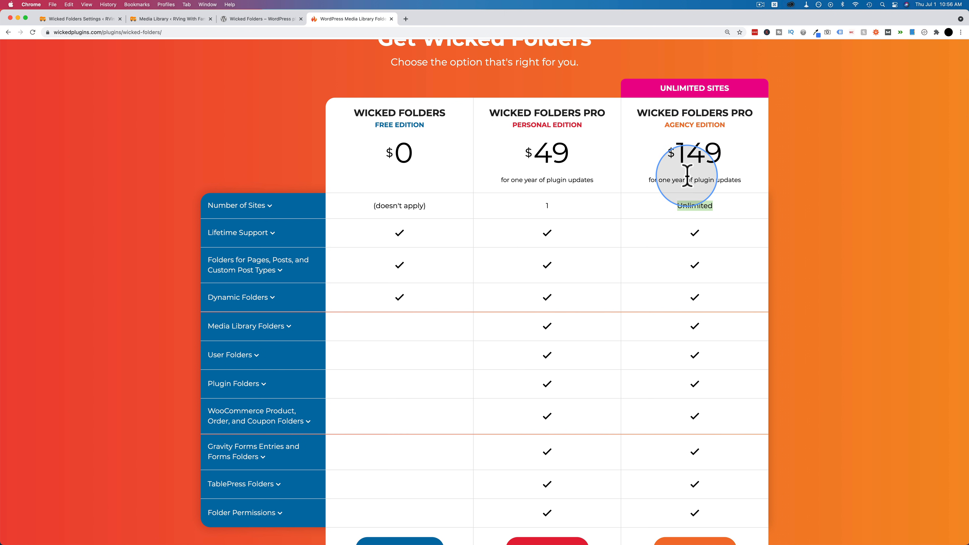
mouse_move(726, 149)
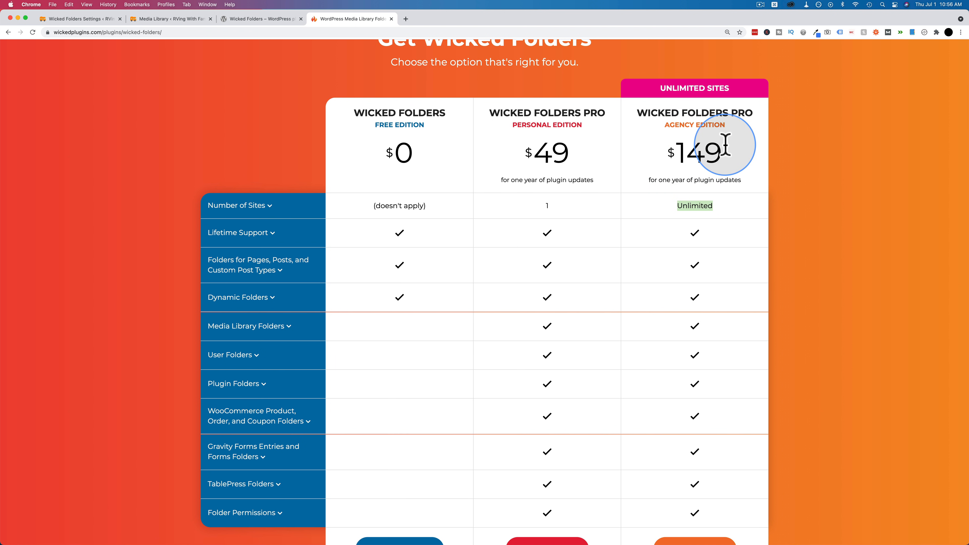
mouse_move(677, 167)
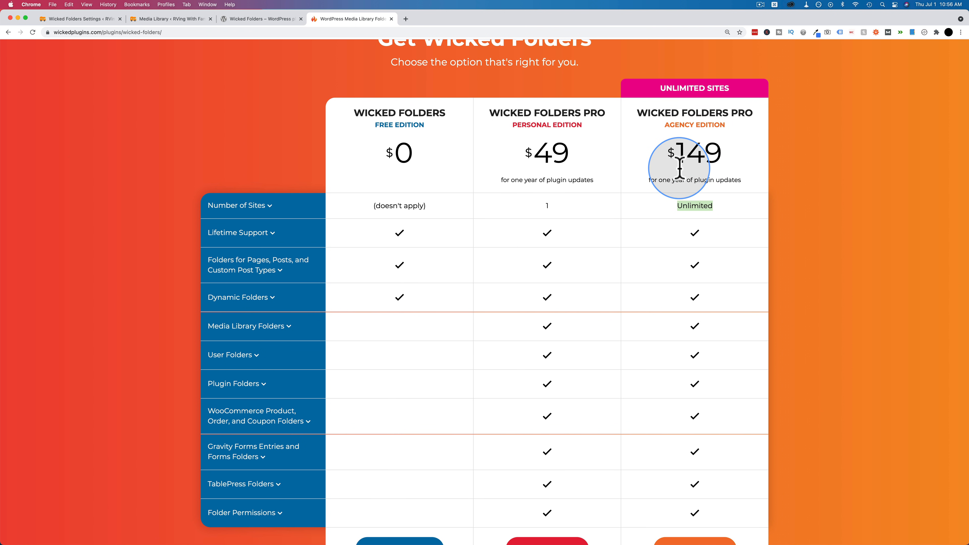
mouse_move(512, 198)
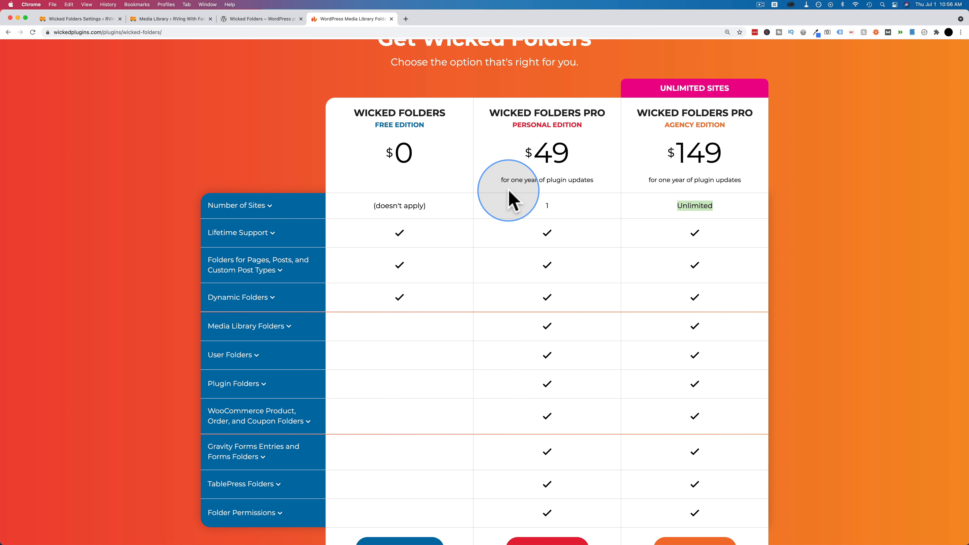